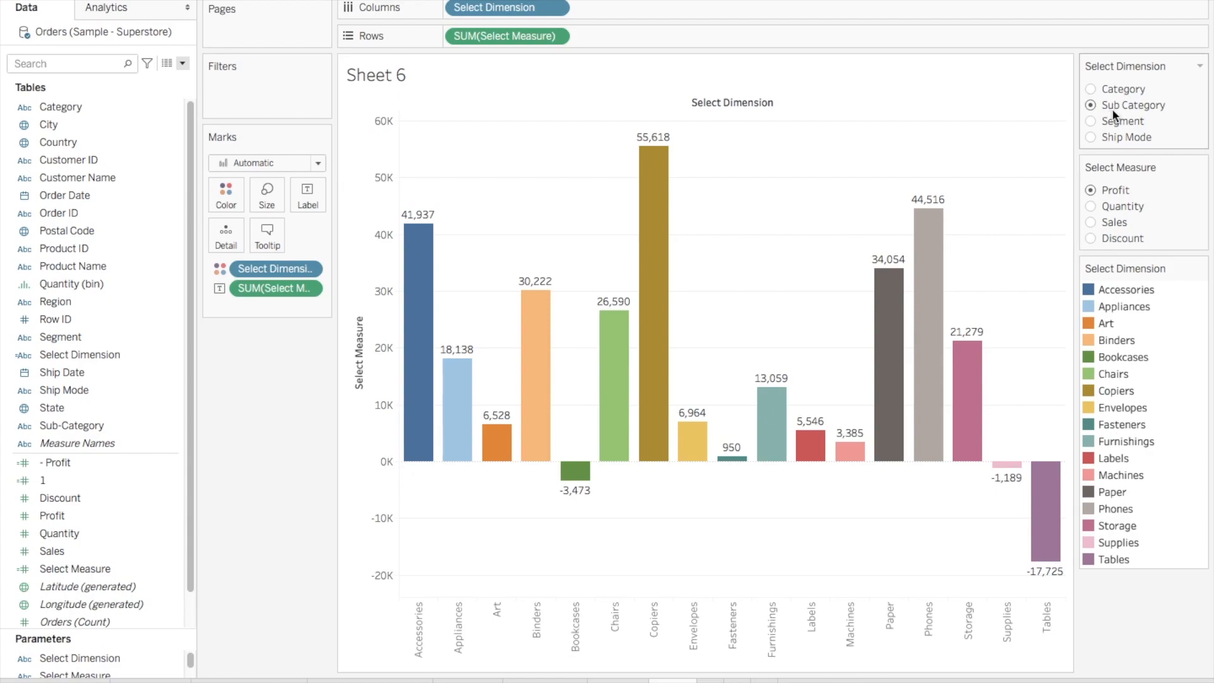
pyautogui.moveTo(1146, 113)
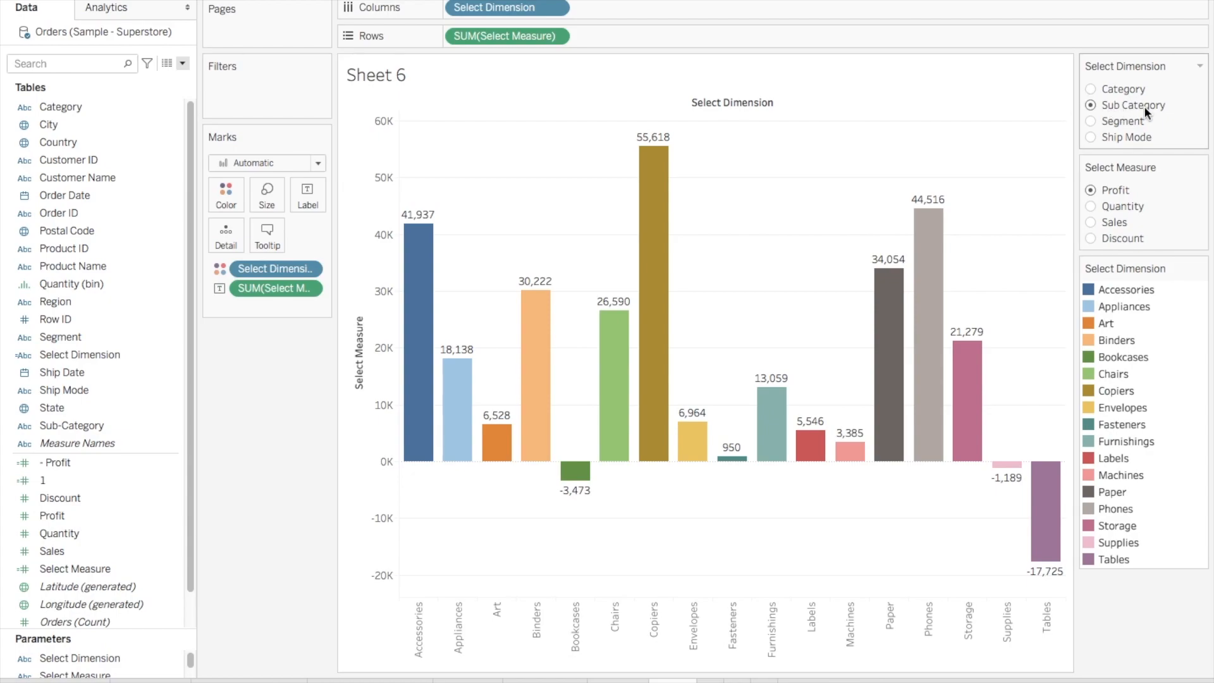
pyautogui.moveTo(1115, 112)
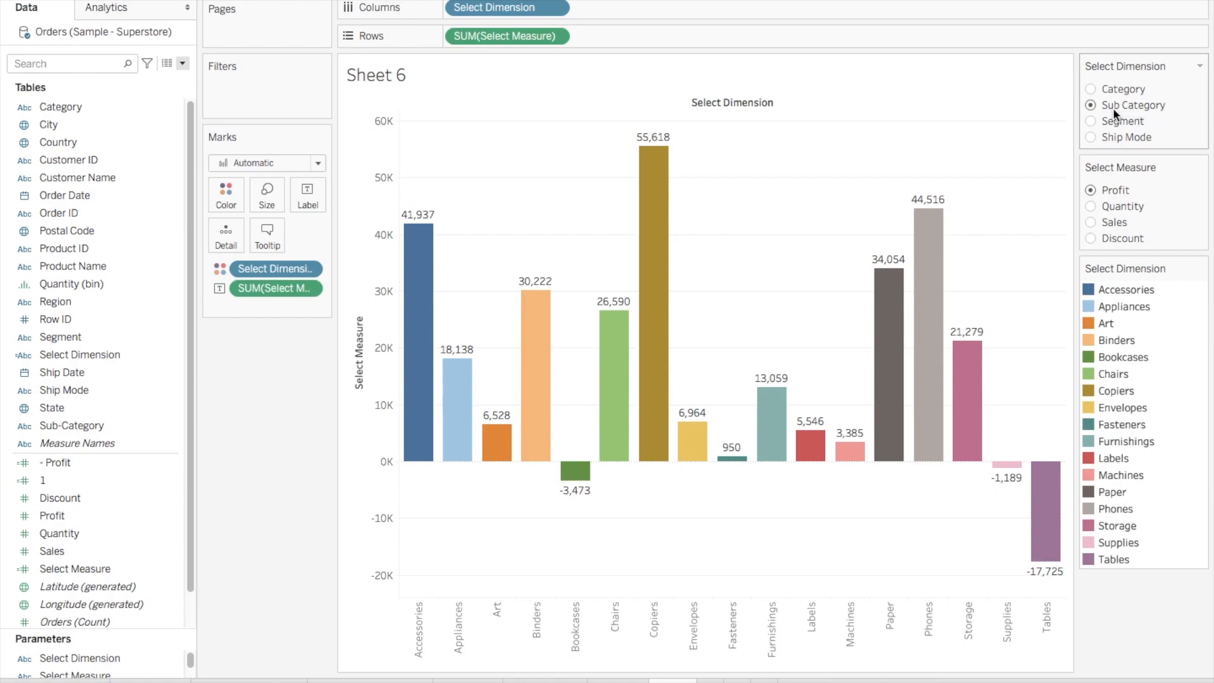
pyautogui.moveTo(573, 627)
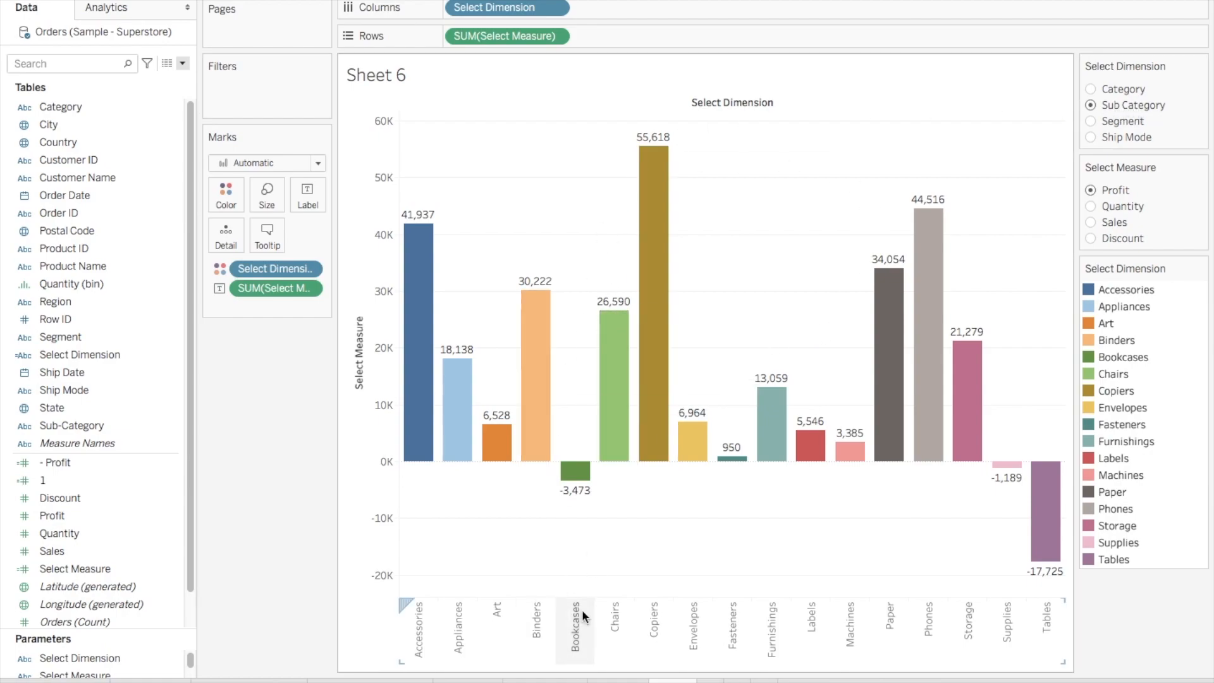
pyautogui.moveTo(536, 631)
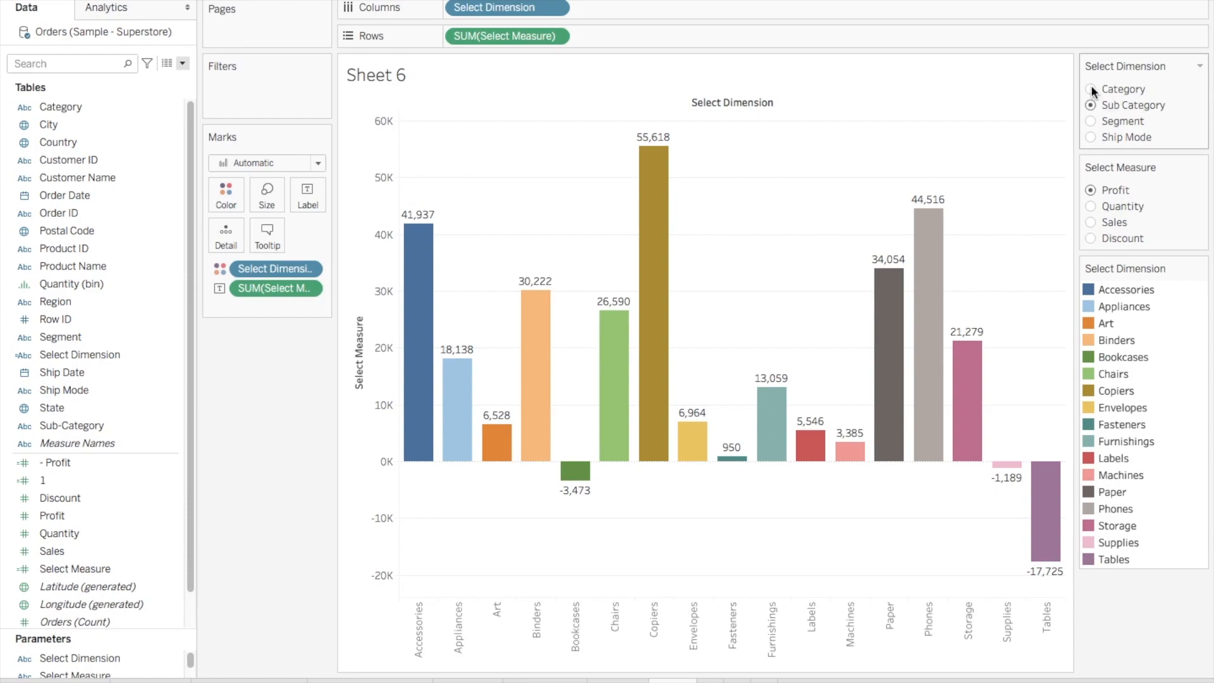
# Switch the profit bar chart through Category and Segment, ending broken down by Ship Mode
pyautogui.click(1091, 89)
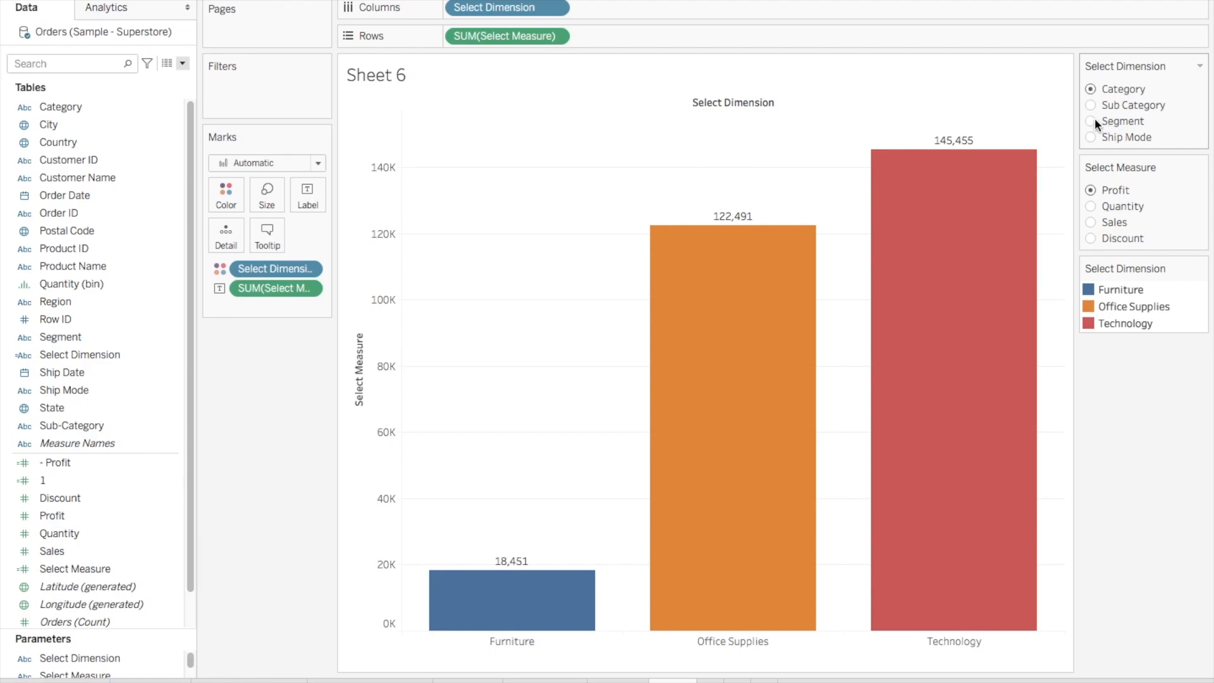
pyautogui.click(1091, 122)
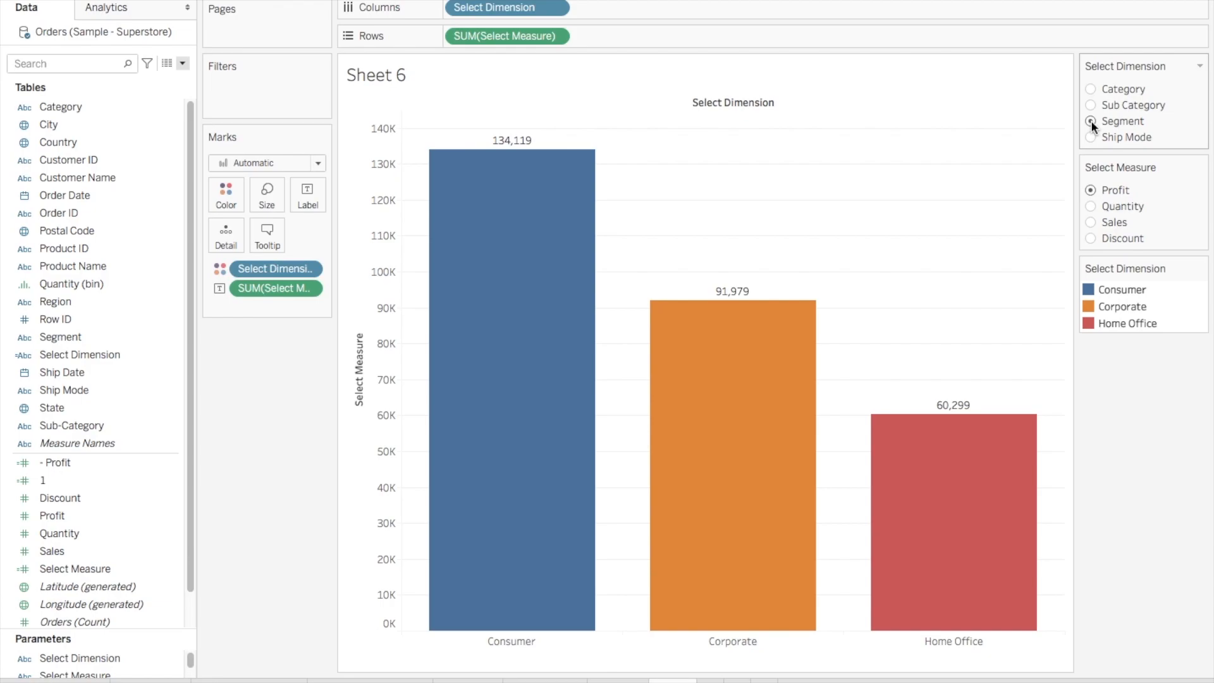
pyautogui.click(1091, 121)
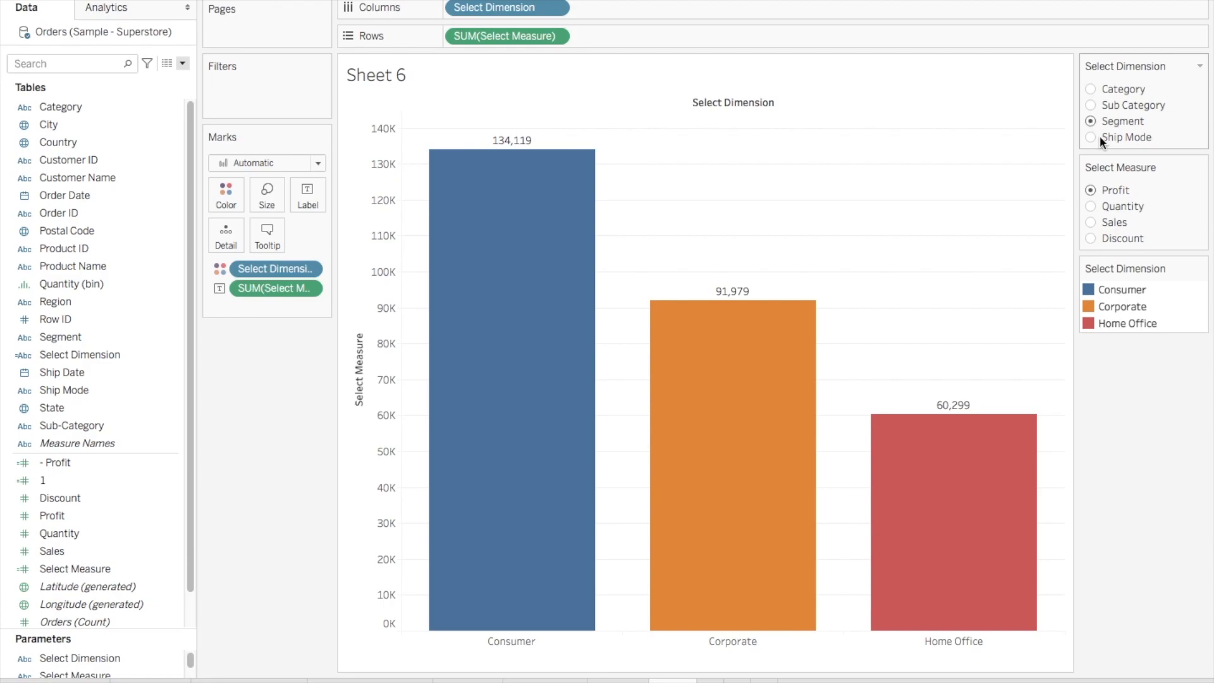
pyautogui.click(1091, 136)
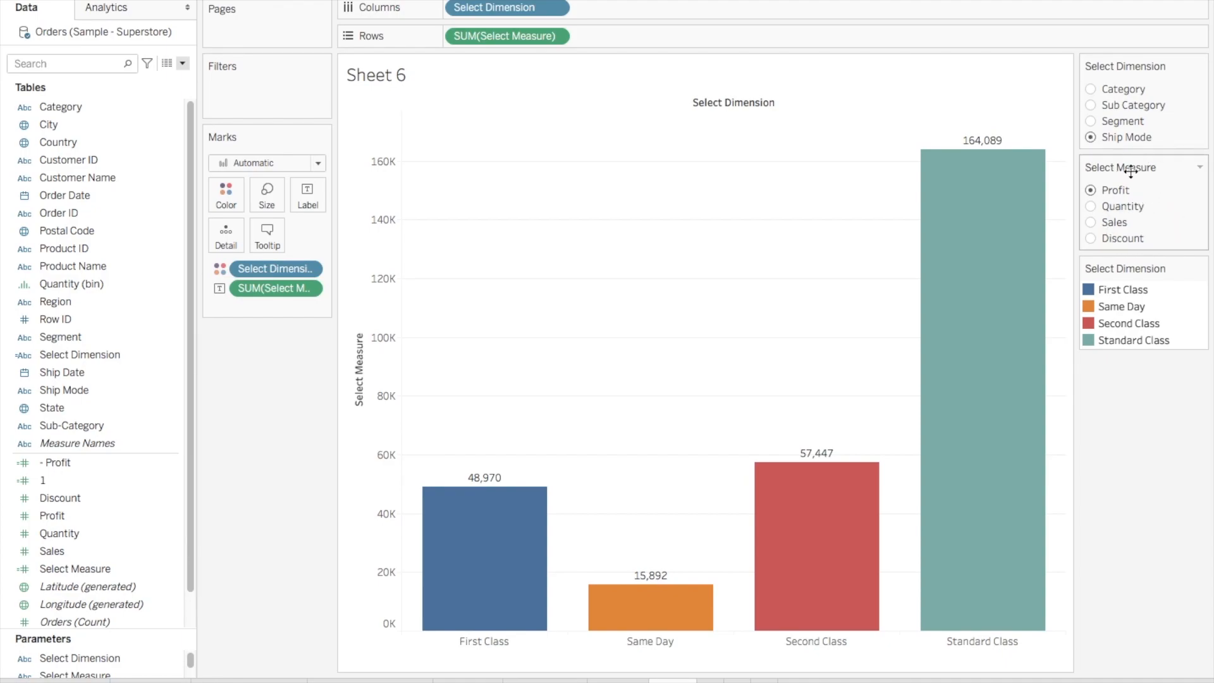
pyautogui.moveTo(1142, 202)
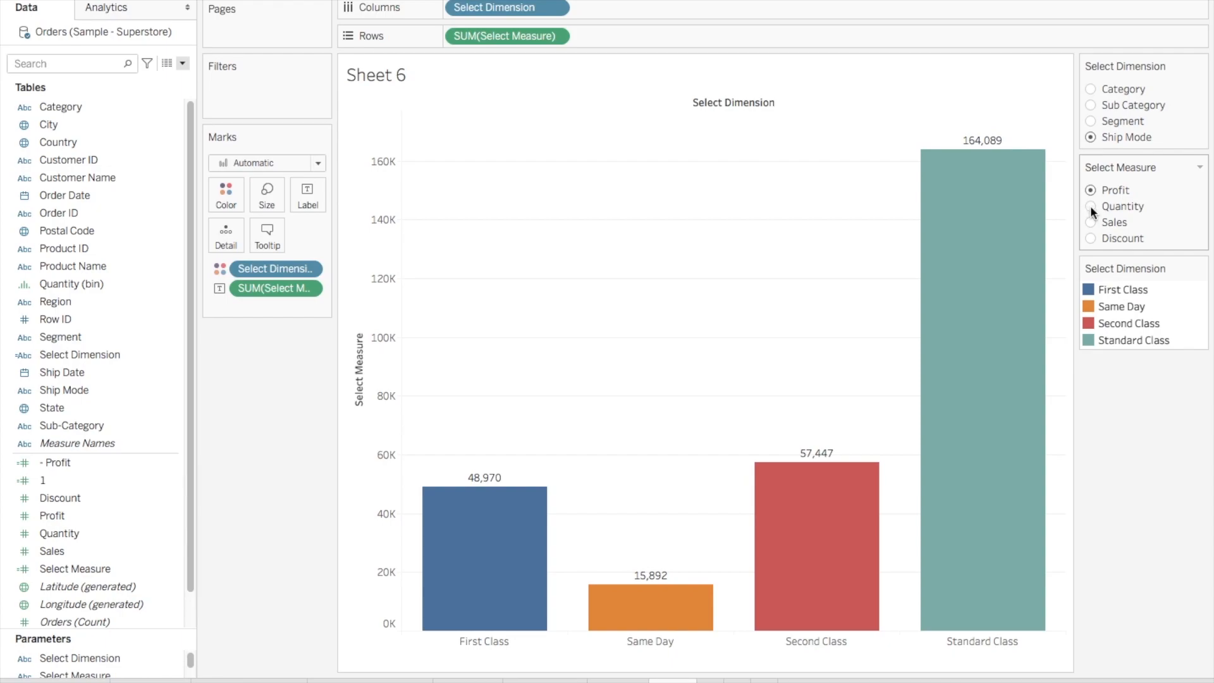
pyautogui.click(1091, 206)
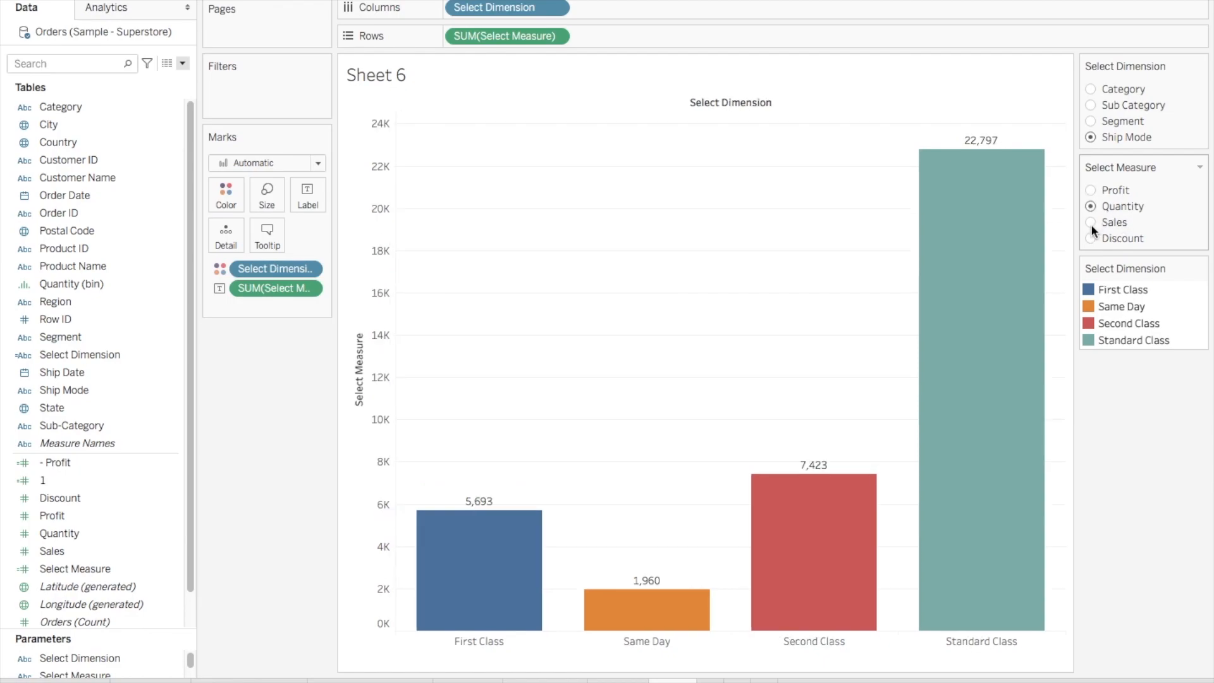
pyautogui.click(1091, 222)
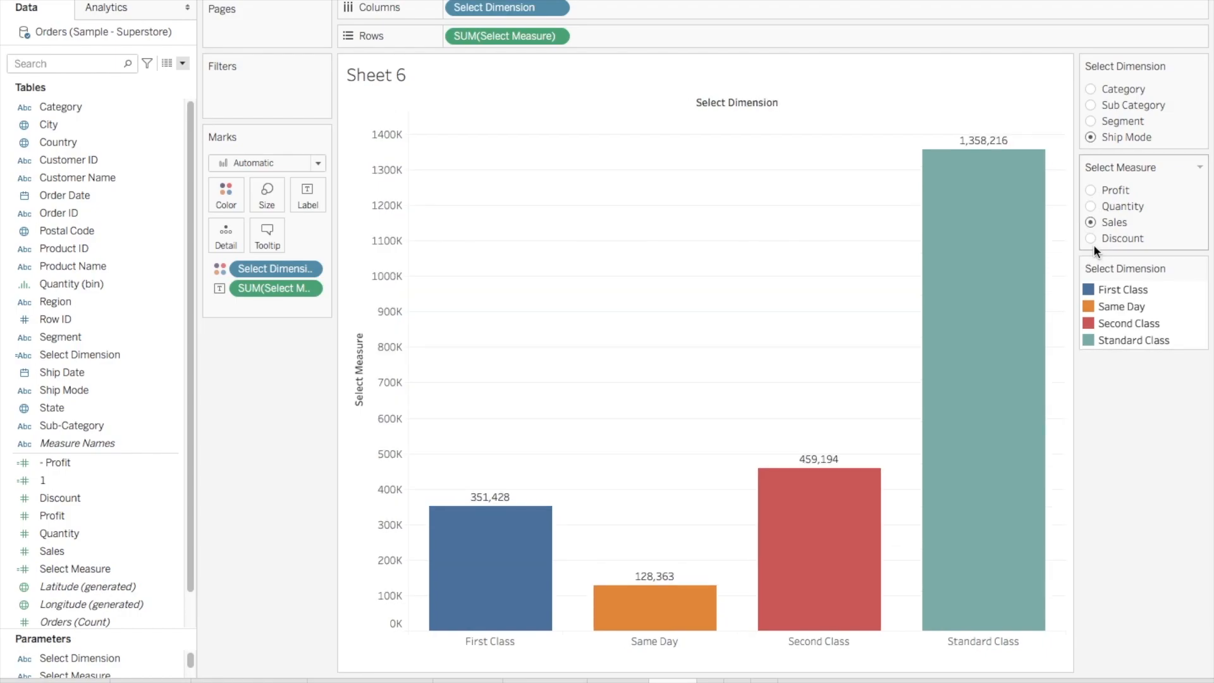
pyautogui.click(1091, 239)
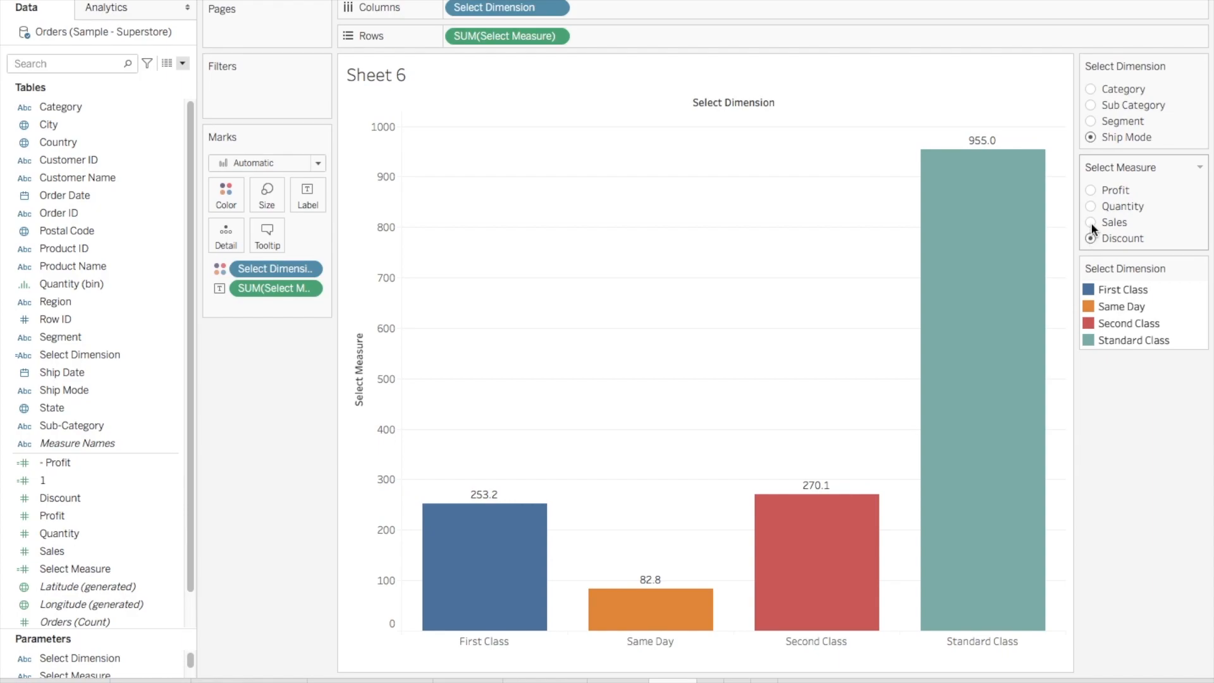
pyautogui.moveTo(1094, 230)
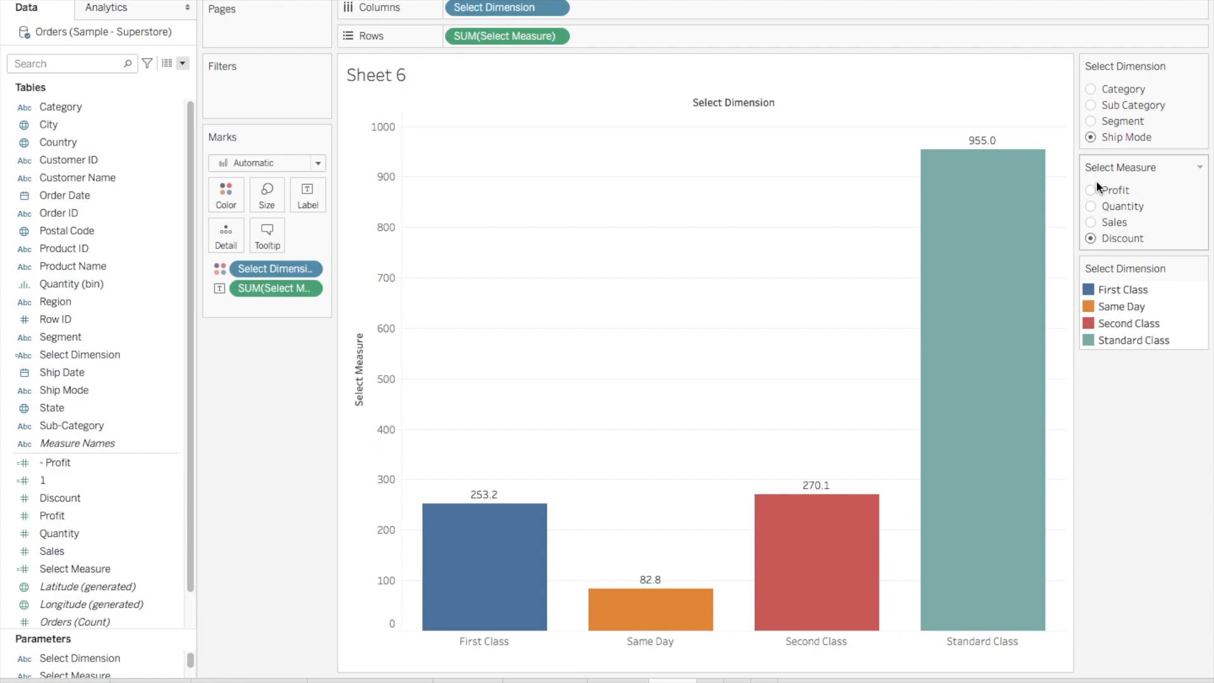
pyautogui.click(1091, 190)
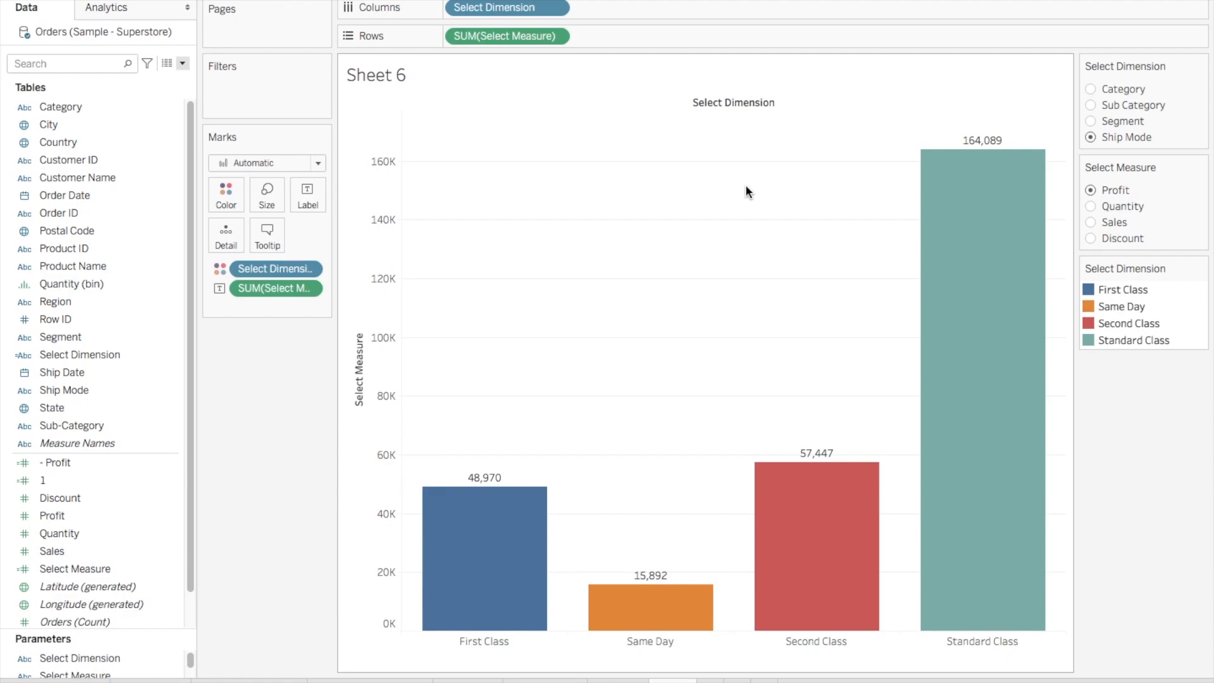
pyautogui.moveTo(671, 298)
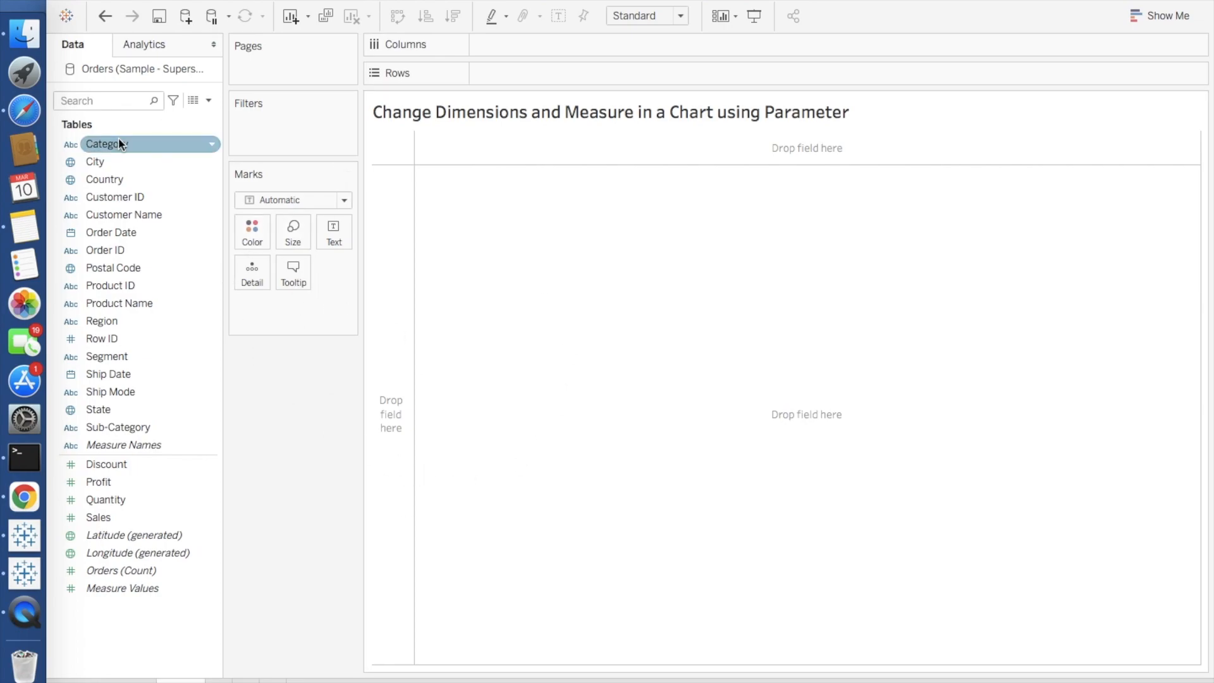
pyautogui.moveTo(189, 83)
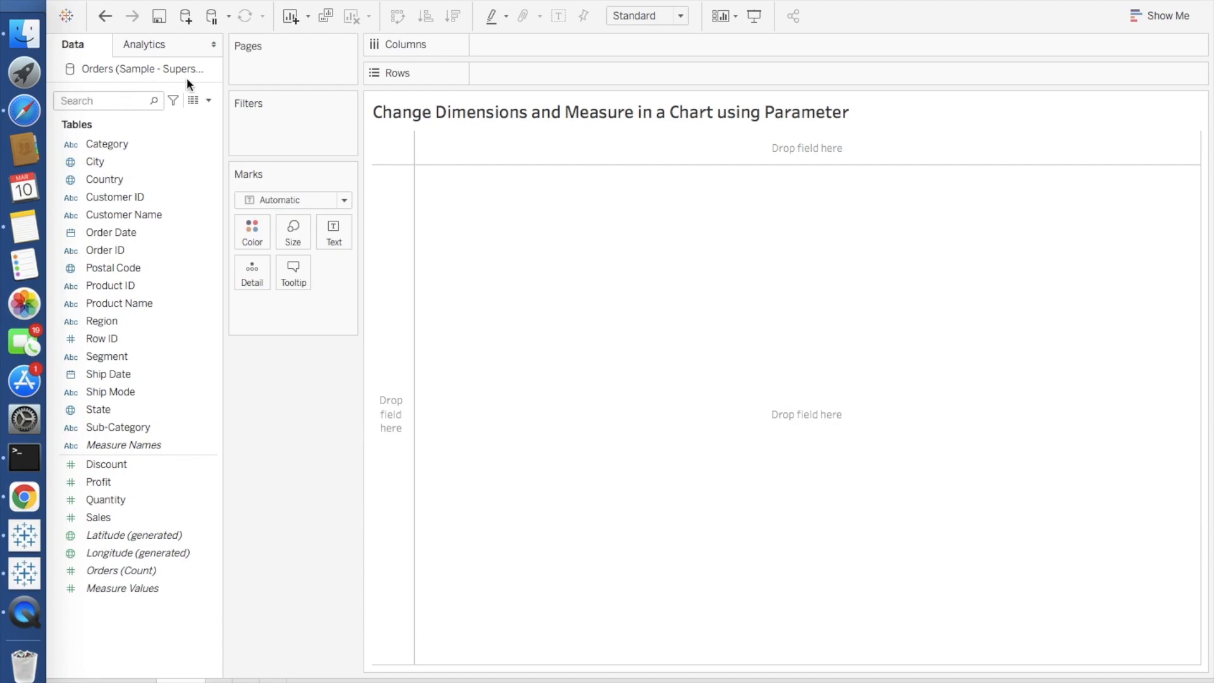
# Widen the Data pane and bring up the Create Calculated Field / Create Parameter menu
pyautogui.moveTo(223, 88); pyautogui.dragTo(347, 88)
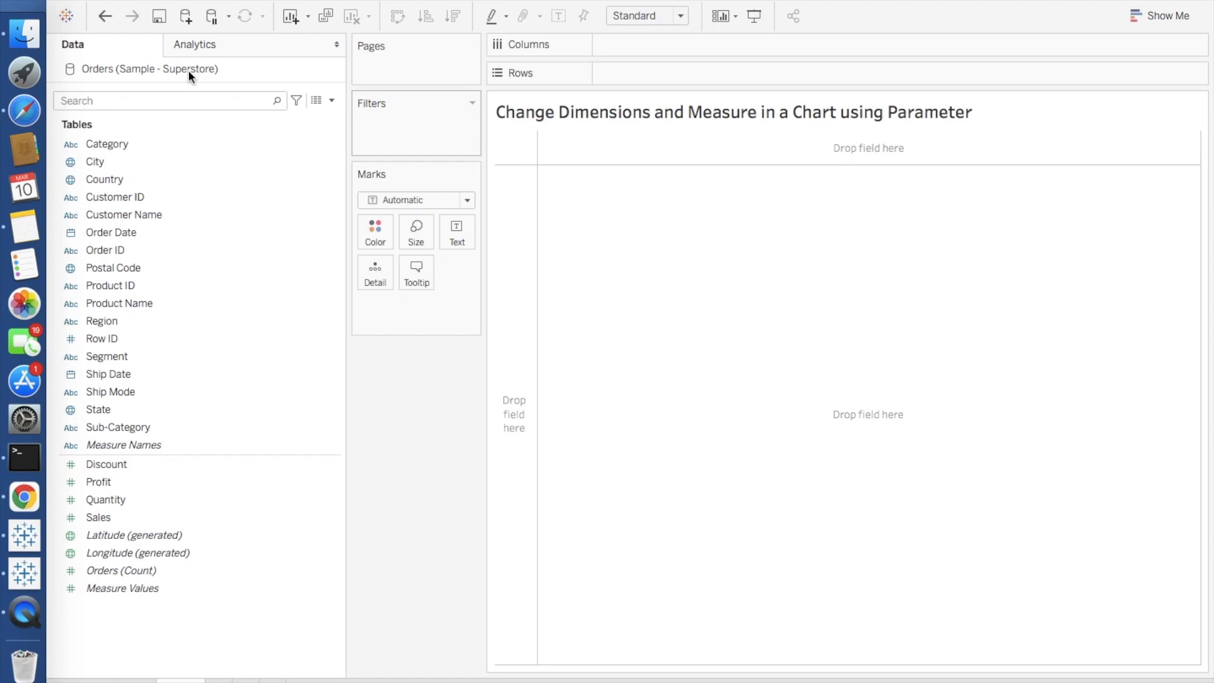
pyautogui.click(106, 144)
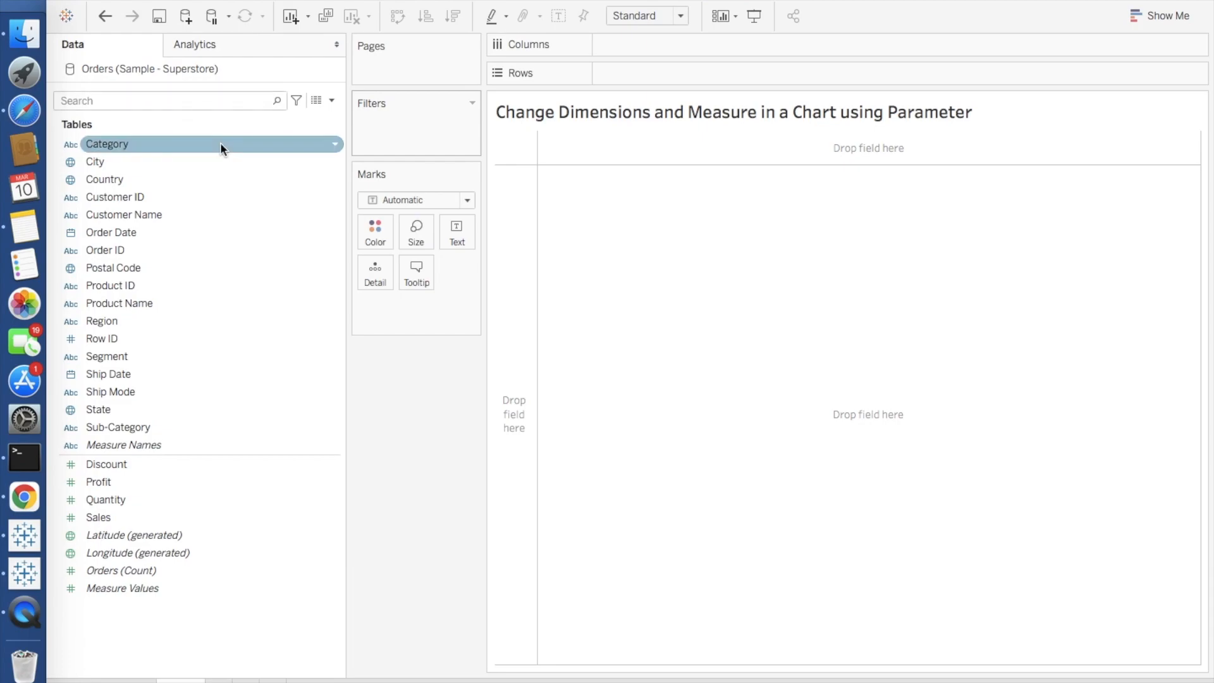
pyautogui.click(133, 535)
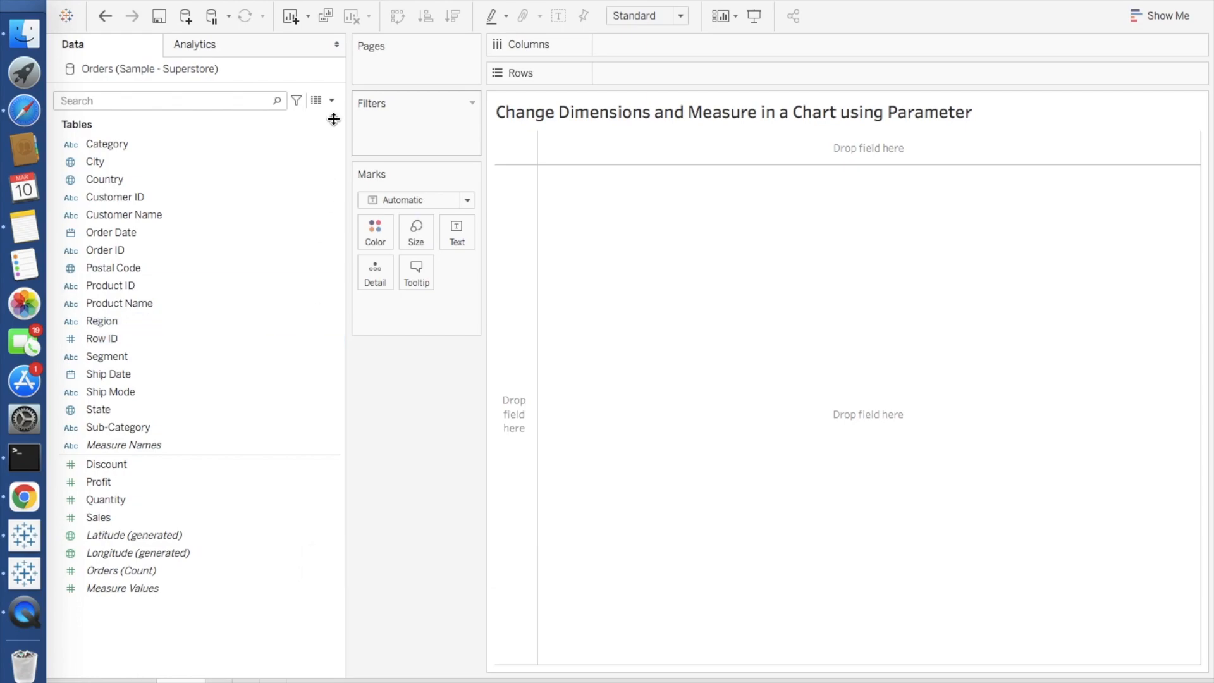
pyautogui.click(333, 101)
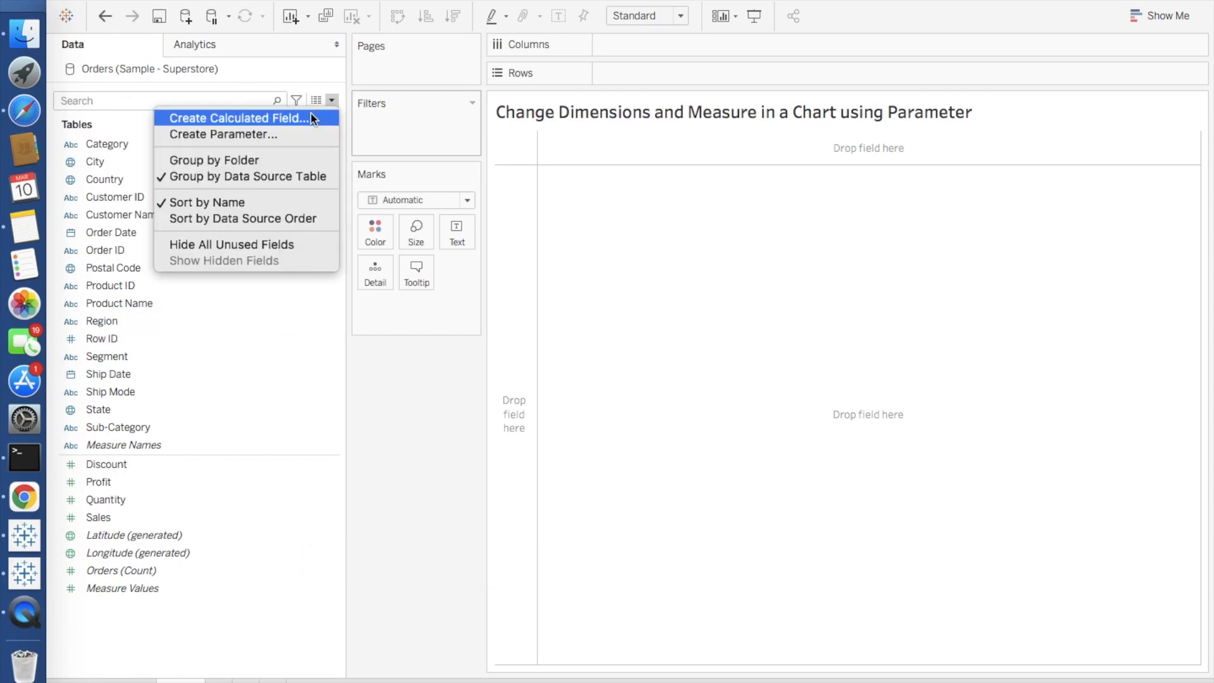
# Start a String parameter named Select Dimension with allowable values limited to a list
pyautogui.click(223, 134)
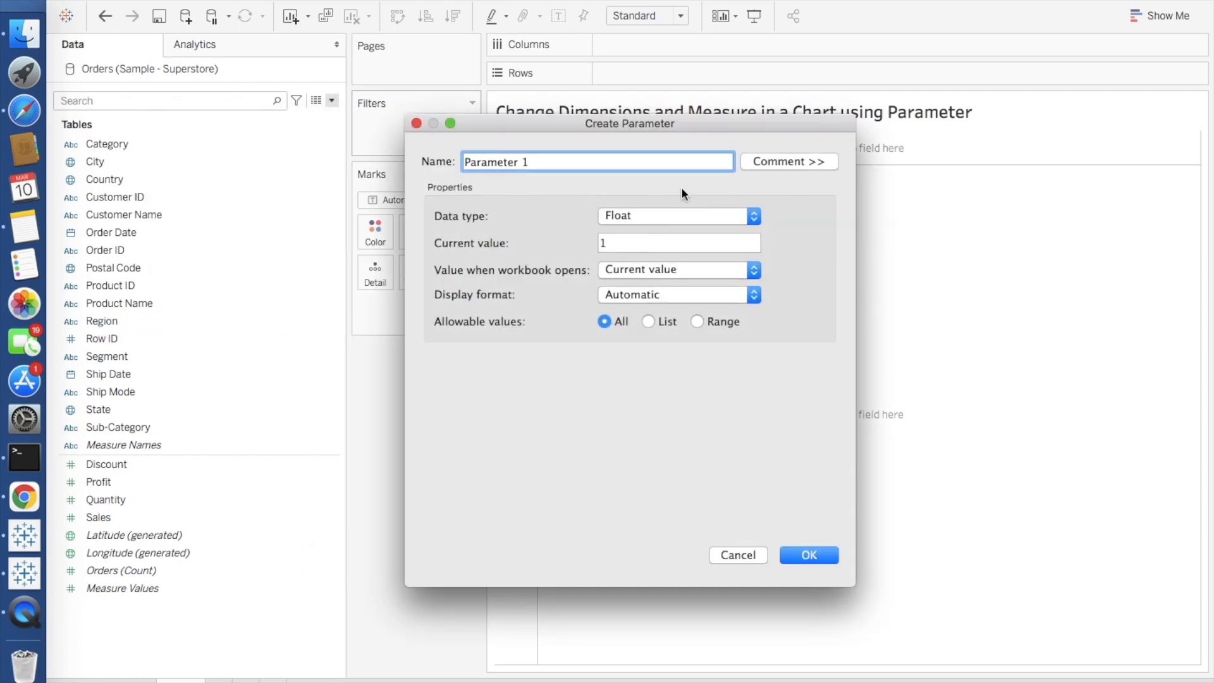
pyautogui.write('S')
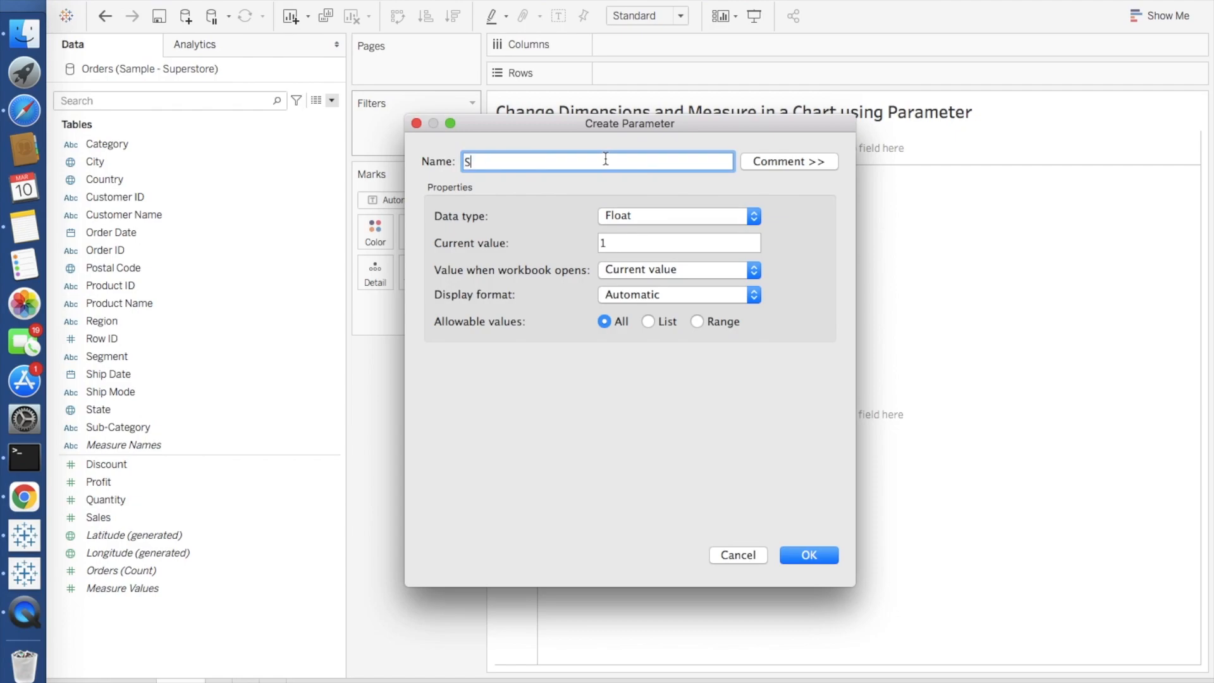
pyautogui.write('elect Diment')
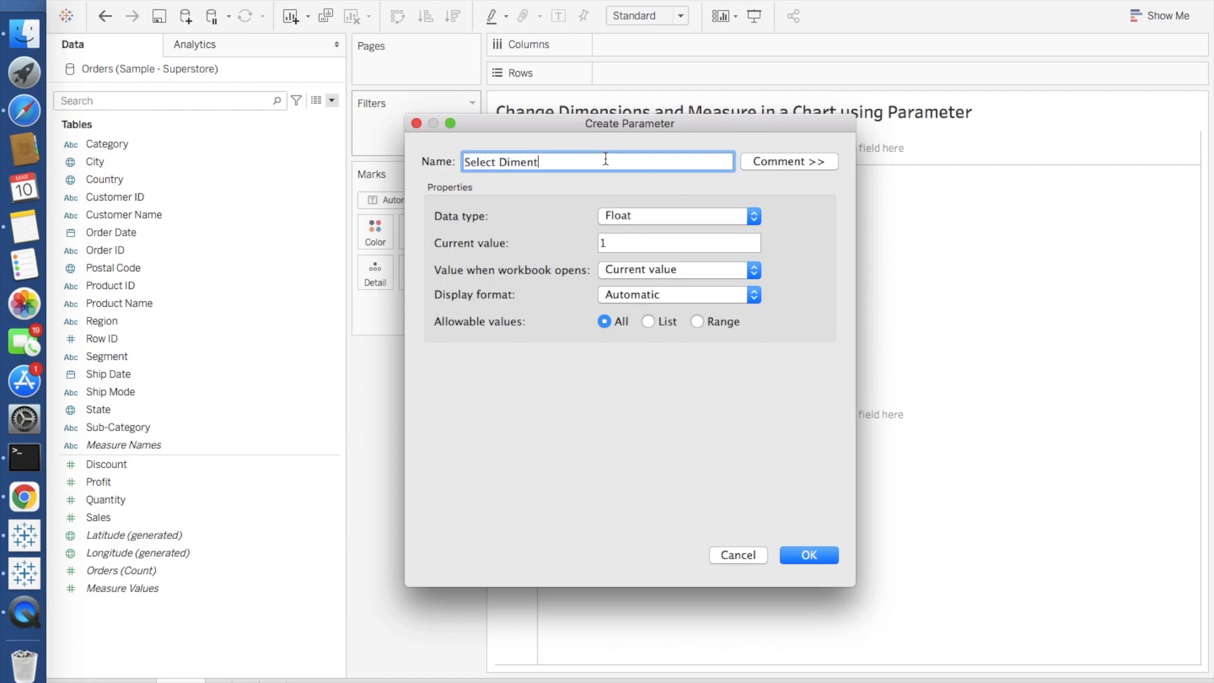
pyautogui.write('ion')
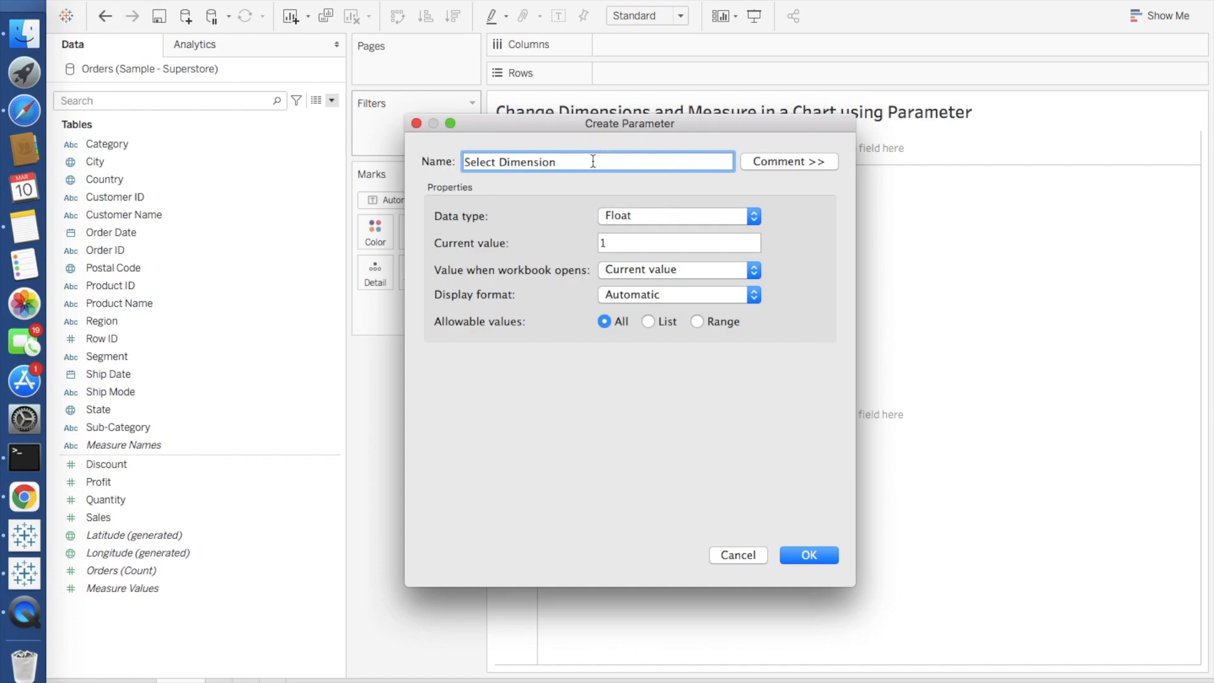
pyautogui.click(676, 216)
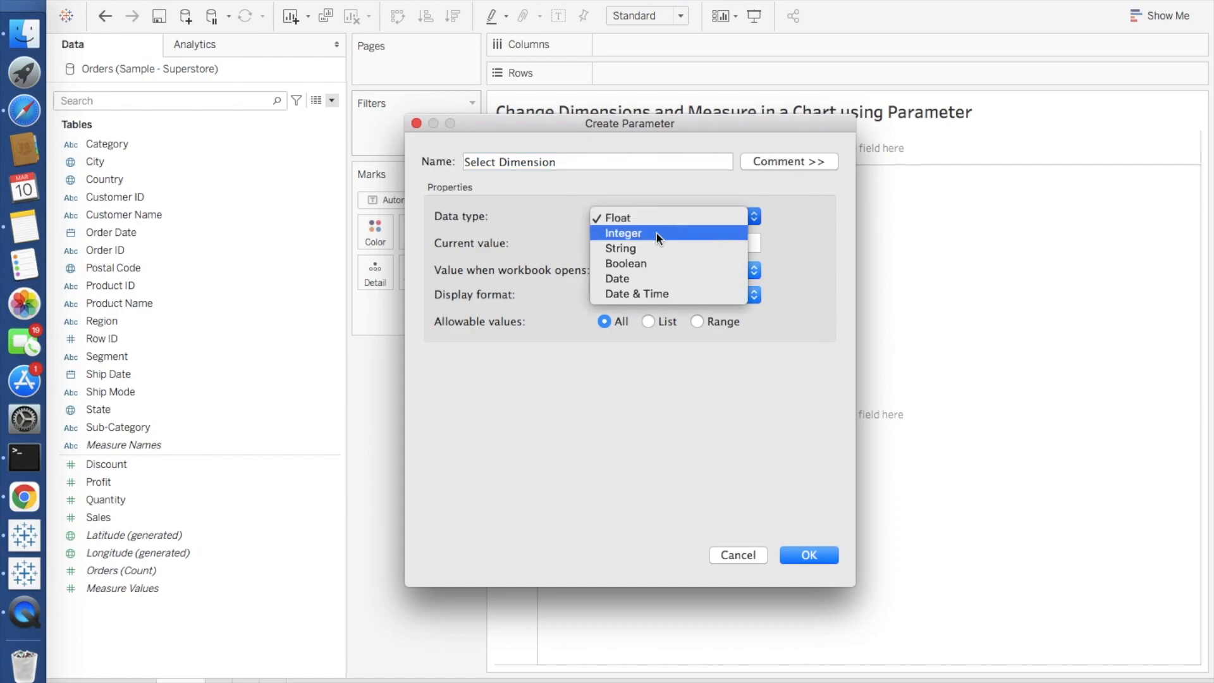
pyautogui.click(620, 249)
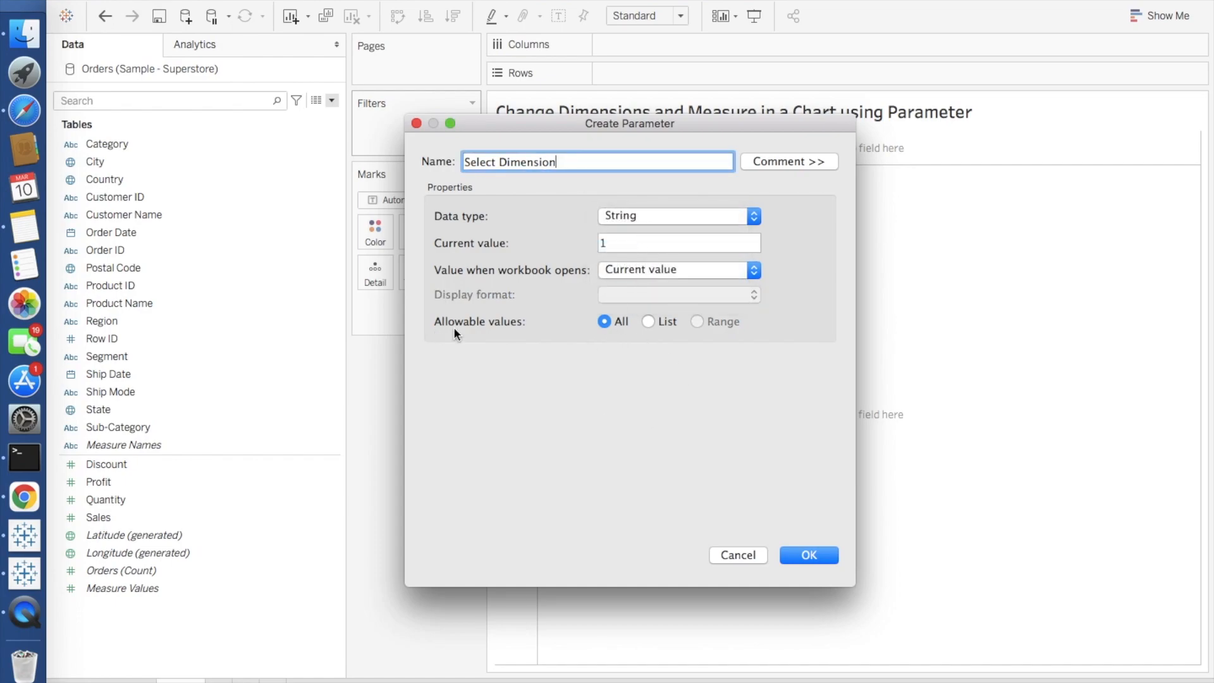
pyautogui.click(647, 321)
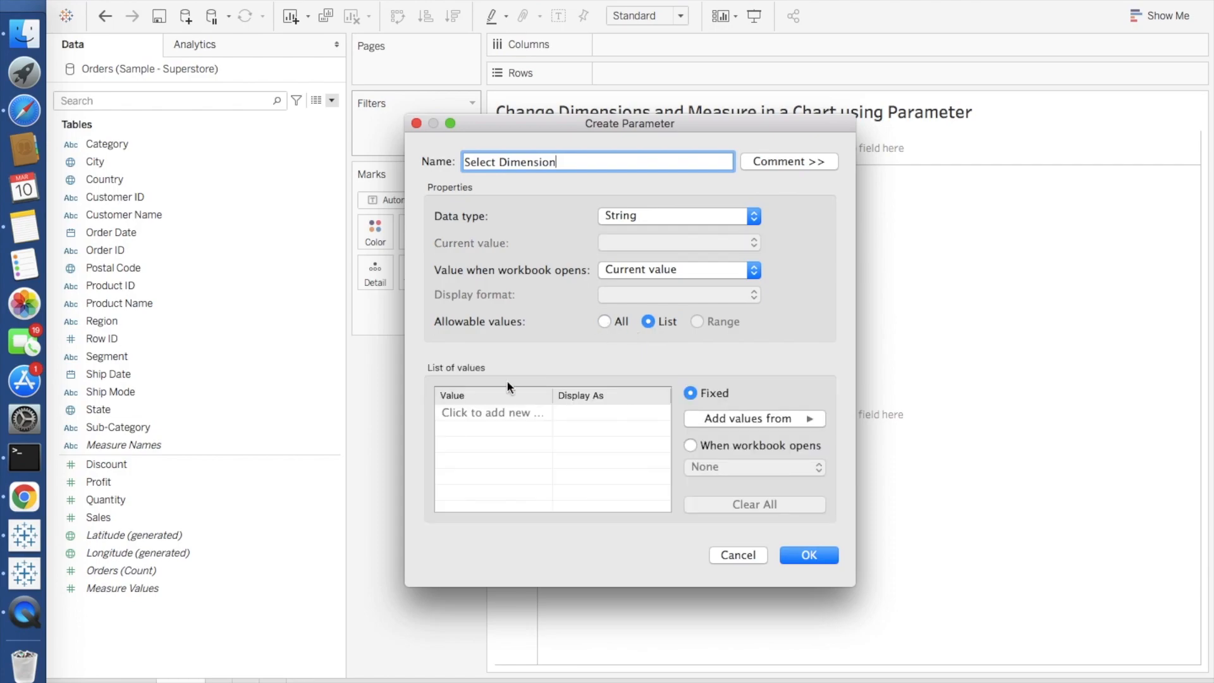
# Add Category, Sub-Category and Segment to the value list and create the parameter
pyautogui.click(492, 413)
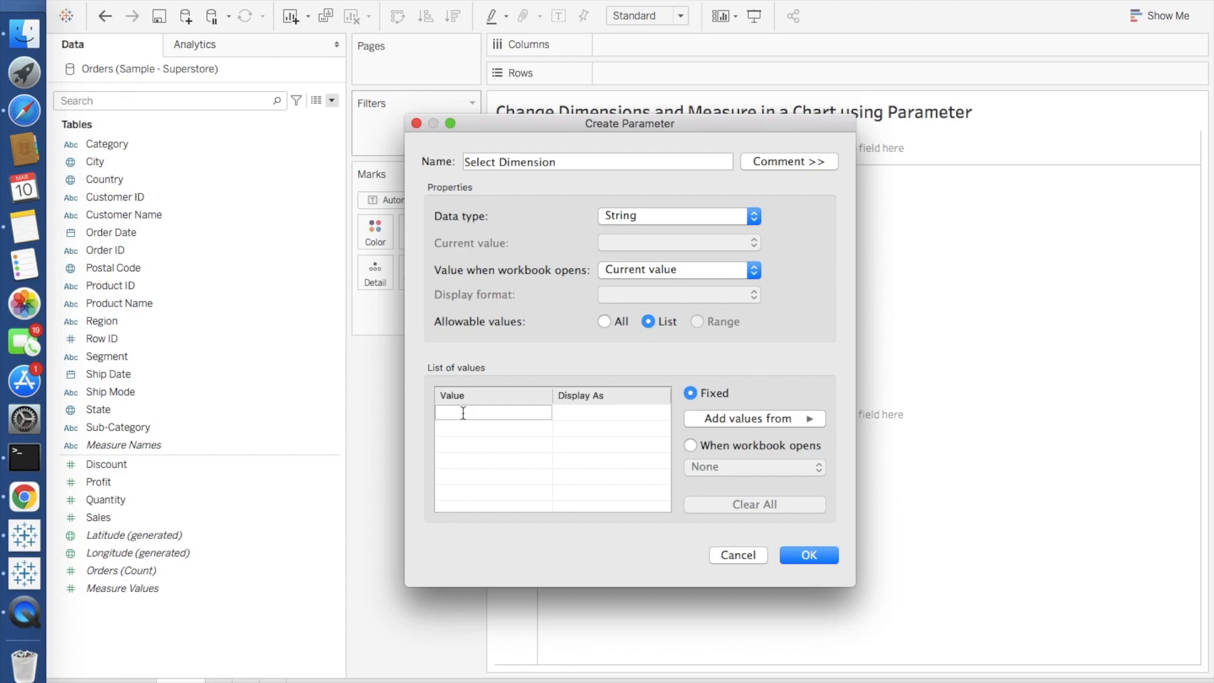
pyautogui.write('Category')
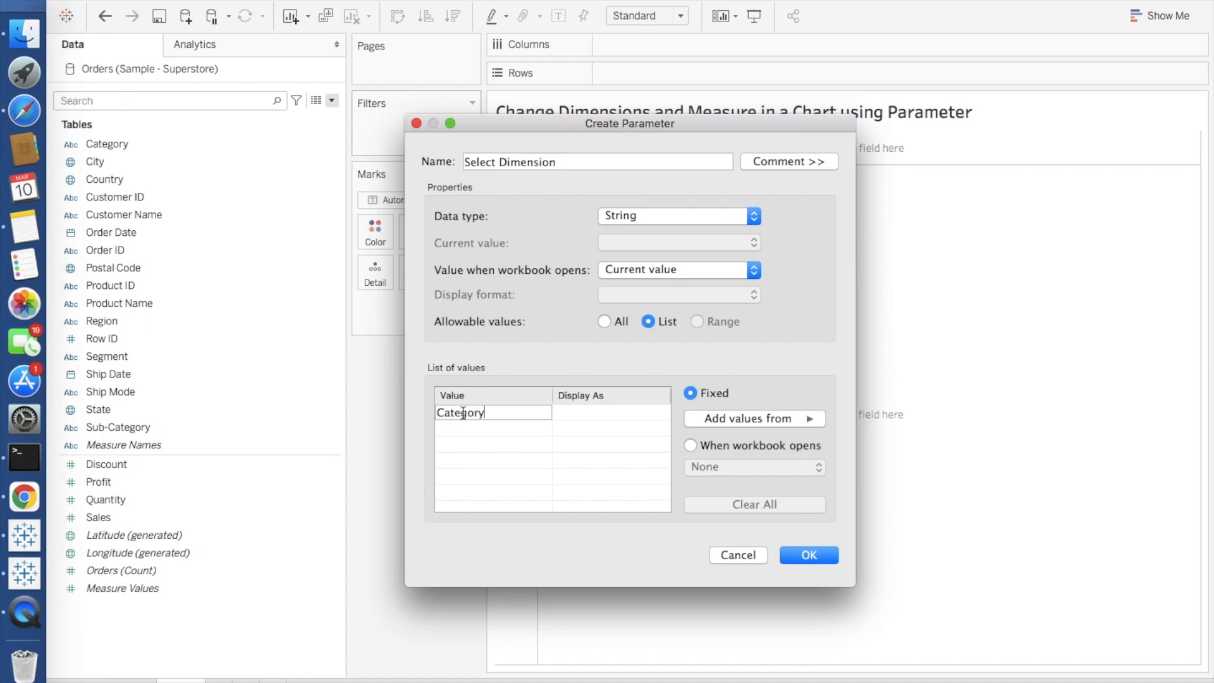
pyautogui.write('Su')
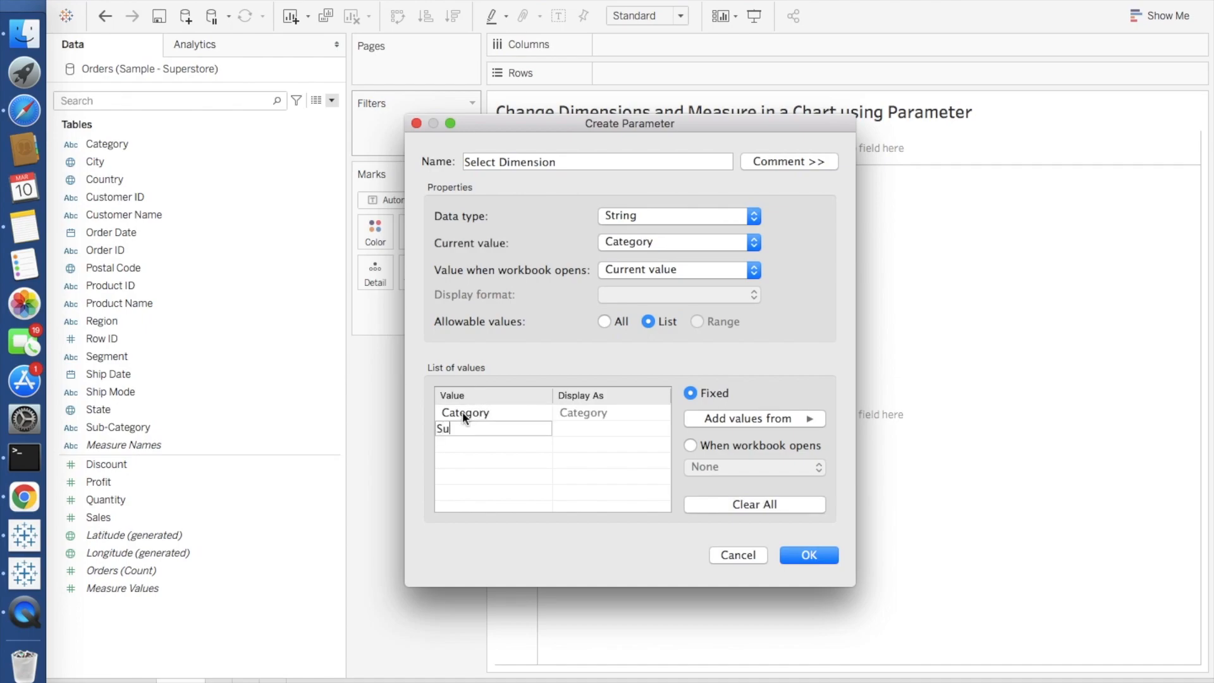
pyautogui.write('Sub-Category')
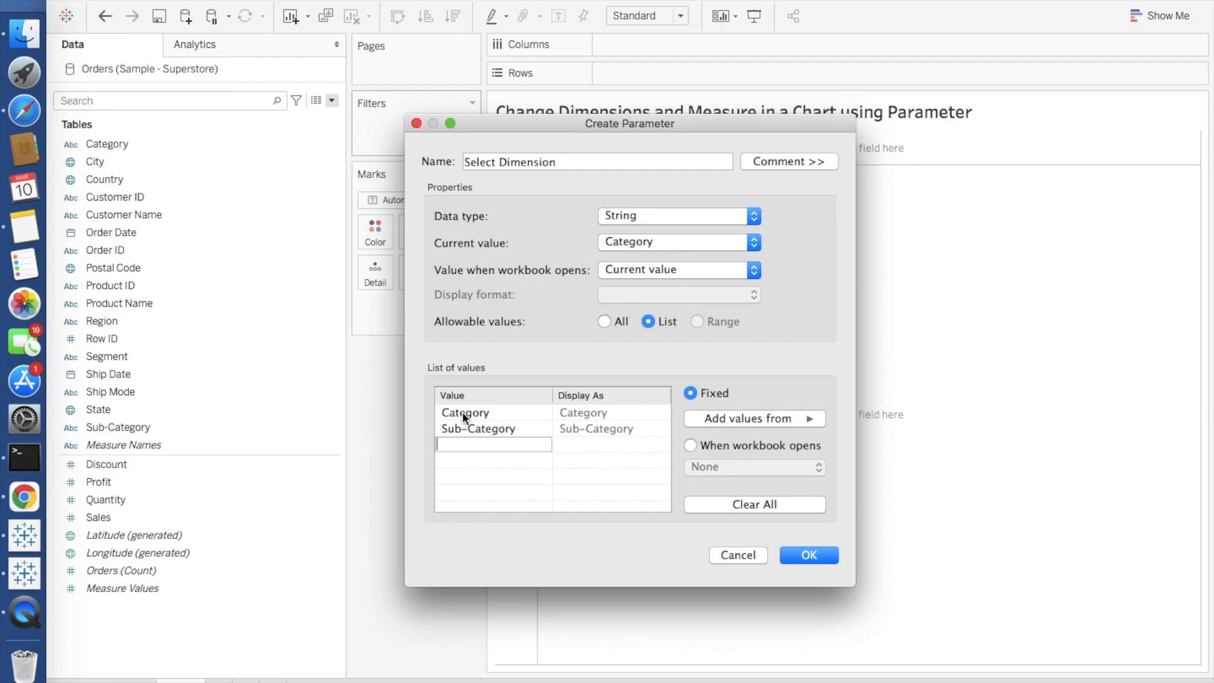
pyautogui.write('Segment')
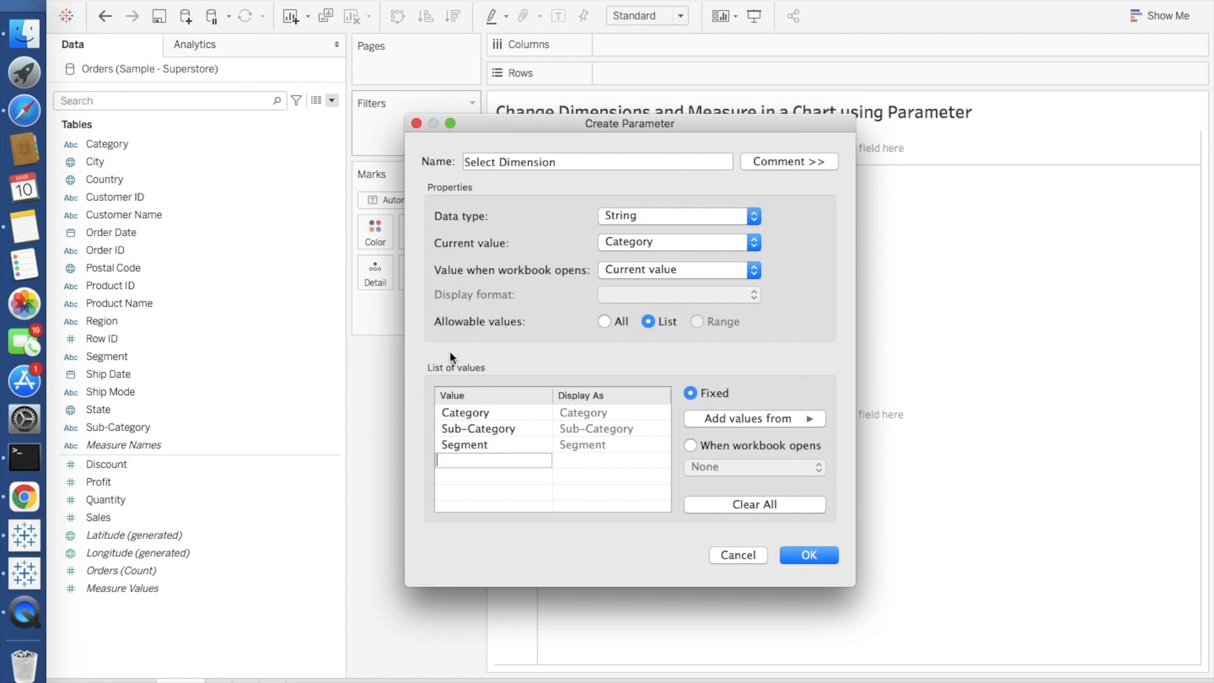
pyautogui.click(808, 555)
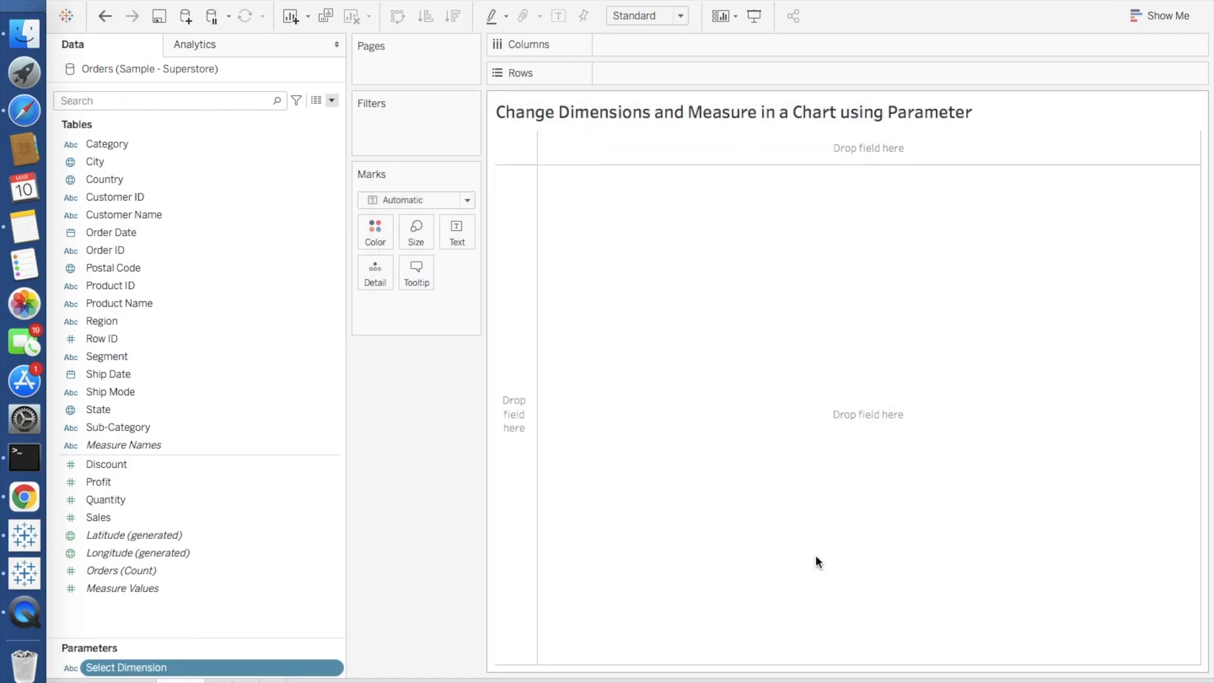
pyautogui.moveTo(191, 606)
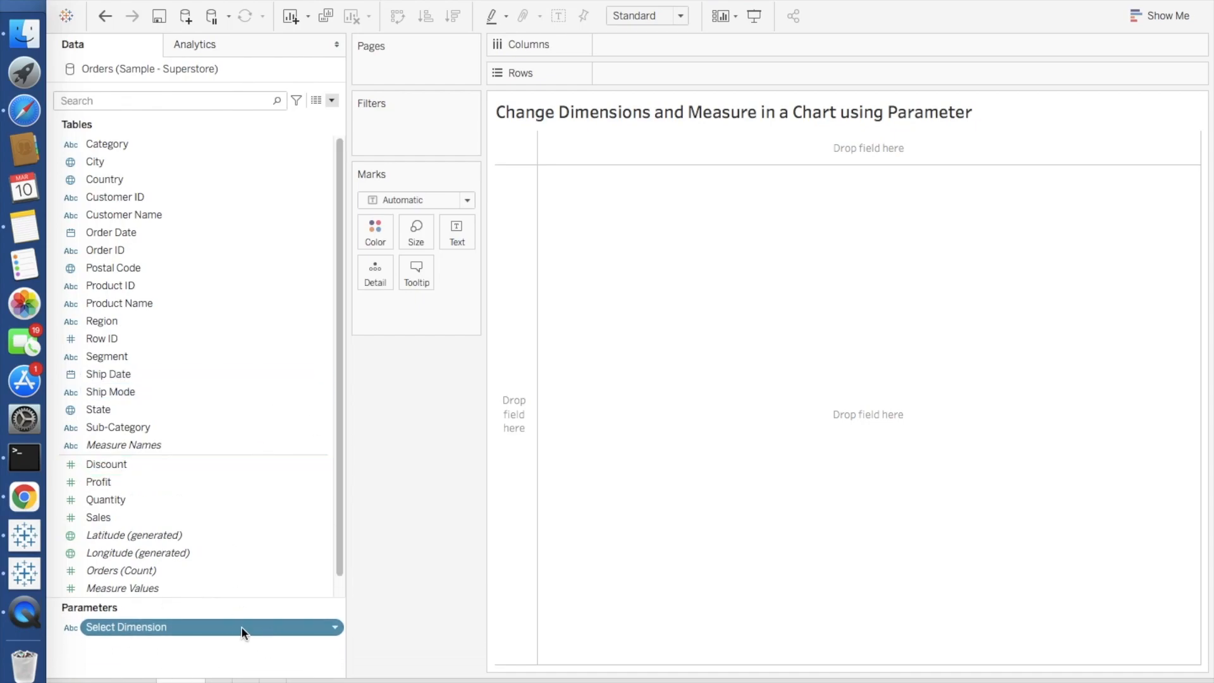
pyautogui.moveTo(228, 636)
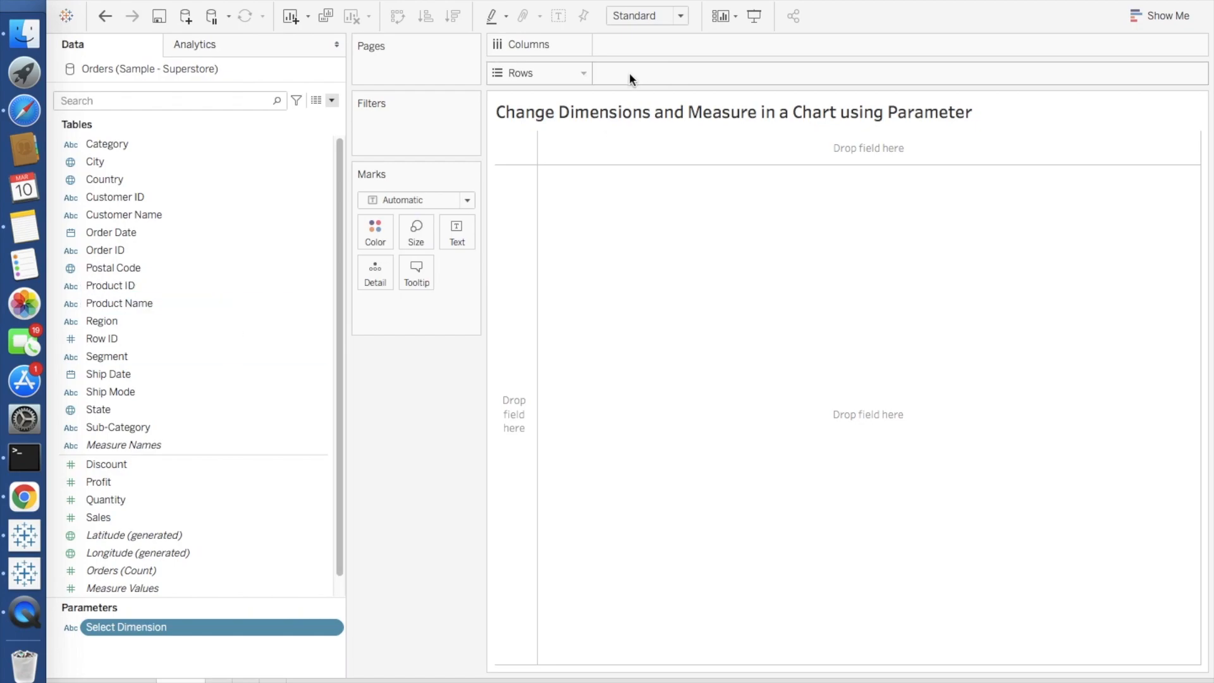
pyautogui.moveTo(687, 85)
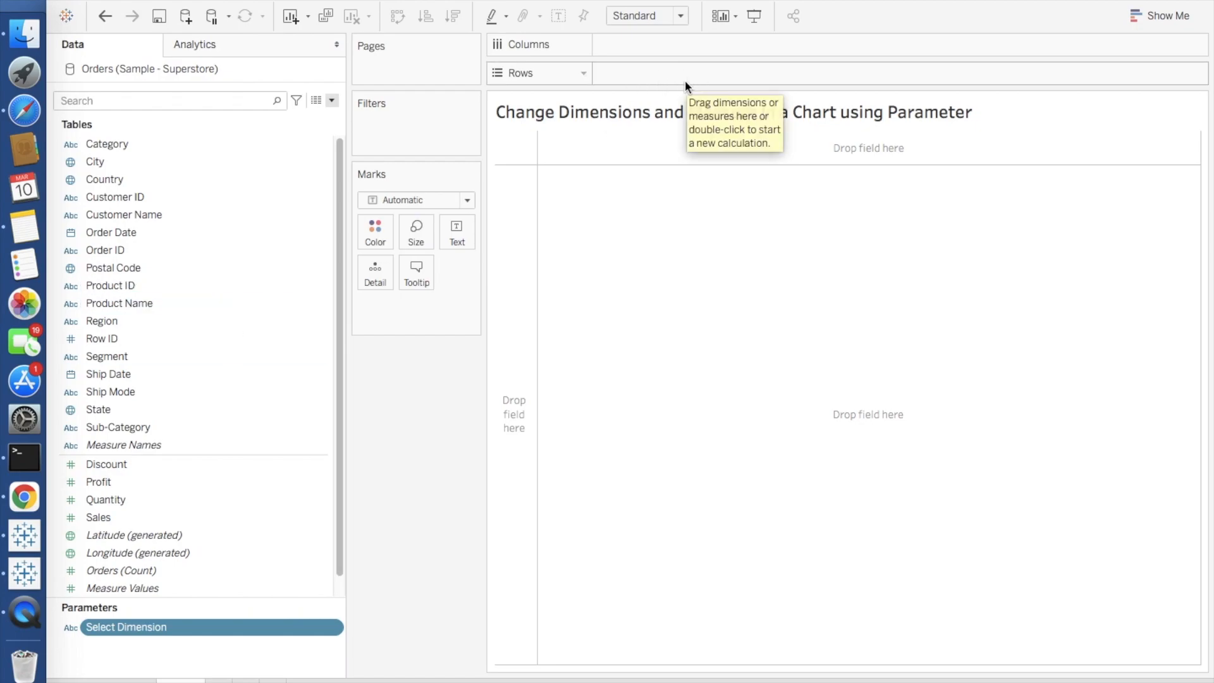
pyautogui.moveTo(666, 186)
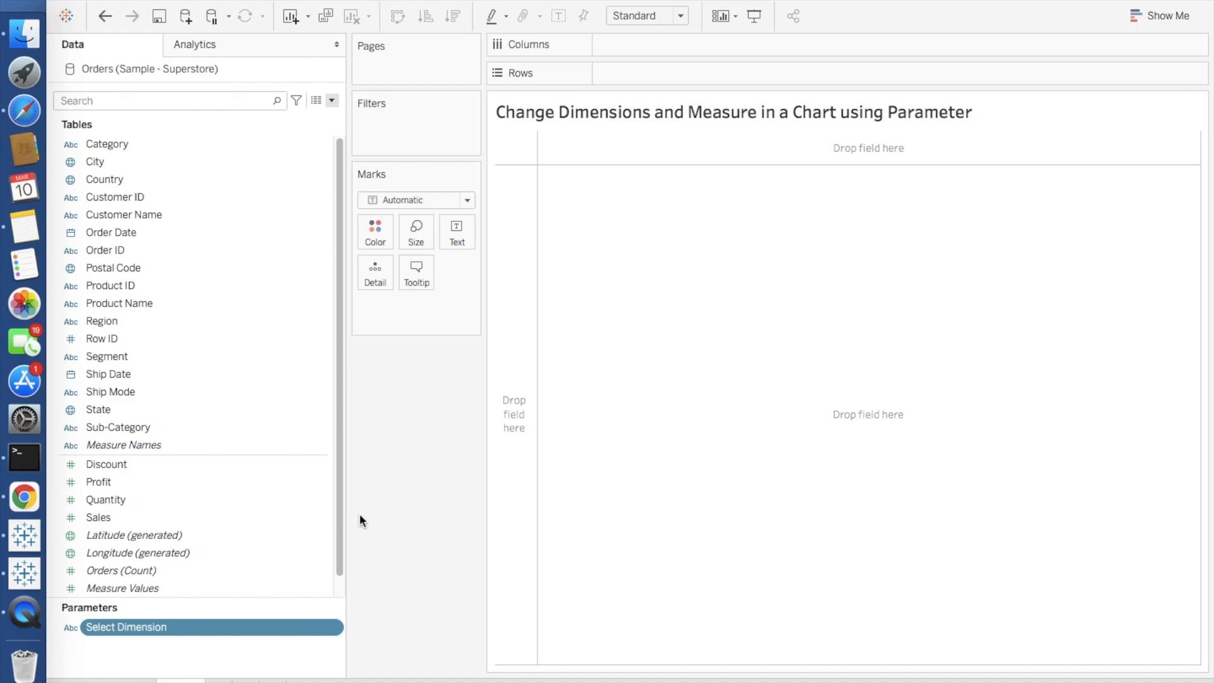
# Bring up the Data pane menu offering Create Calculated Field
pyautogui.click(332, 100)
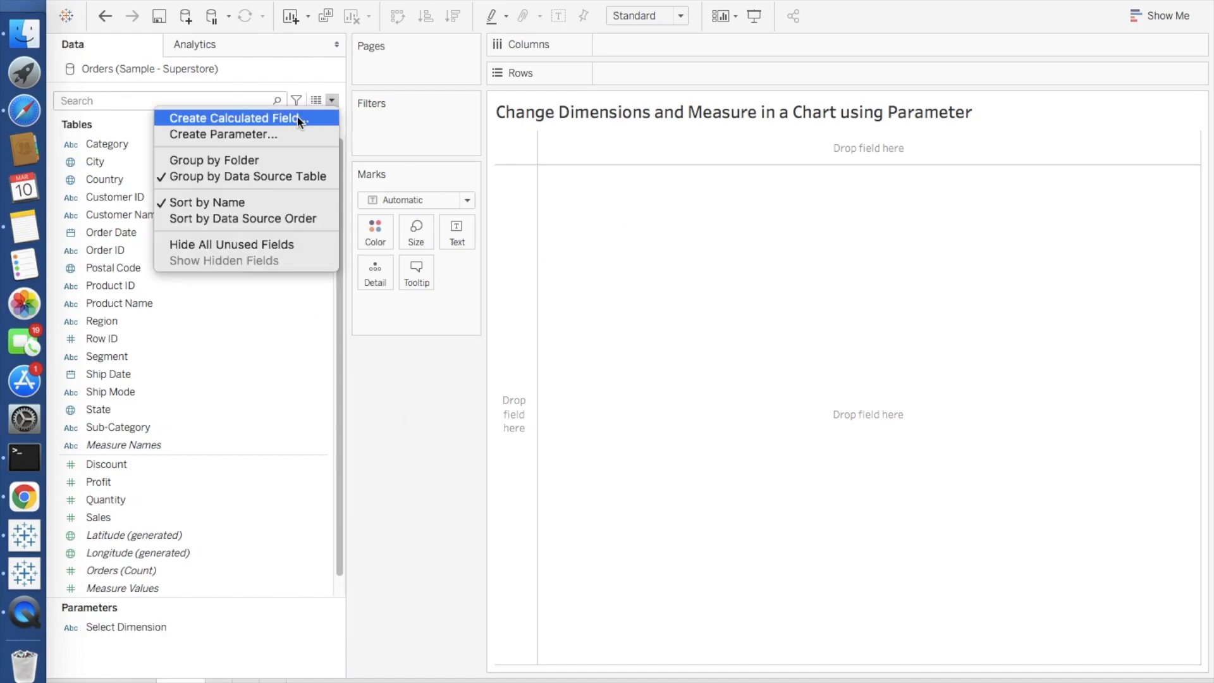
# Name a calculated field Select Dimension and write IF [Select Dimension]='Category' then [Category]
pyautogui.click(234, 118)
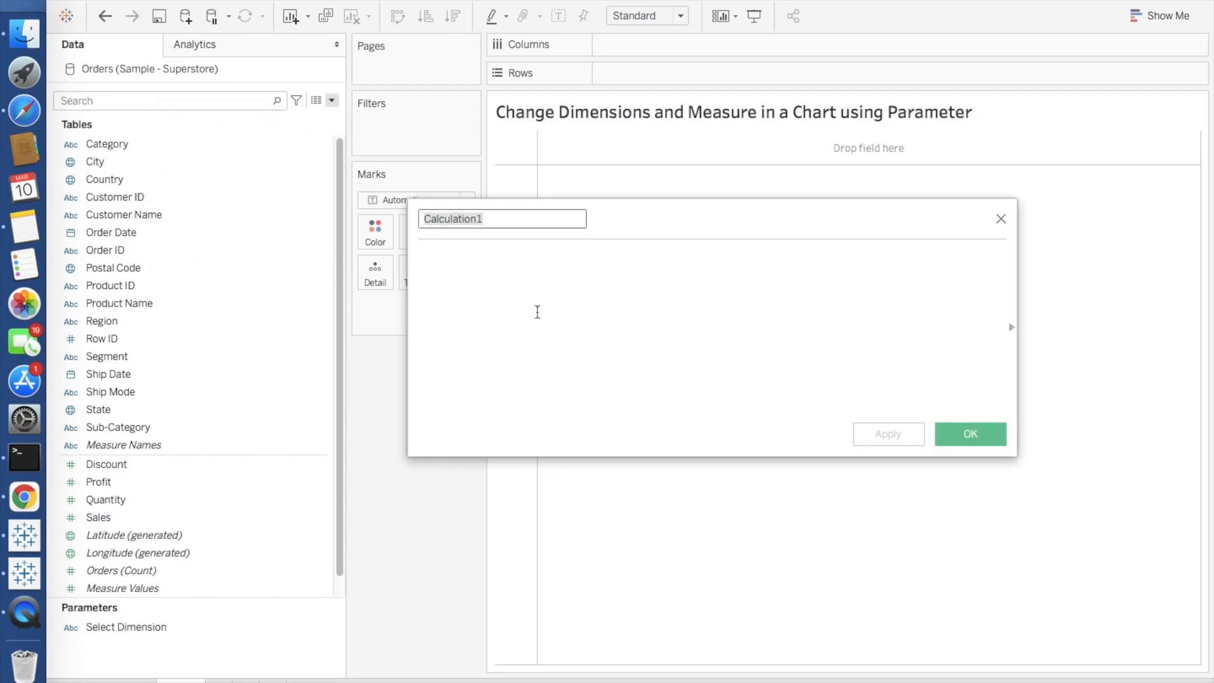
pyautogui.write('Sele')
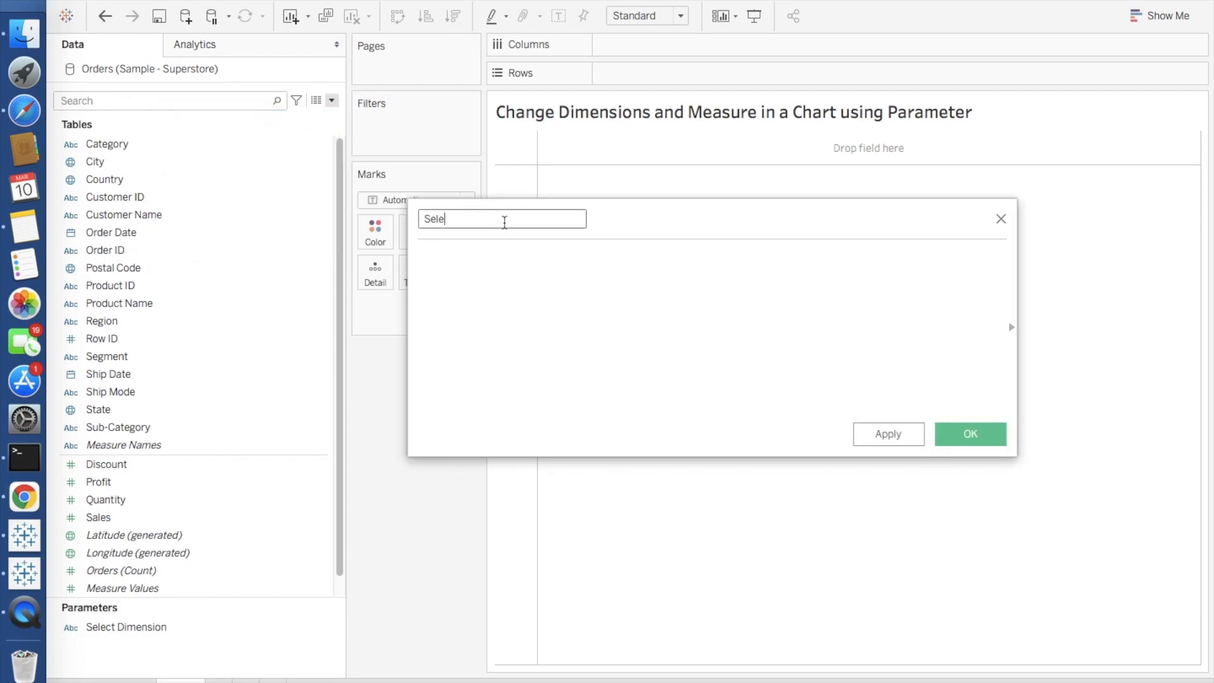
pyautogui.write('ct')
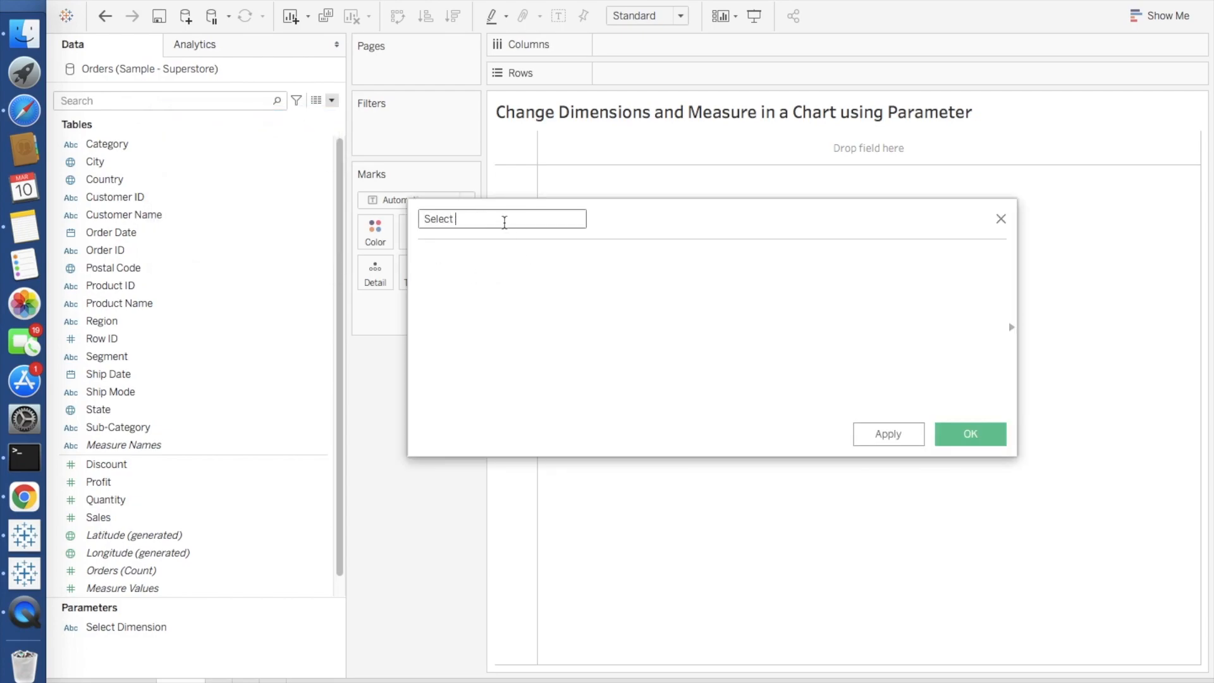
pyautogui.write('Dimension')
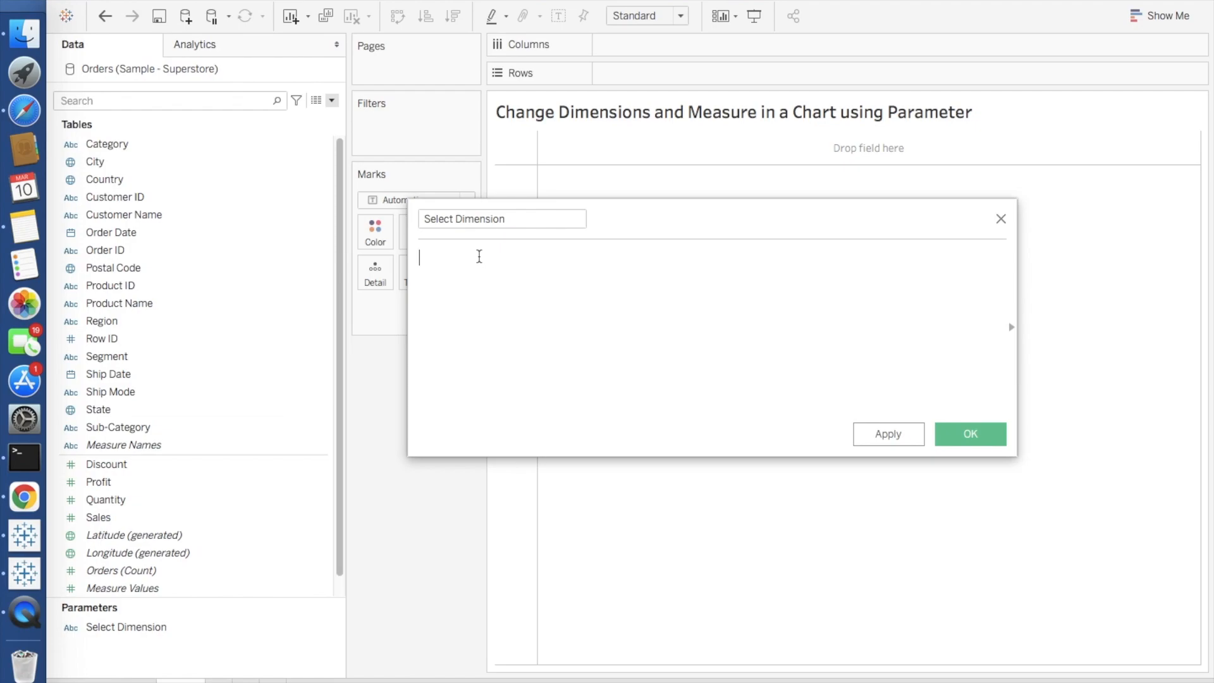
pyautogui.write('if')
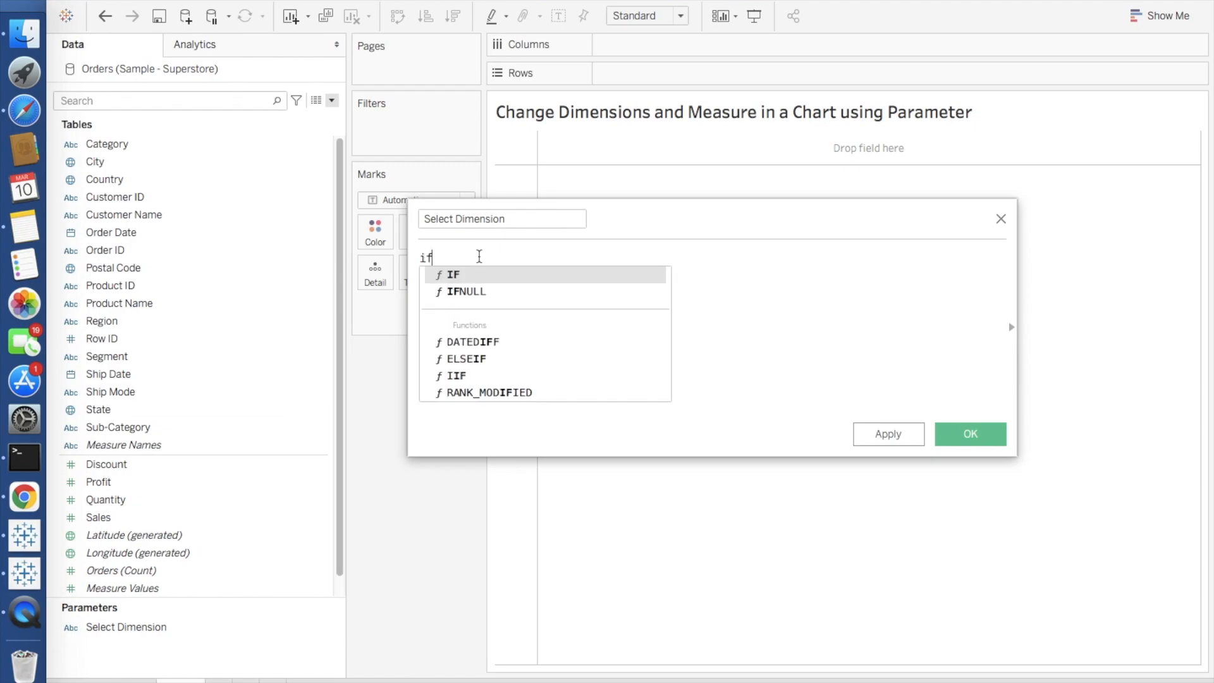
pyautogui.click(454, 274)
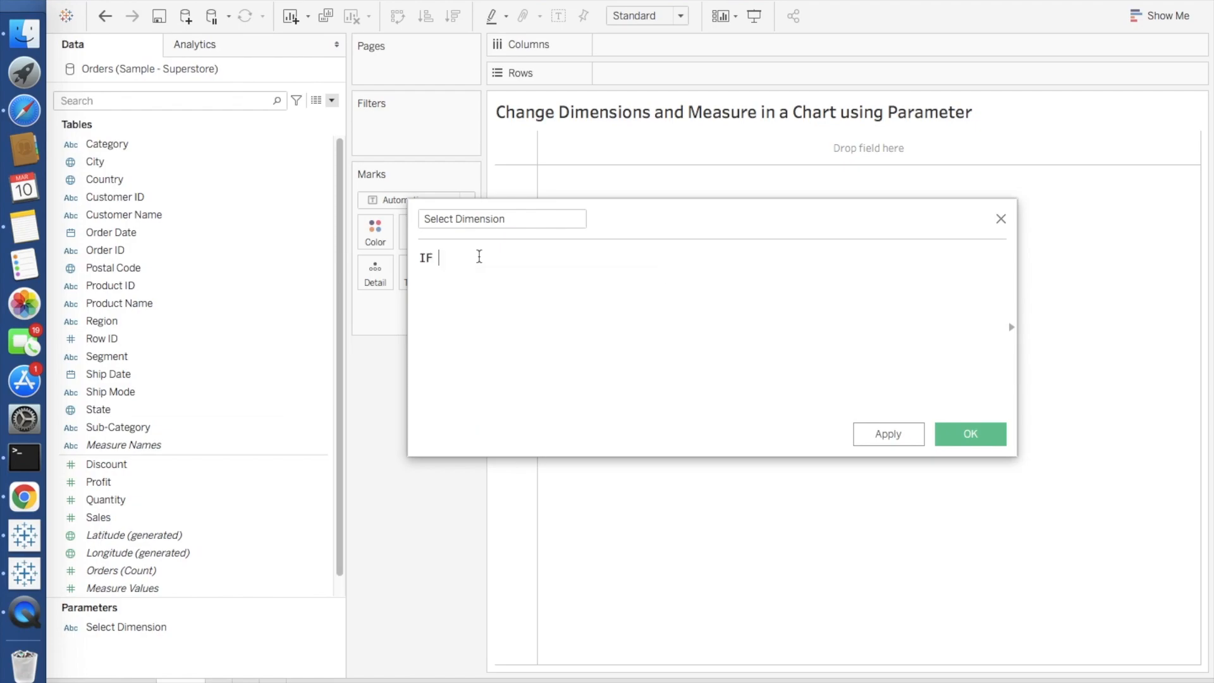
pyautogui.write('sele')
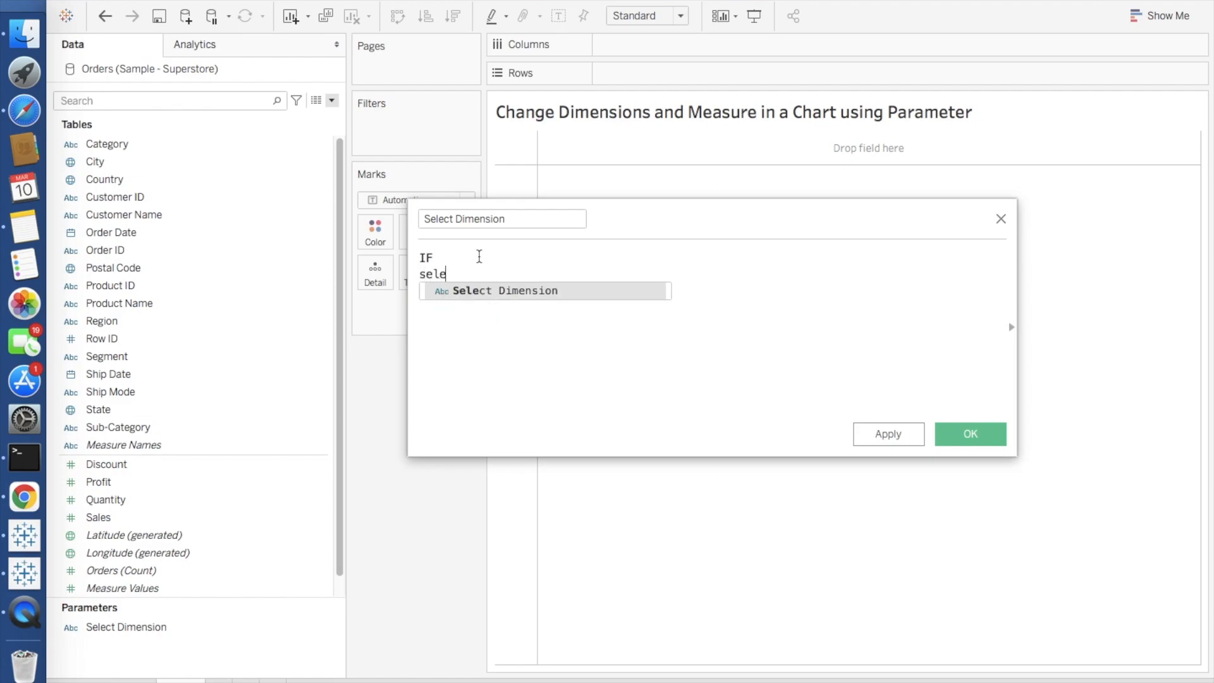
pyautogui.click(502, 291)
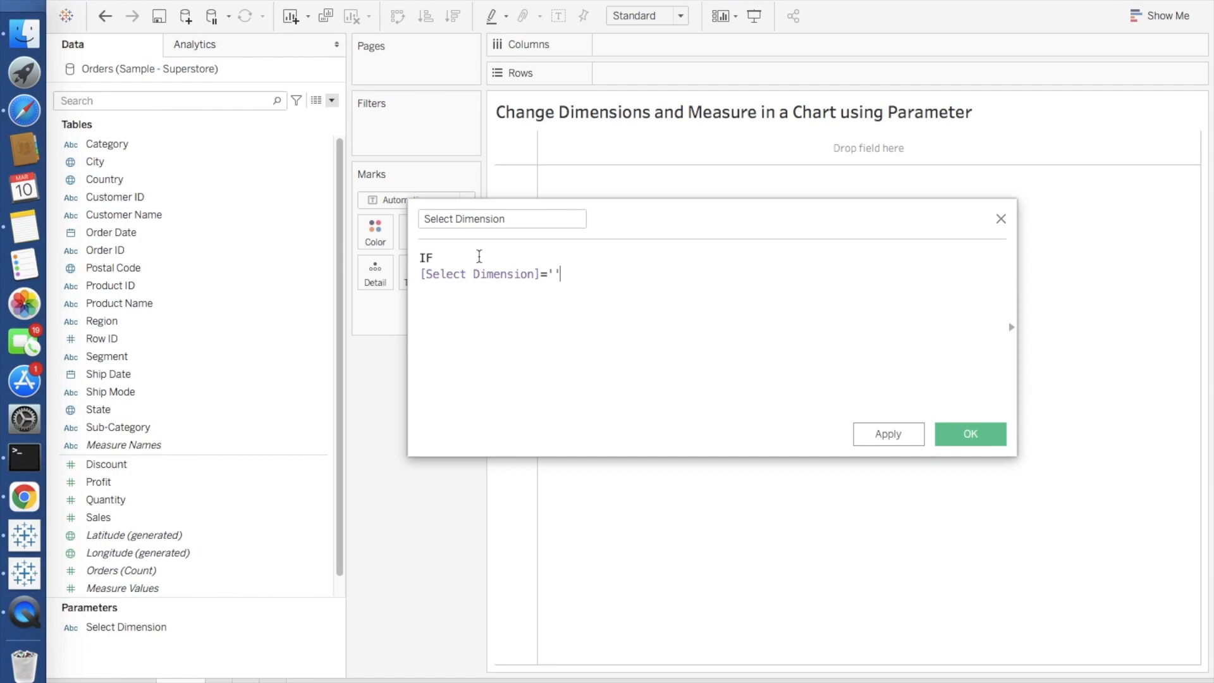
pyautogui.write('Ca')
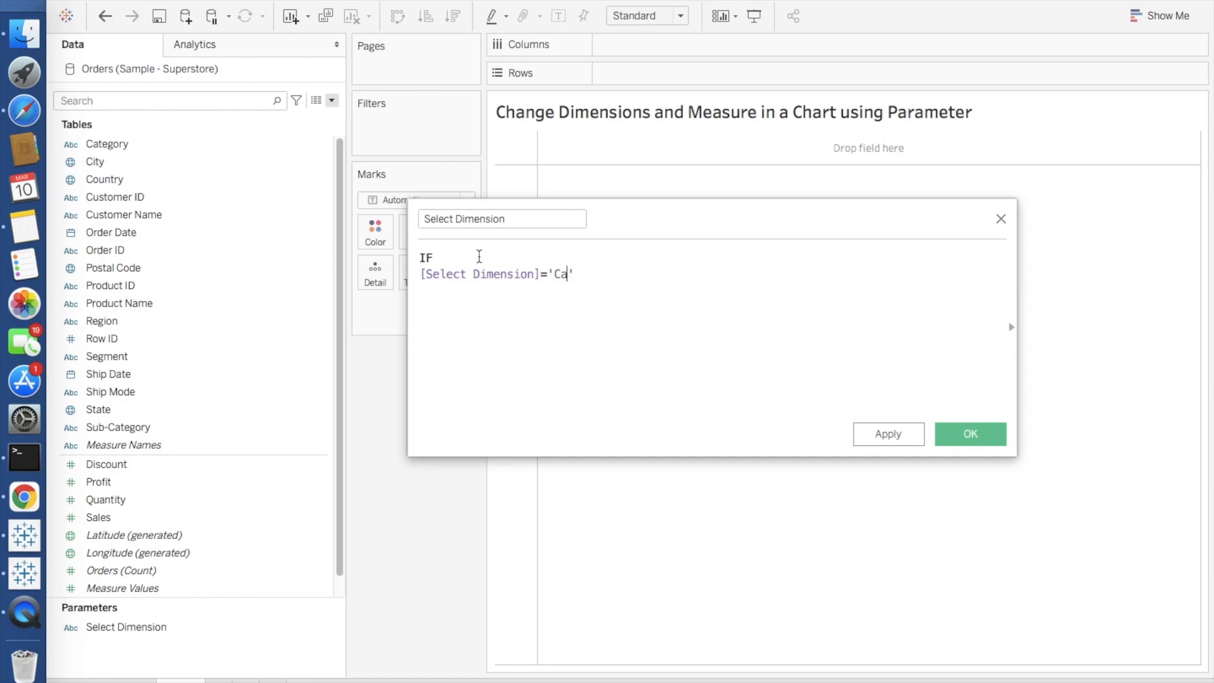
pyautogui.write('tegory')
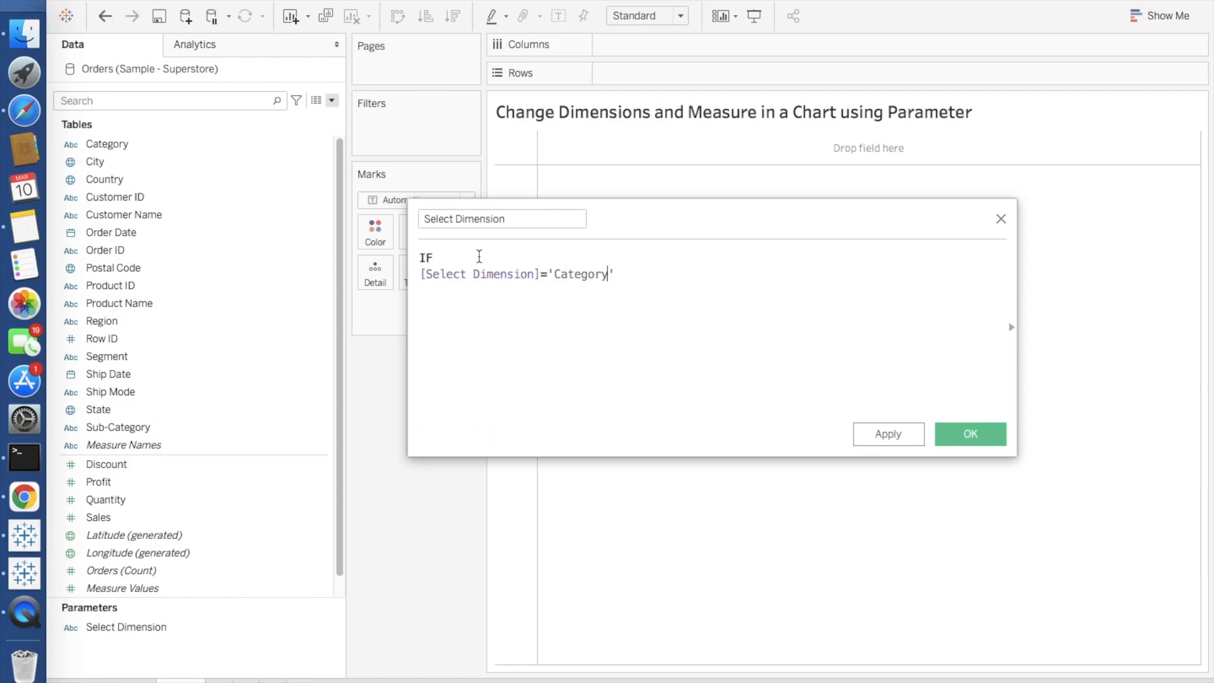
pyautogui.write('then')
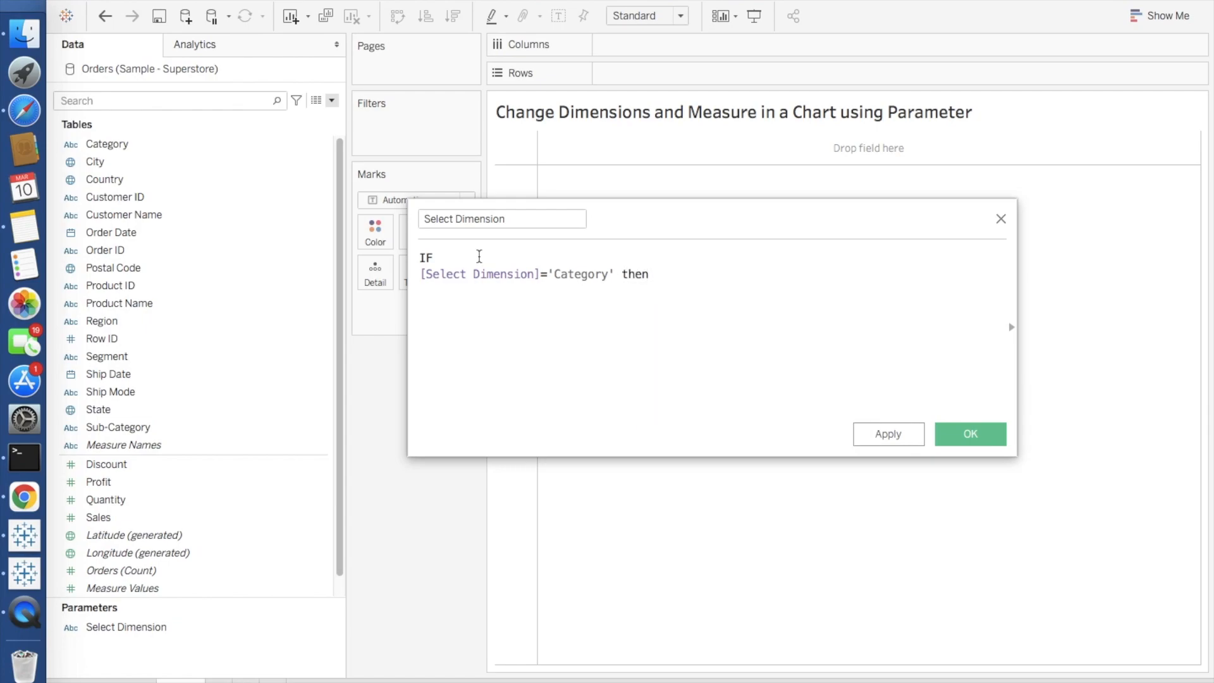
pyautogui.write('ca')
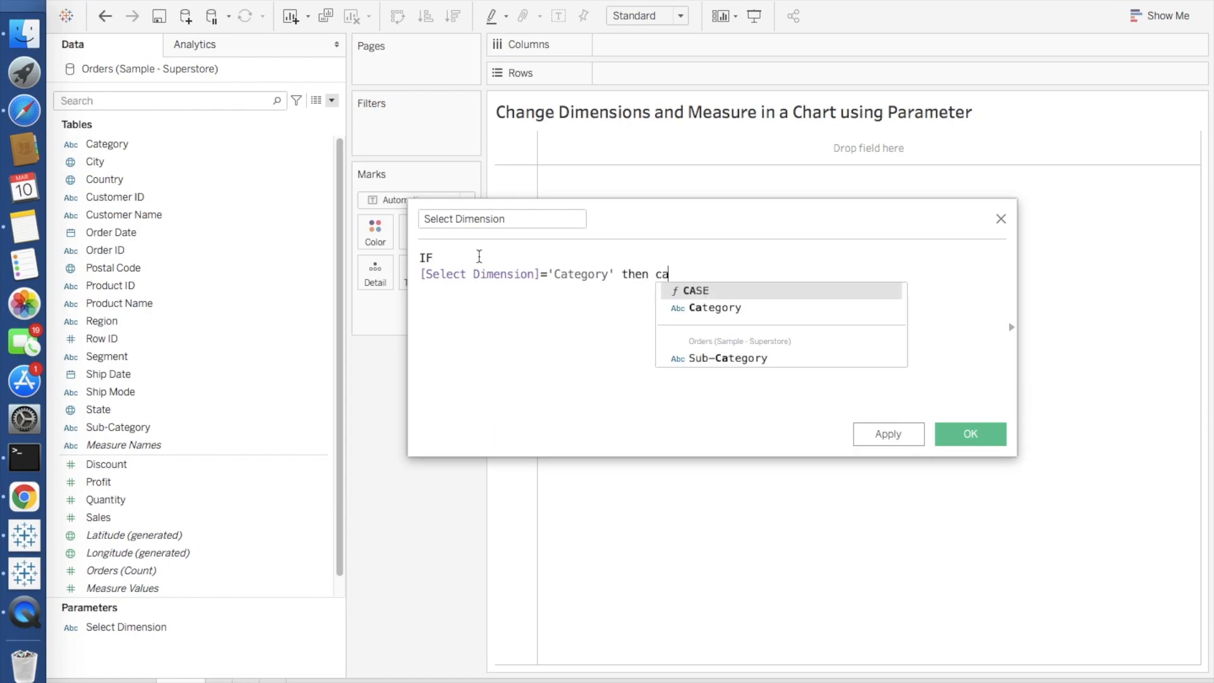
pyautogui.click(713, 307)
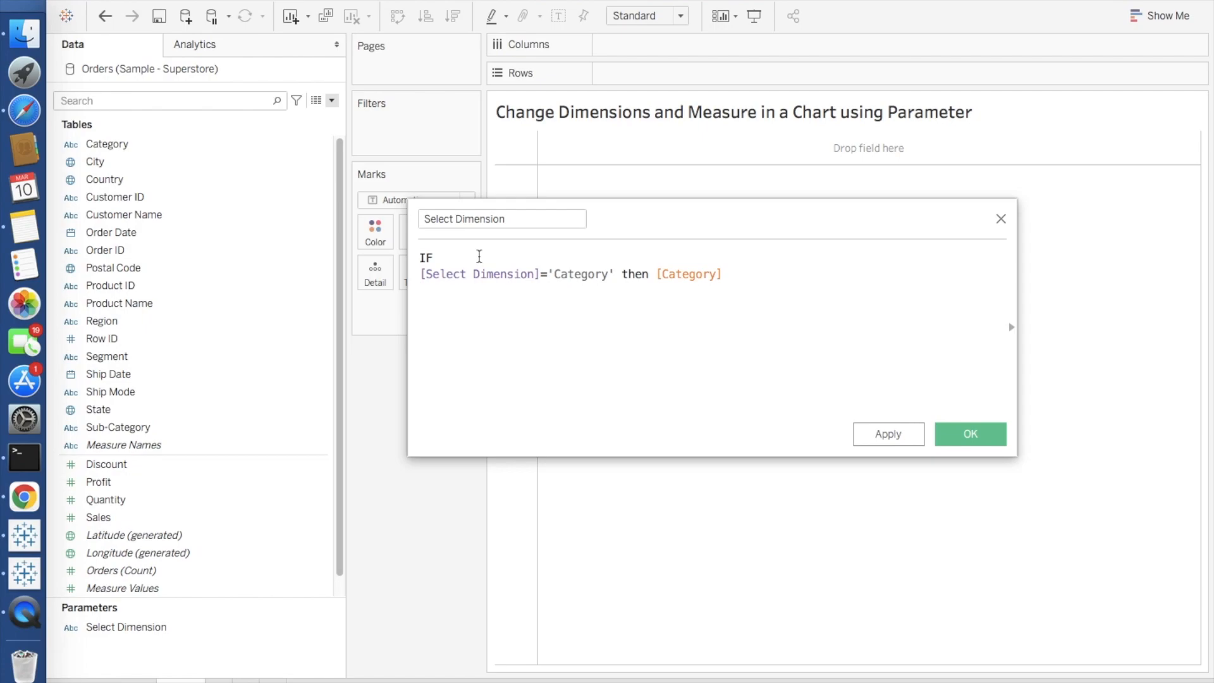
# Add ELSEIF [Select Dimension]='Sub-Category' then [Sub-Category]
pyautogui.write('ELSEIF')
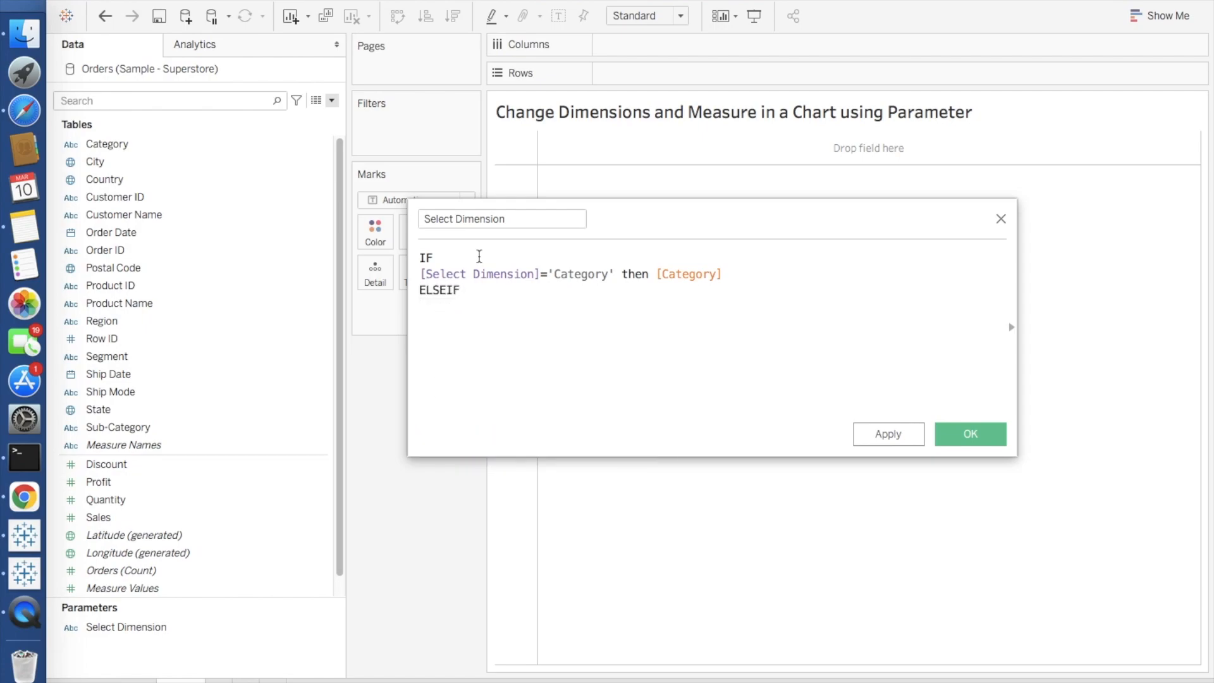
pyautogui.write('[Select Dimension]')
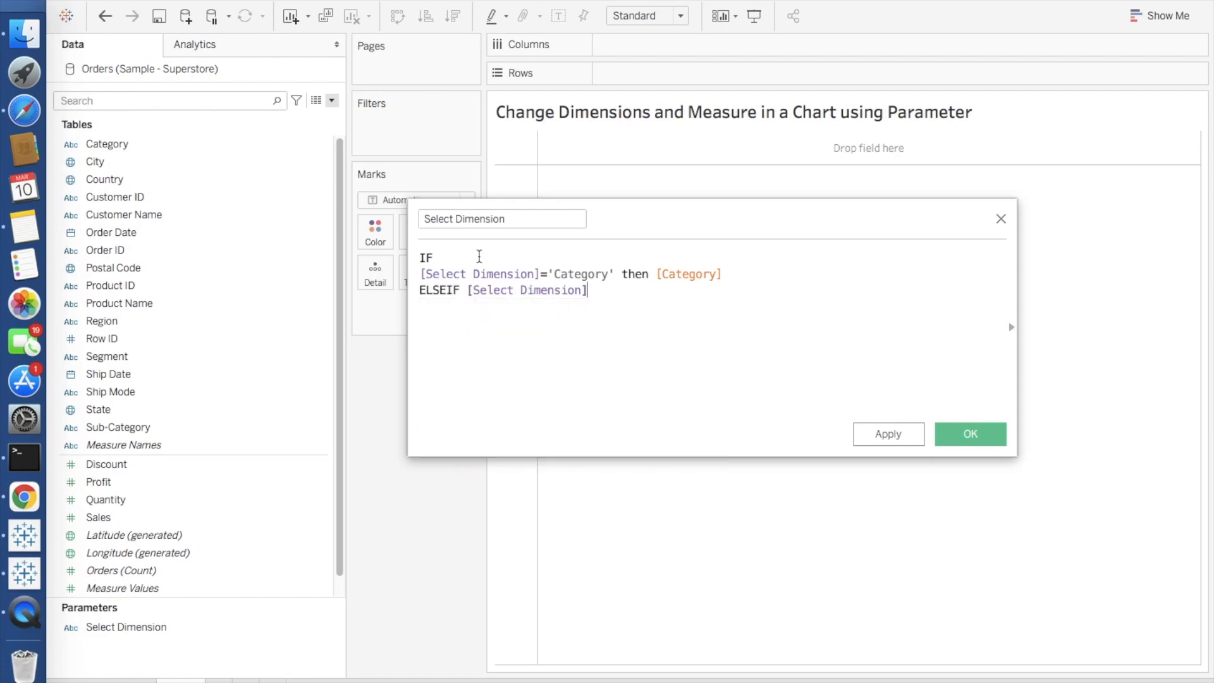
pyautogui.write('= Sub-')
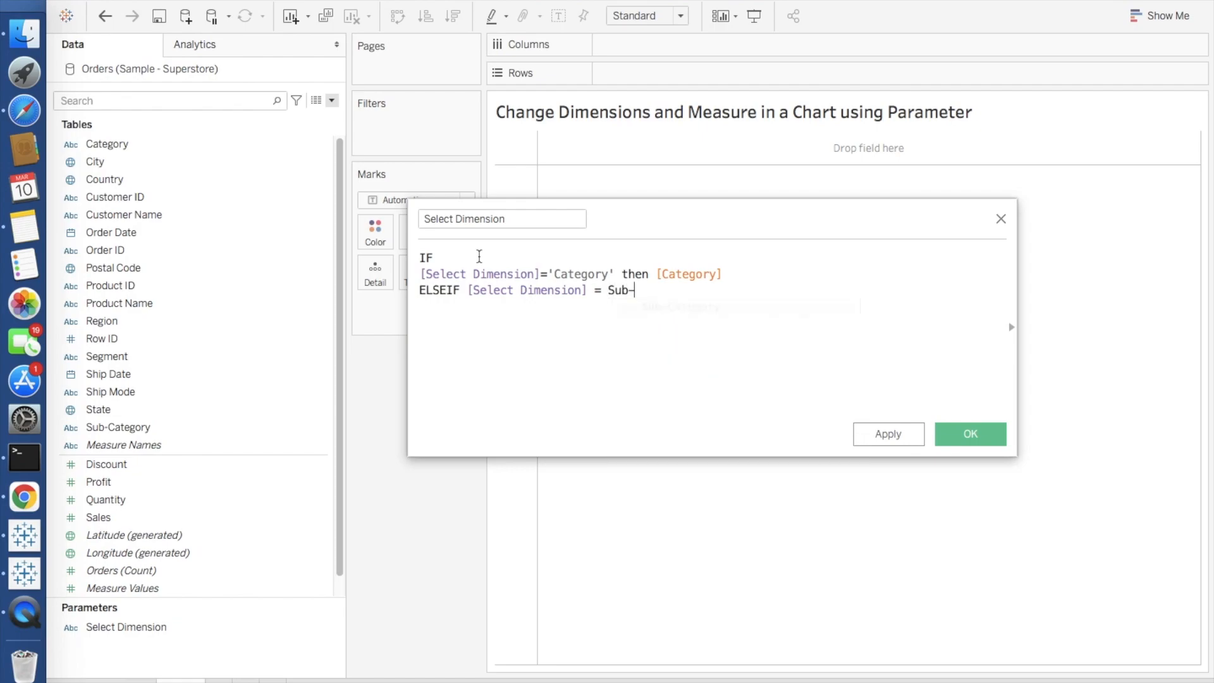
pyautogui.write('Cate')
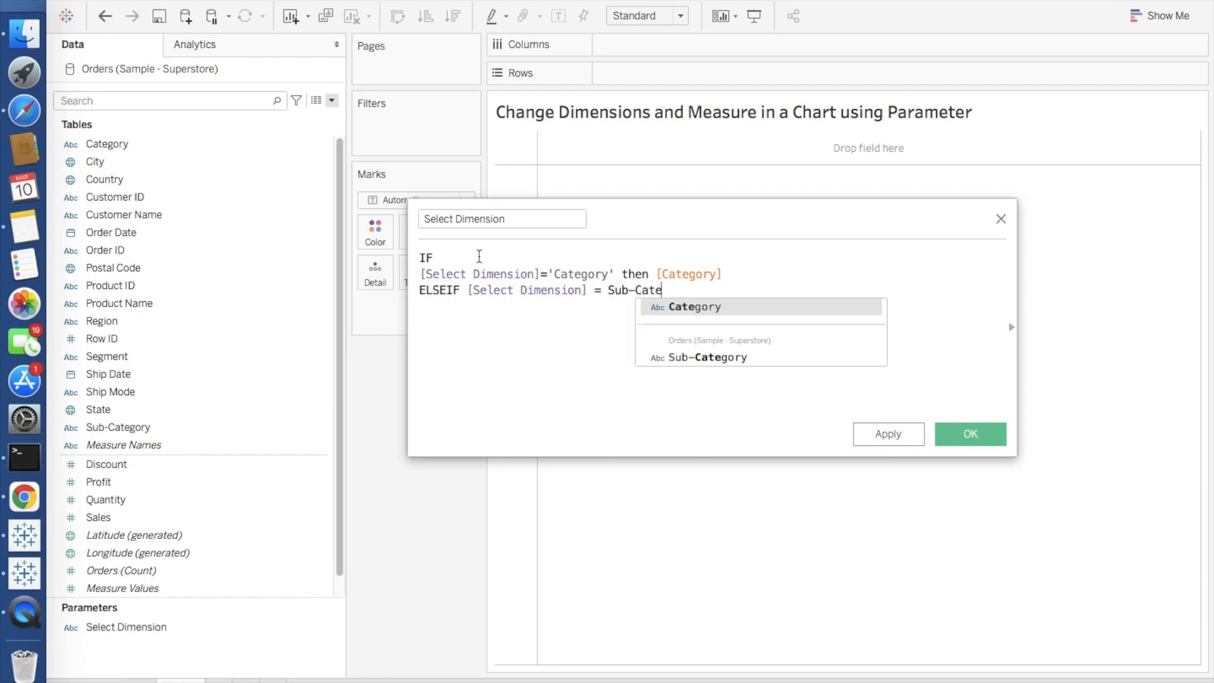
pyautogui.write('gory')
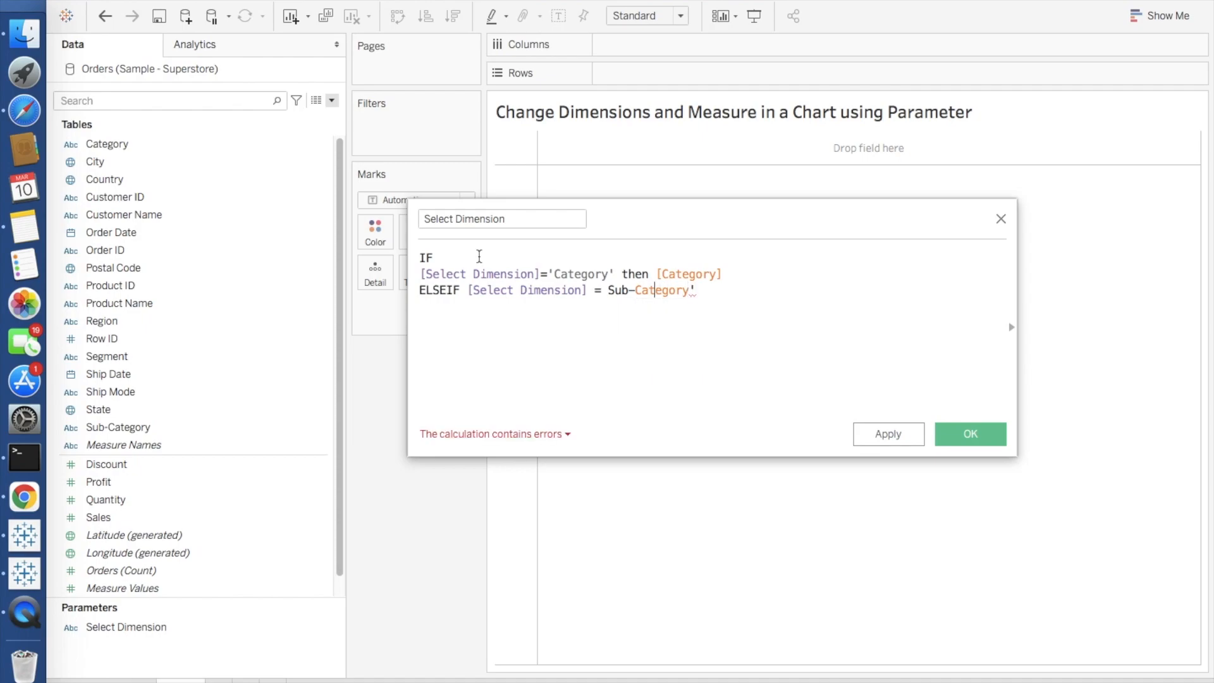
pyautogui.write("'")
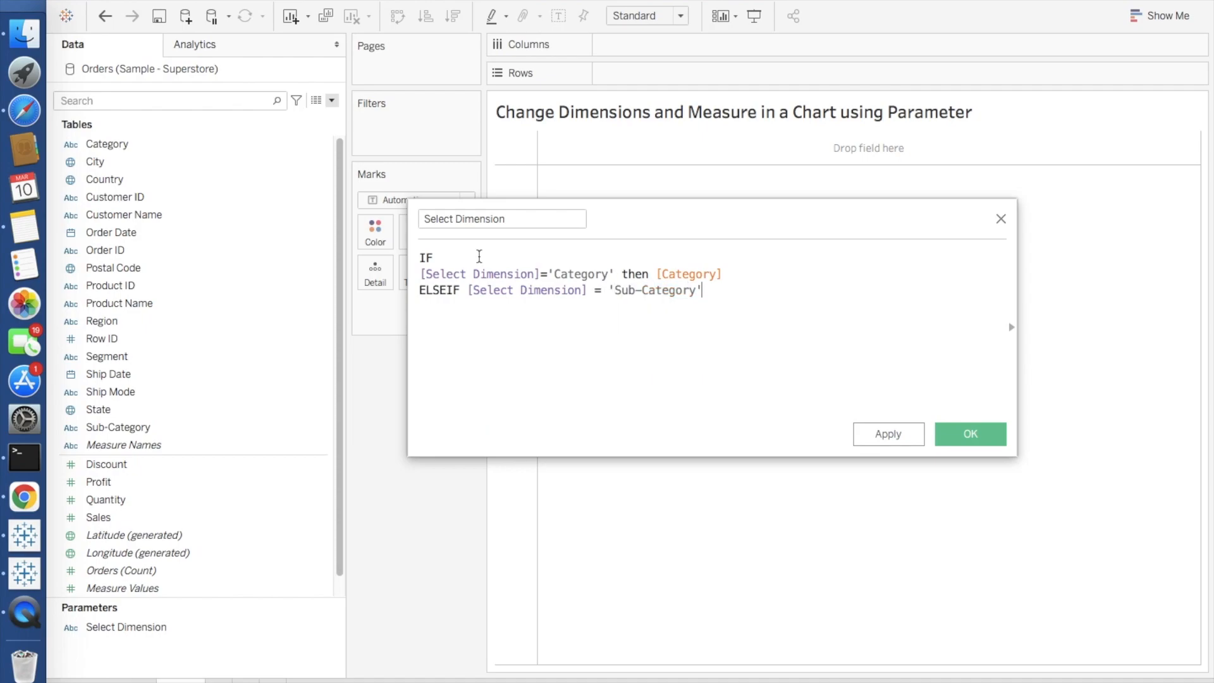
pyautogui.write('then')
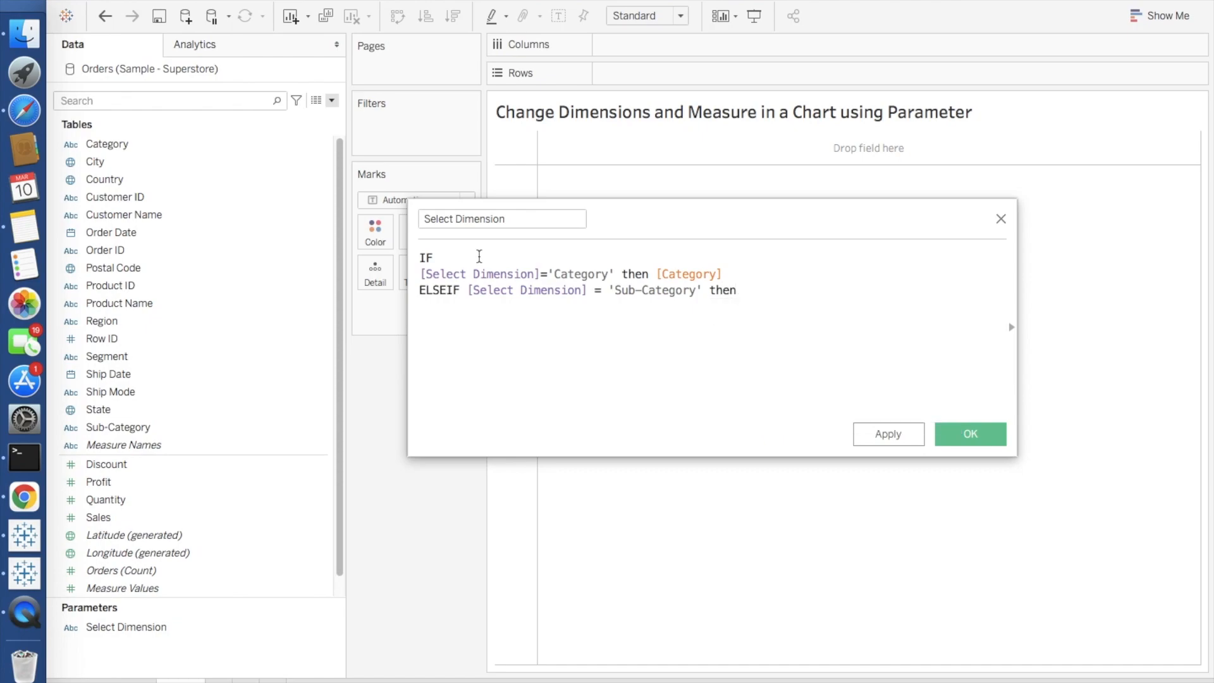
pyautogui.write('[Sub-Category]')
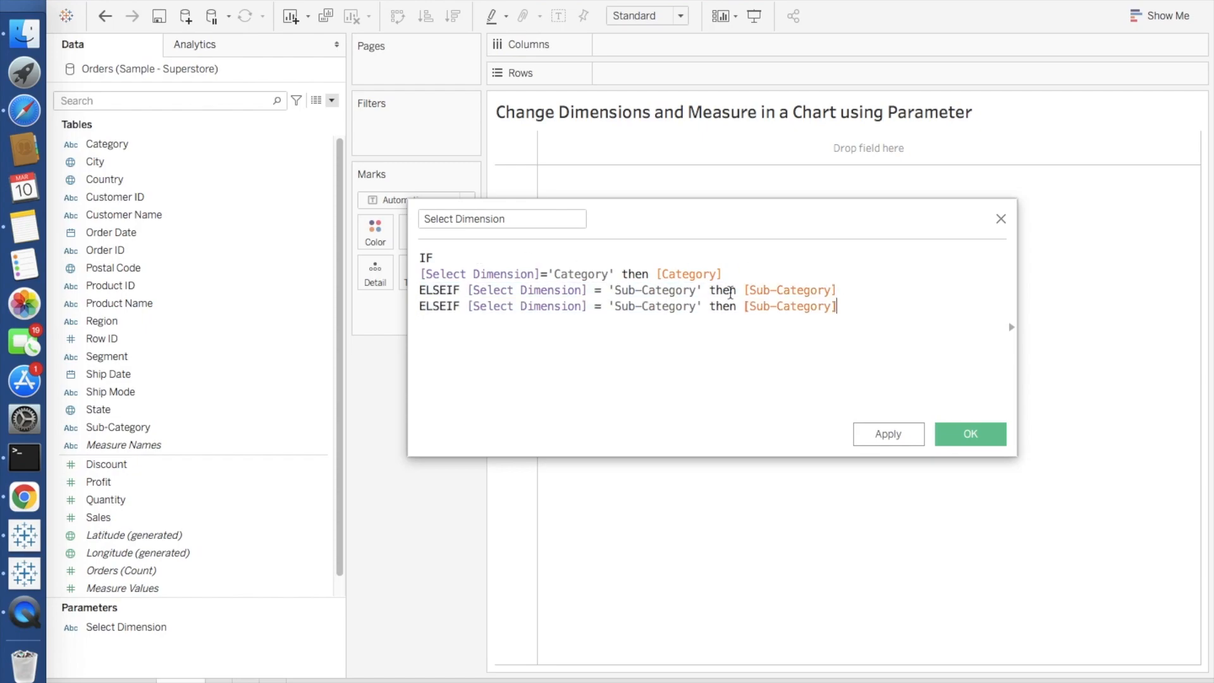
# Add the Segment condition returning [Segment] and close the formula with END
pyautogui.doubleClick(656, 306)
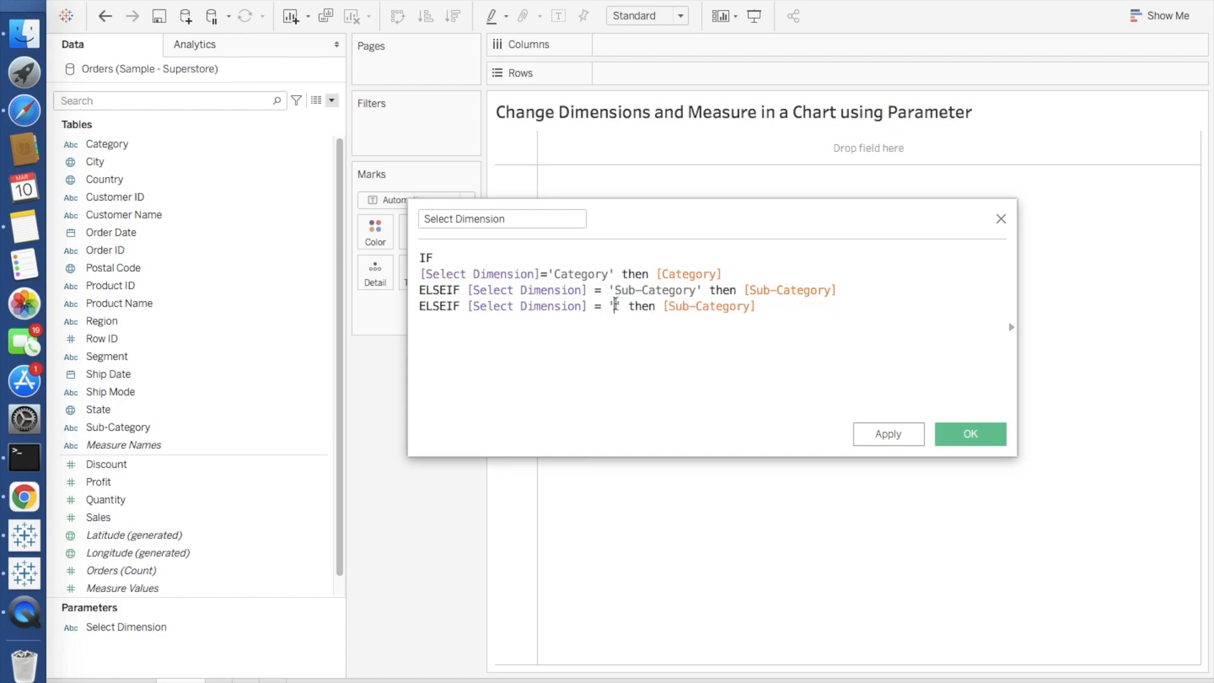
pyautogui.write('Segment')
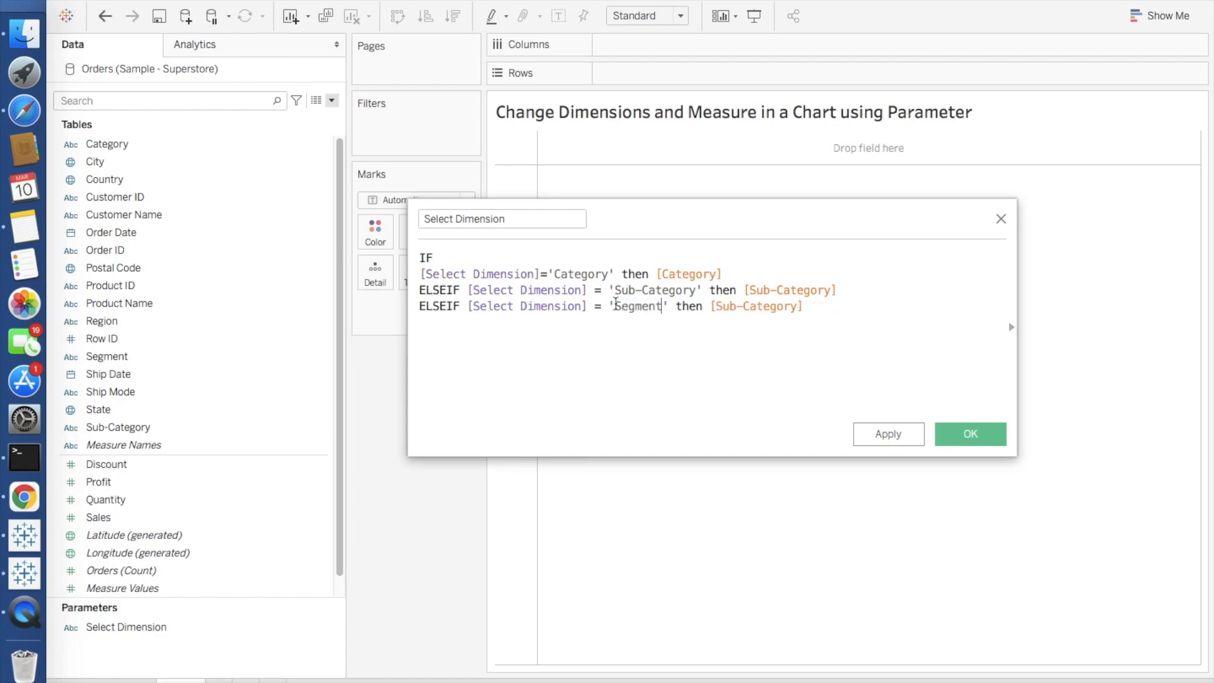
pyautogui.write('se')
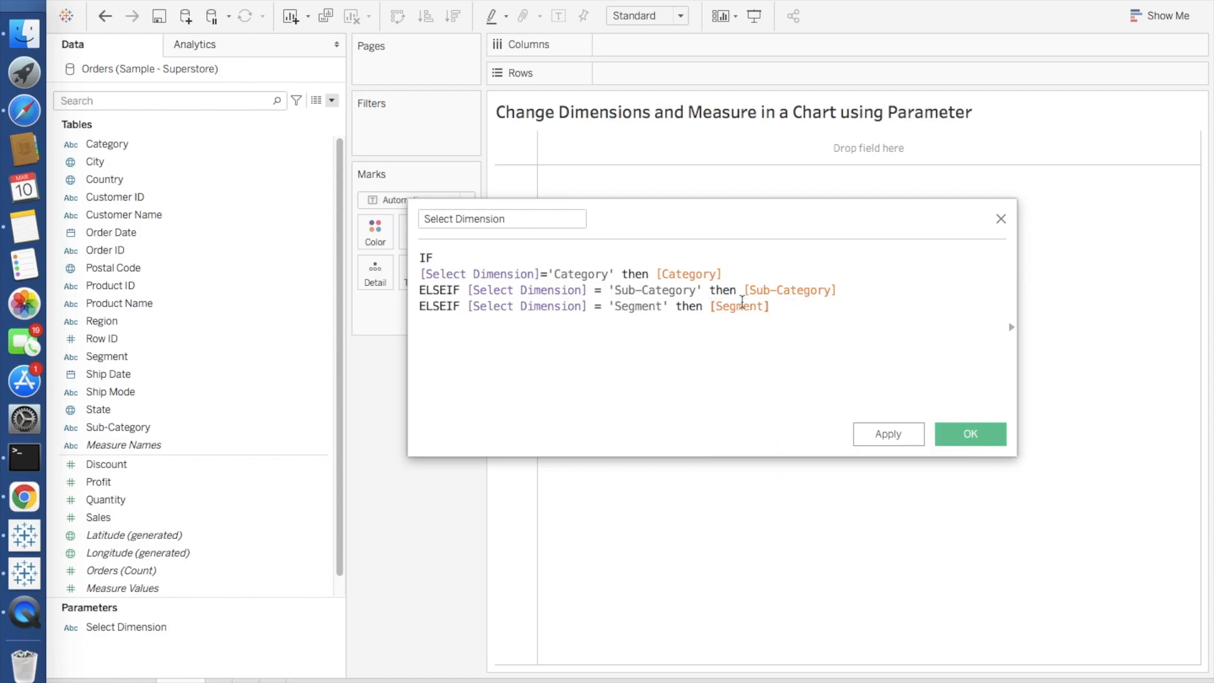
pyautogui.write('END')
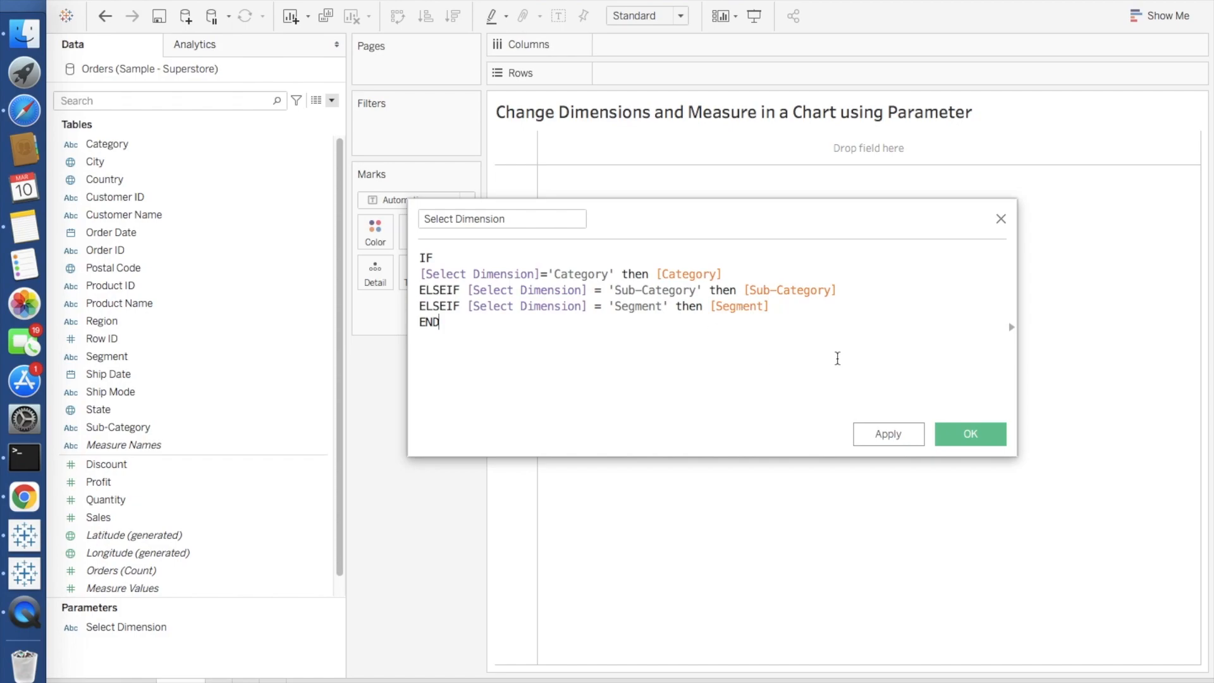
# Apply the valid Select Dimension calculation and save it to the data fields
pyautogui.click(970, 433)
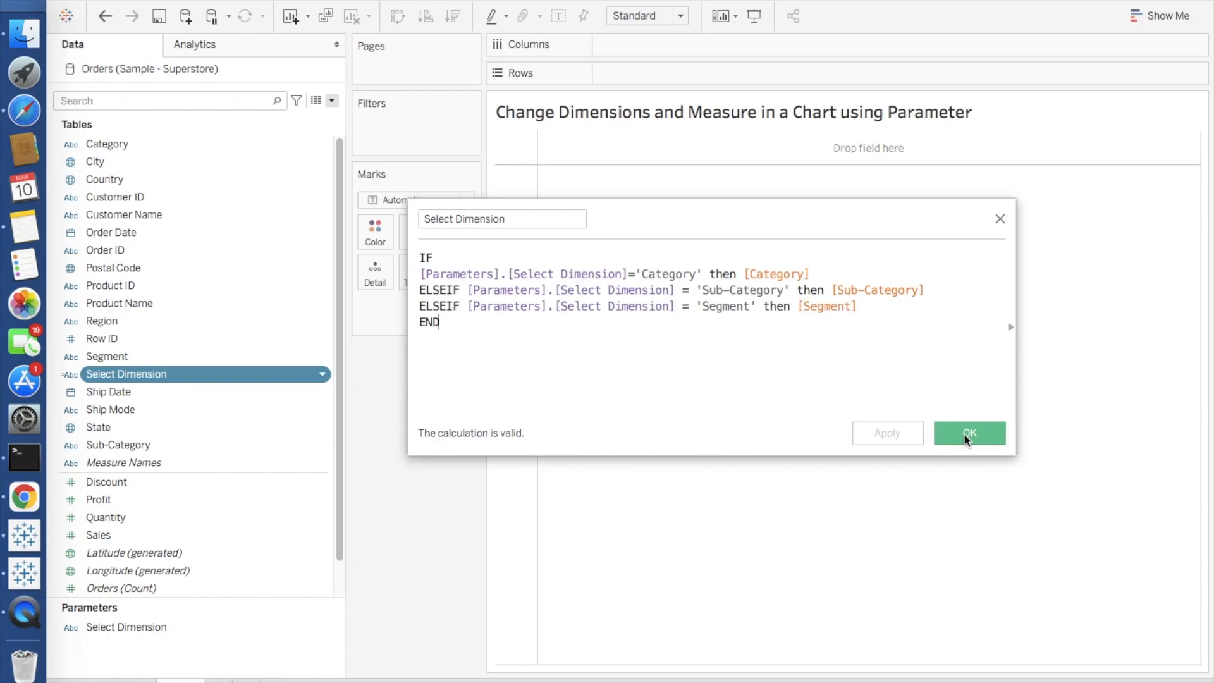
pyautogui.click(969, 432)
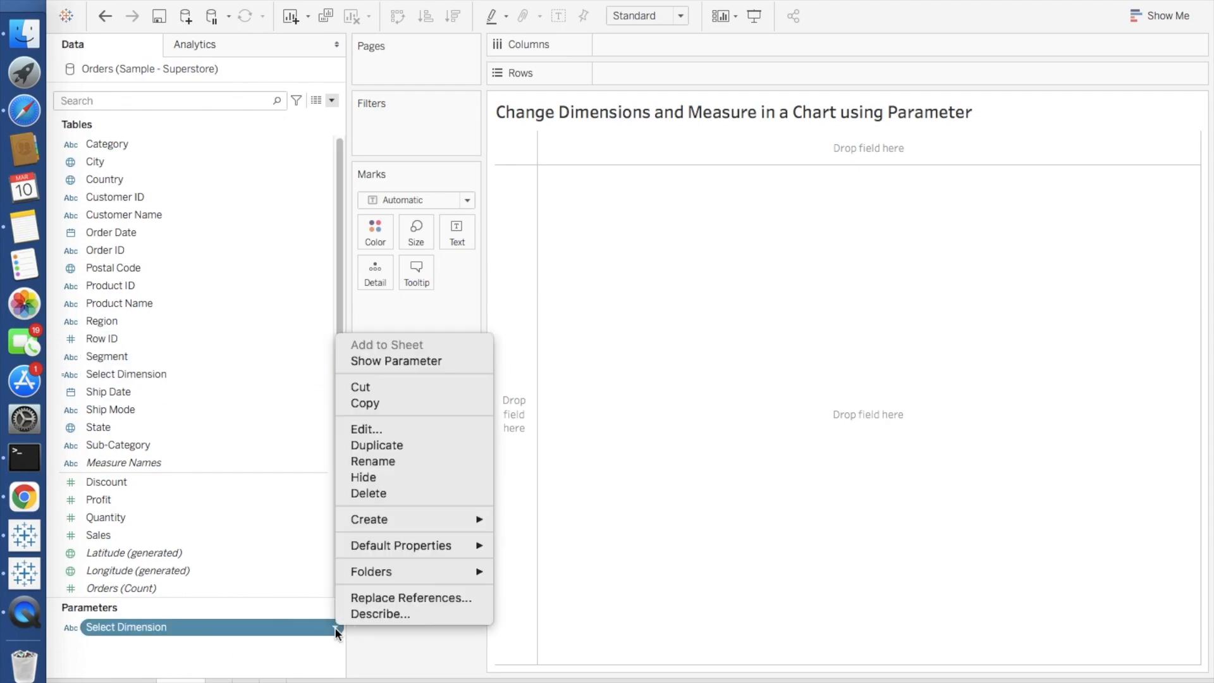
pyautogui.moveTo(401, 360)
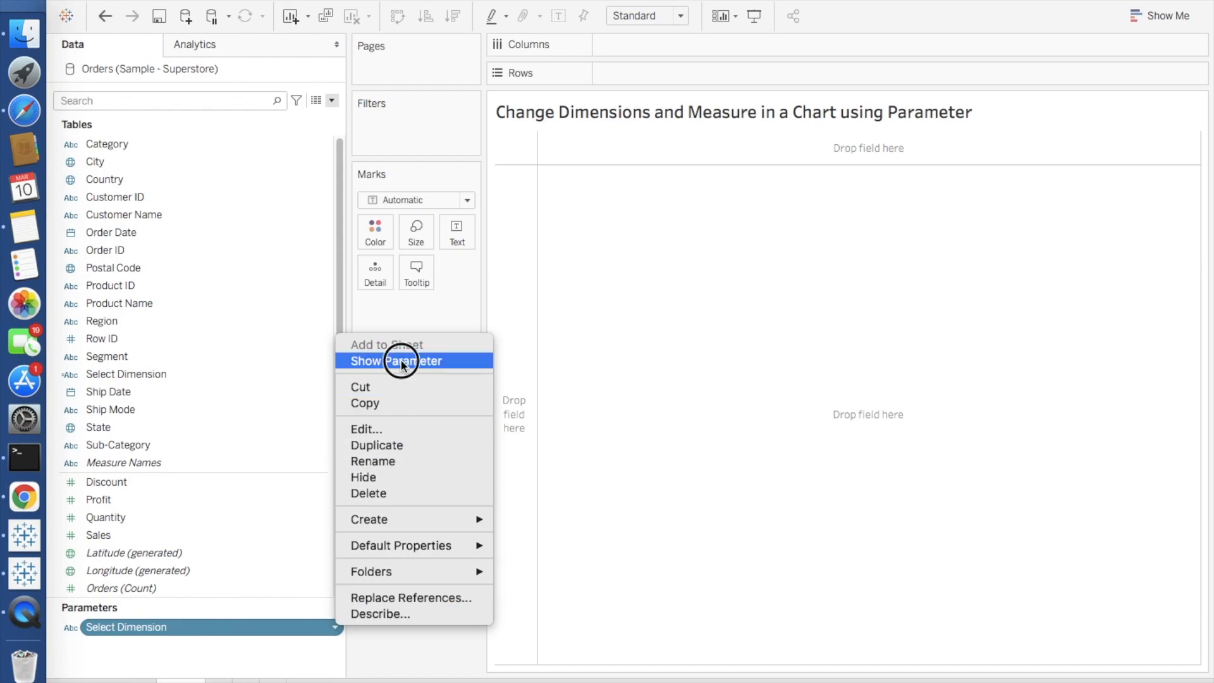
# Show the Select Dimension parameter control on the sheet
pyautogui.click(397, 360)
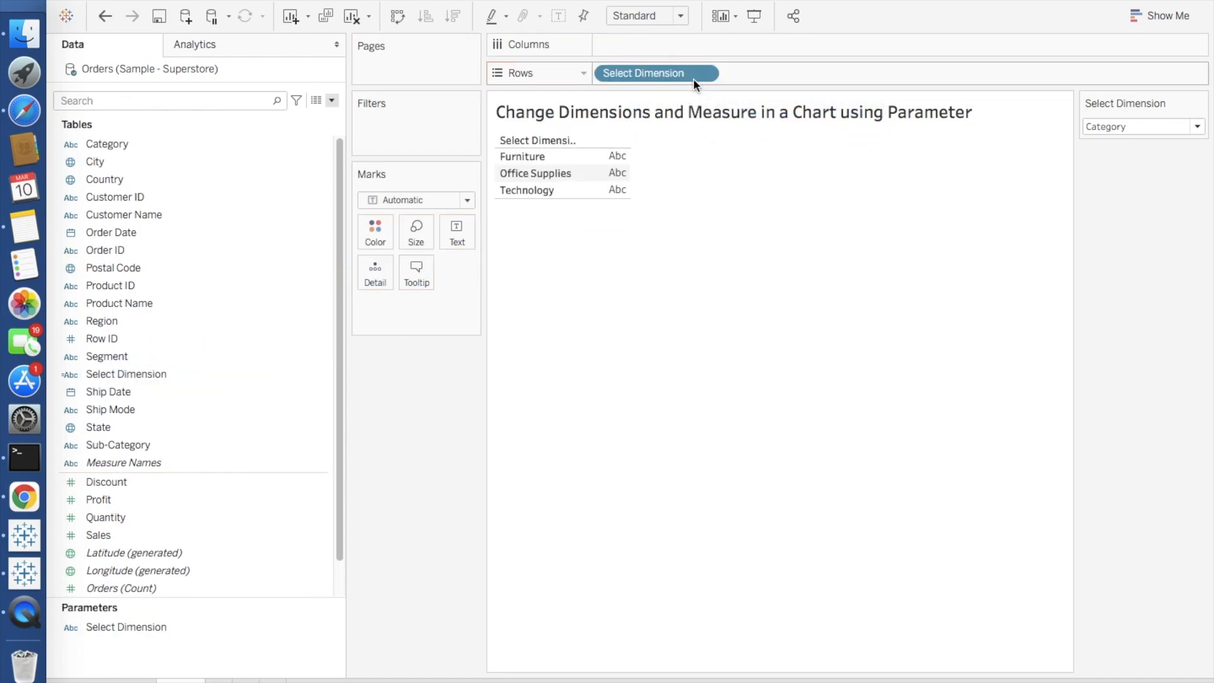
# Make the parameter control a Single Value List and test Sub-Category, then Segment
pyautogui.click(1198, 108)
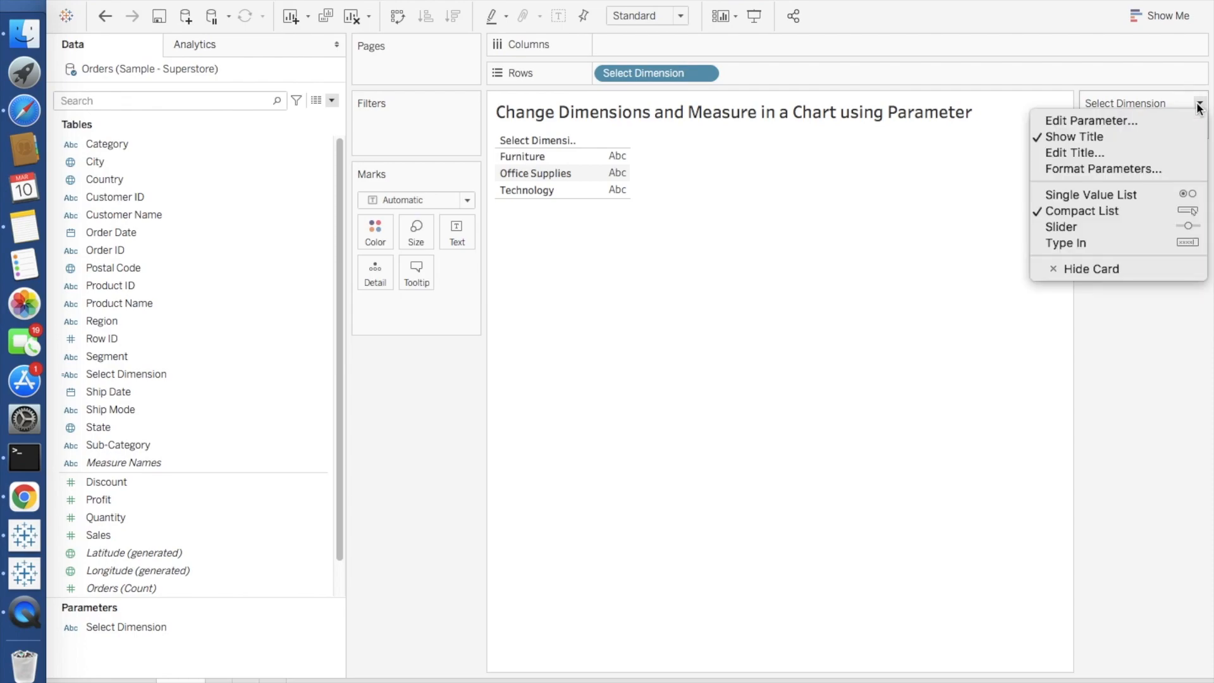
pyautogui.moveTo(1109, 195)
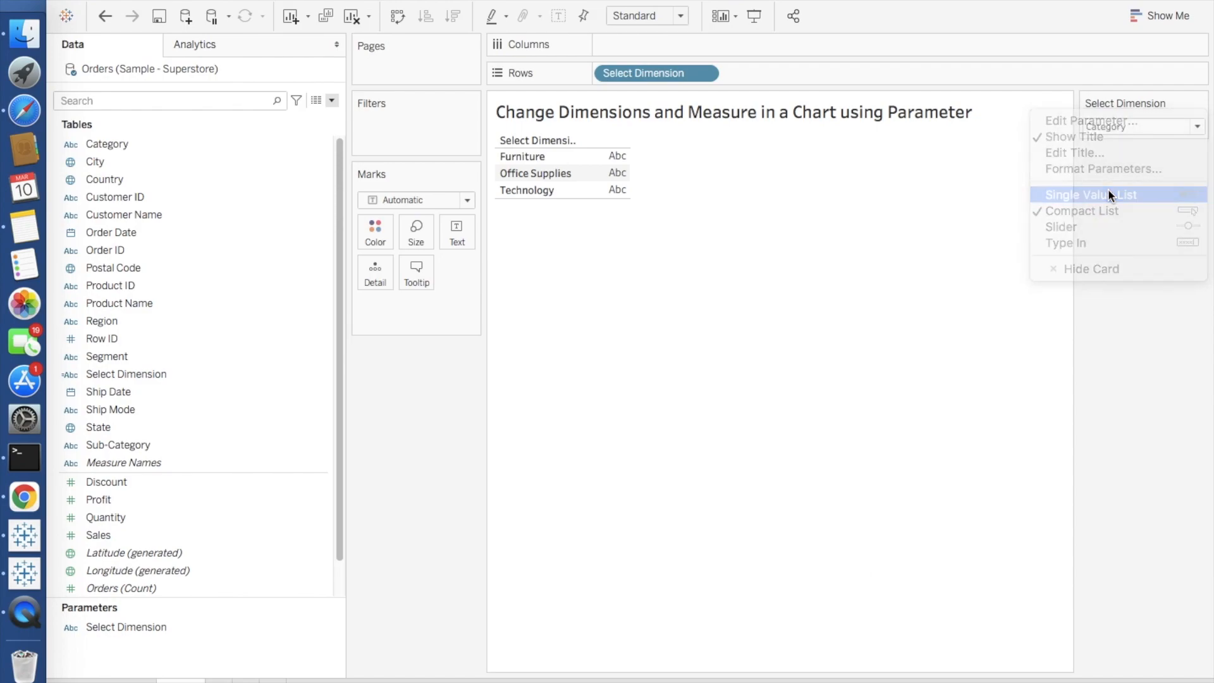
pyautogui.click(1091, 195)
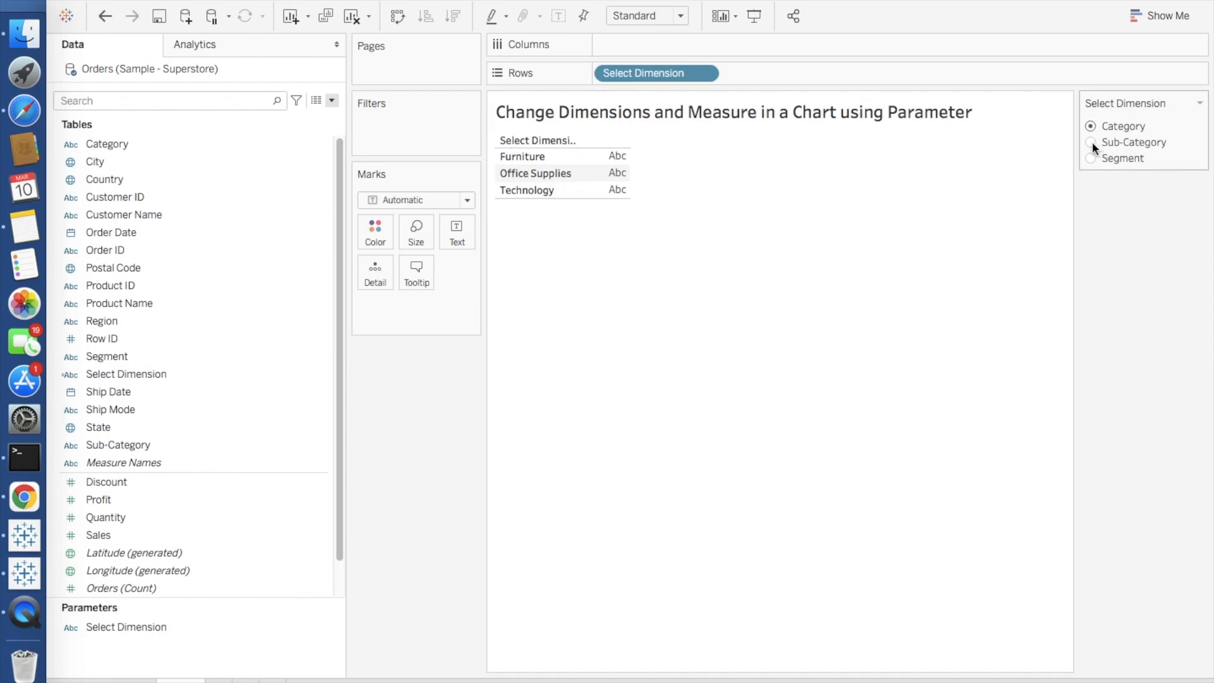
pyautogui.click(1091, 143)
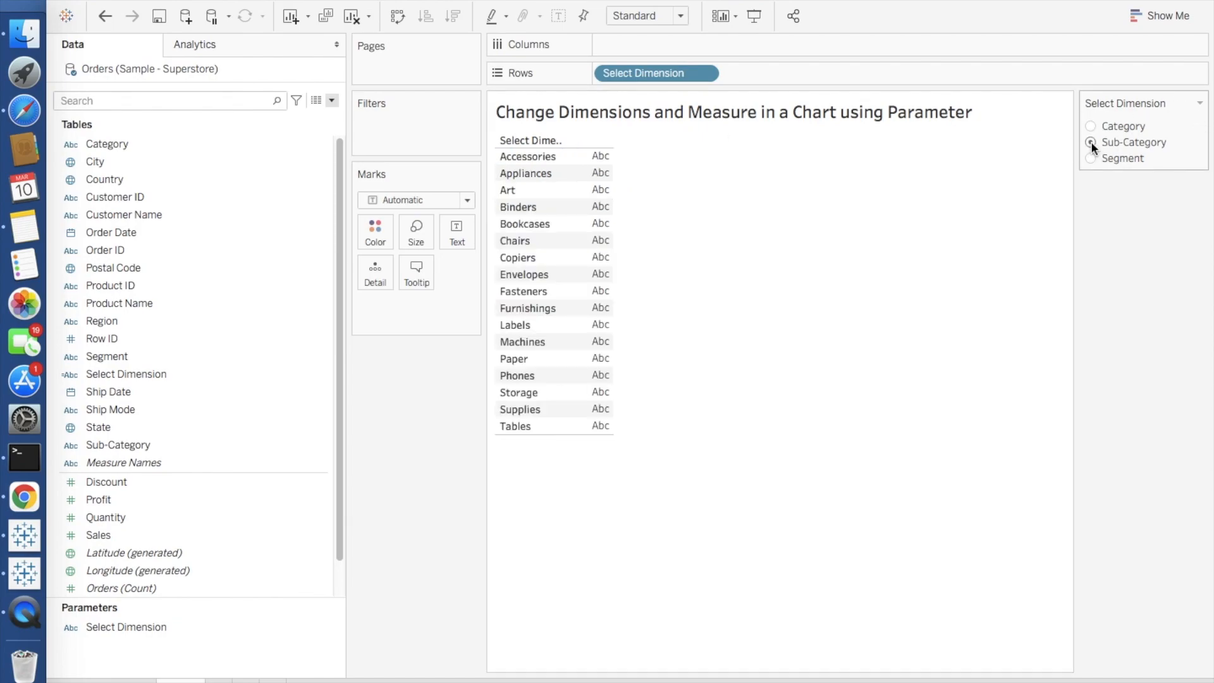
pyautogui.click(1091, 158)
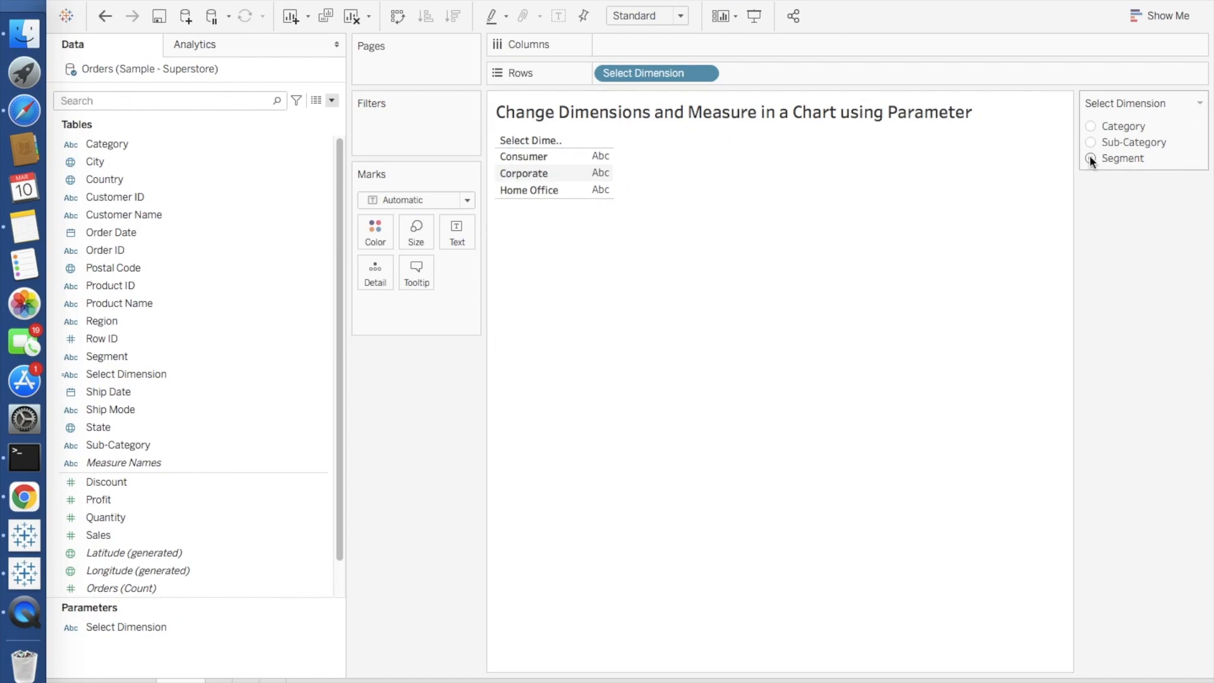
pyautogui.click(1092, 159)
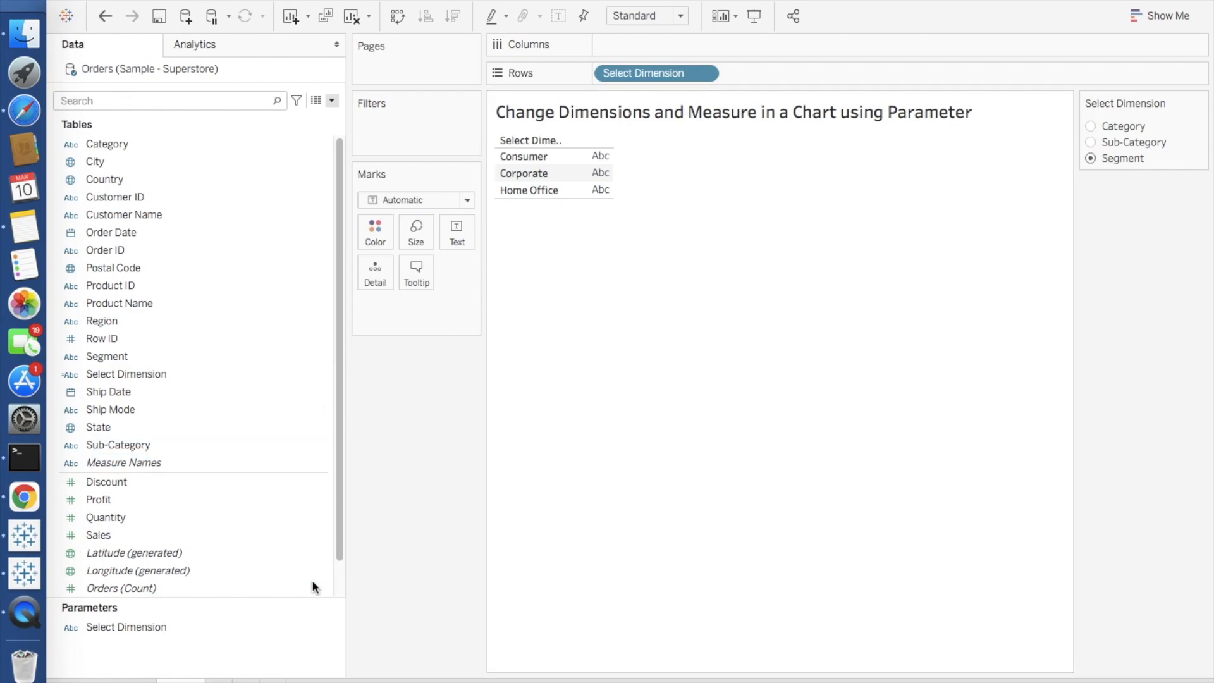
pyautogui.moveTo(338, 110)
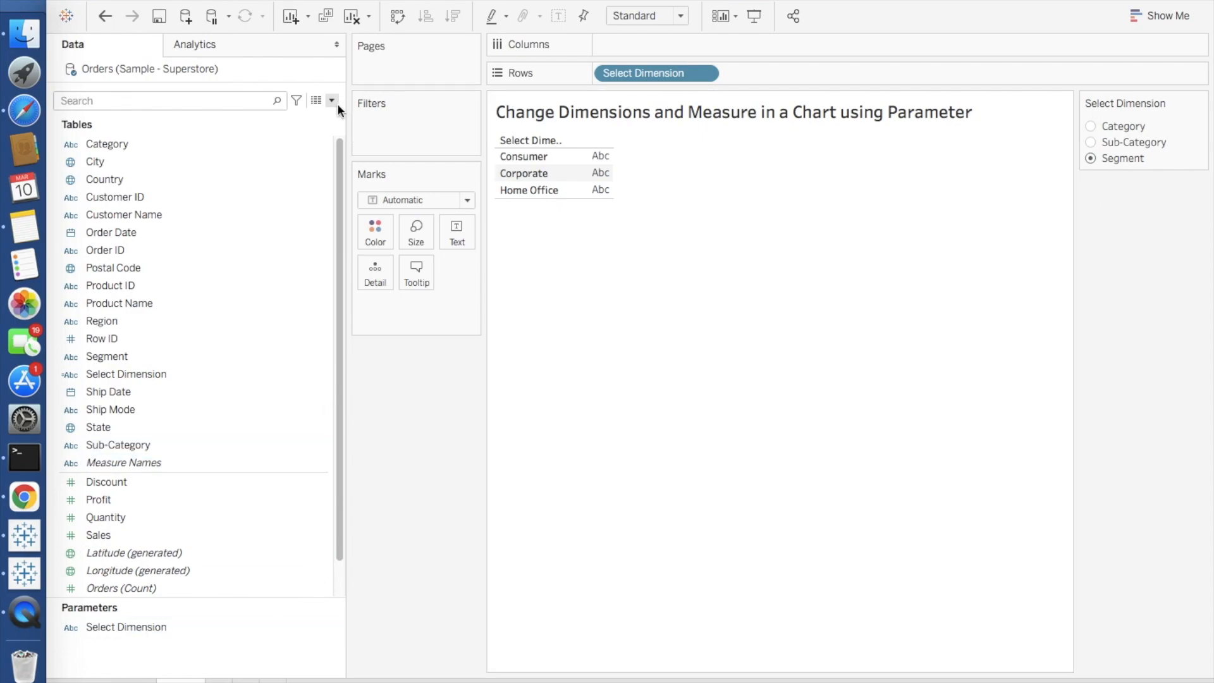
# Create a Select Measures string parameter listing Sales and Profit
pyautogui.click(330, 101)
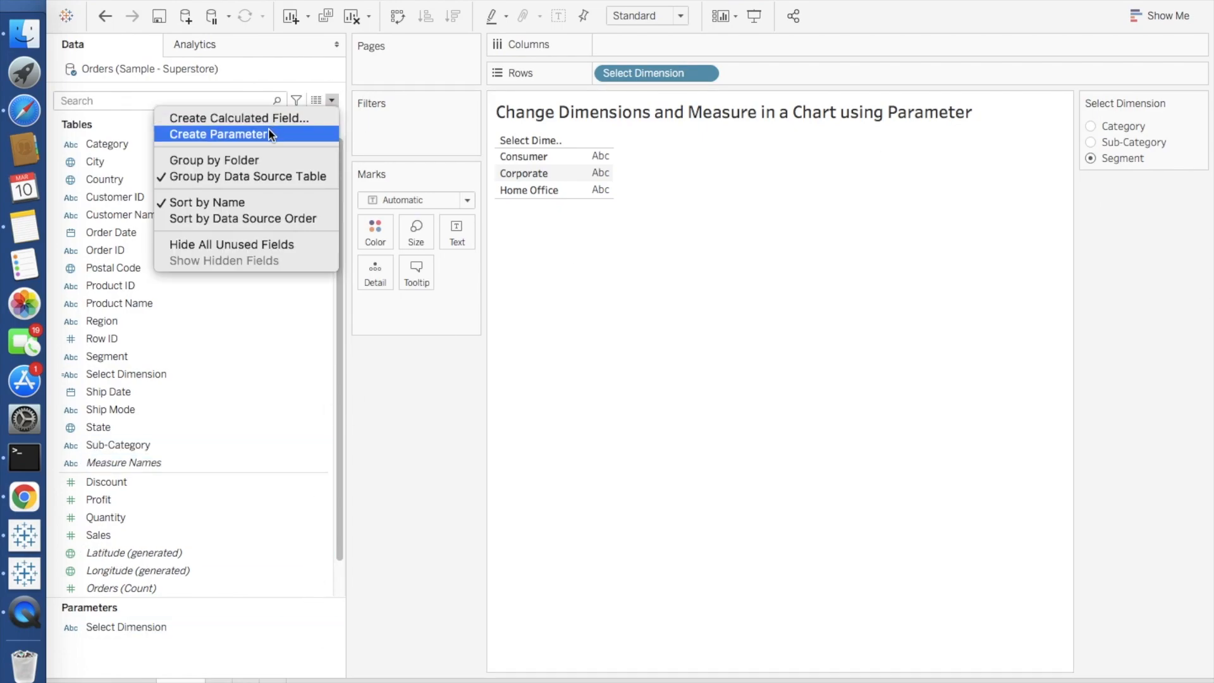
pyautogui.click(220, 134)
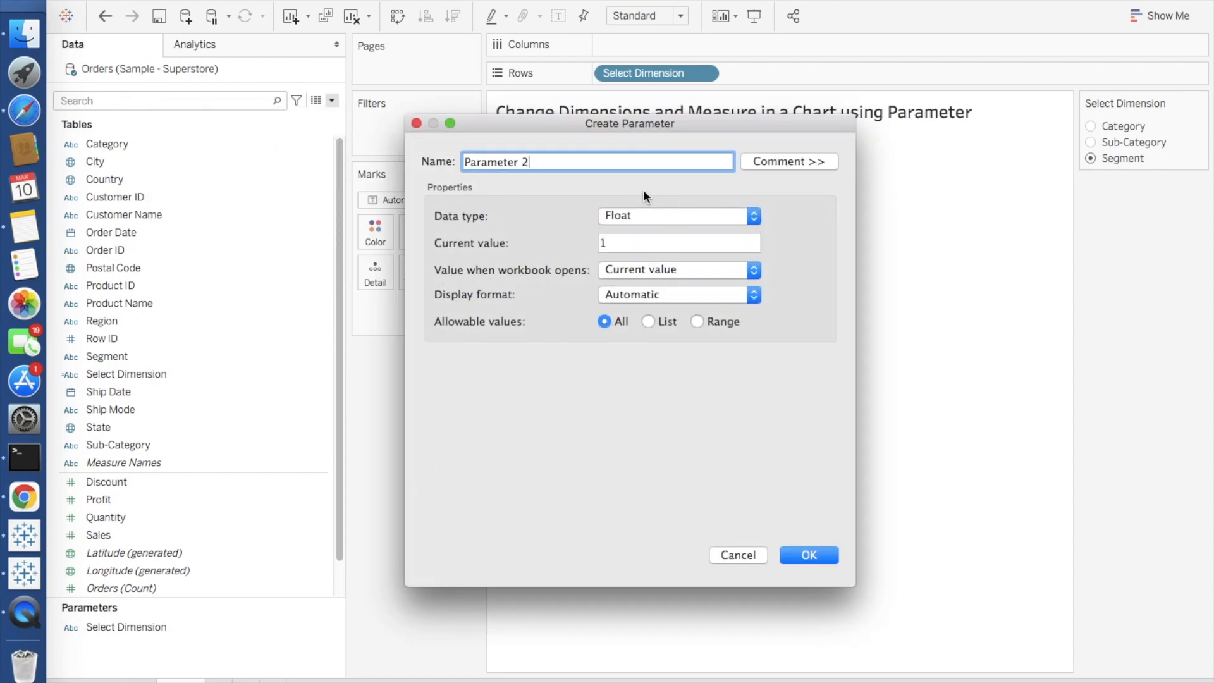
pyautogui.write('Select Measures')
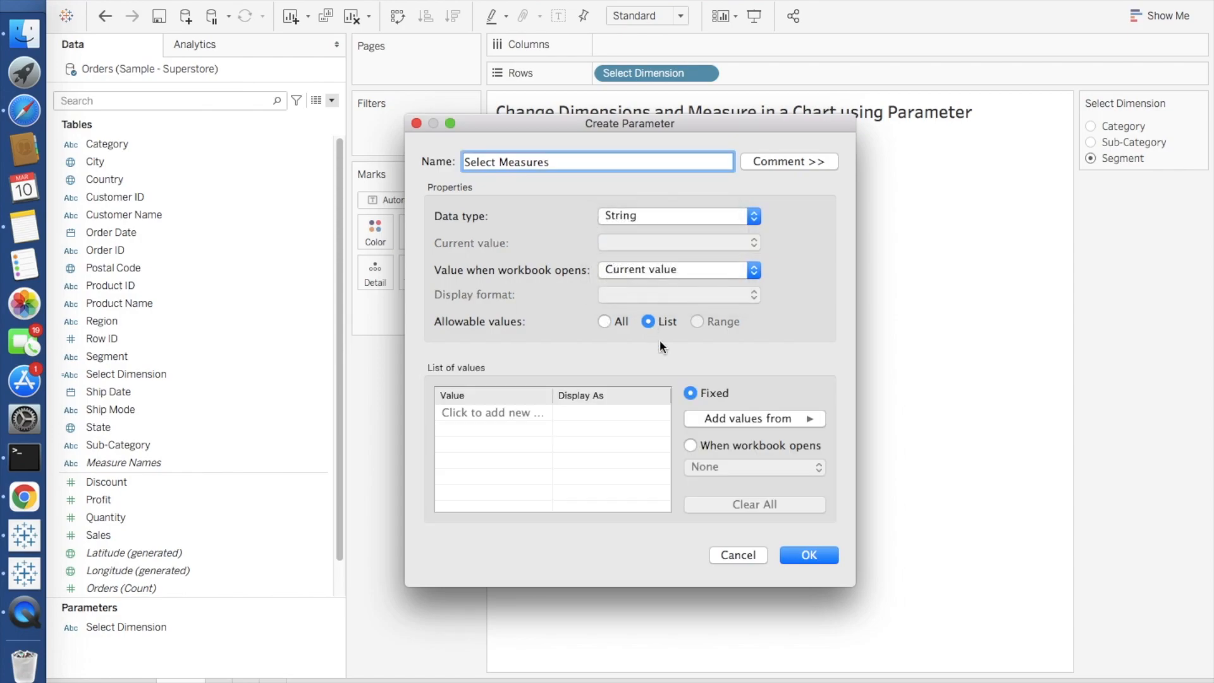
pyautogui.click(493, 412)
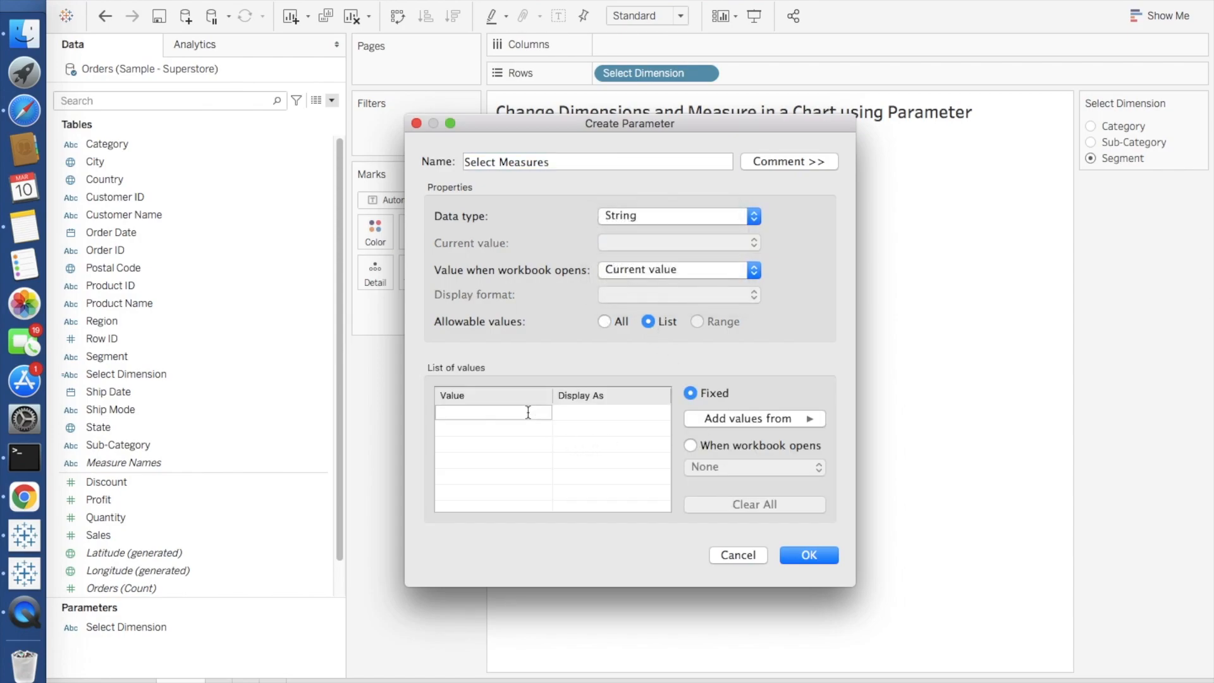
pyautogui.write('Sales')
pyautogui.click(493, 428)
pyautogui.write('Profit')
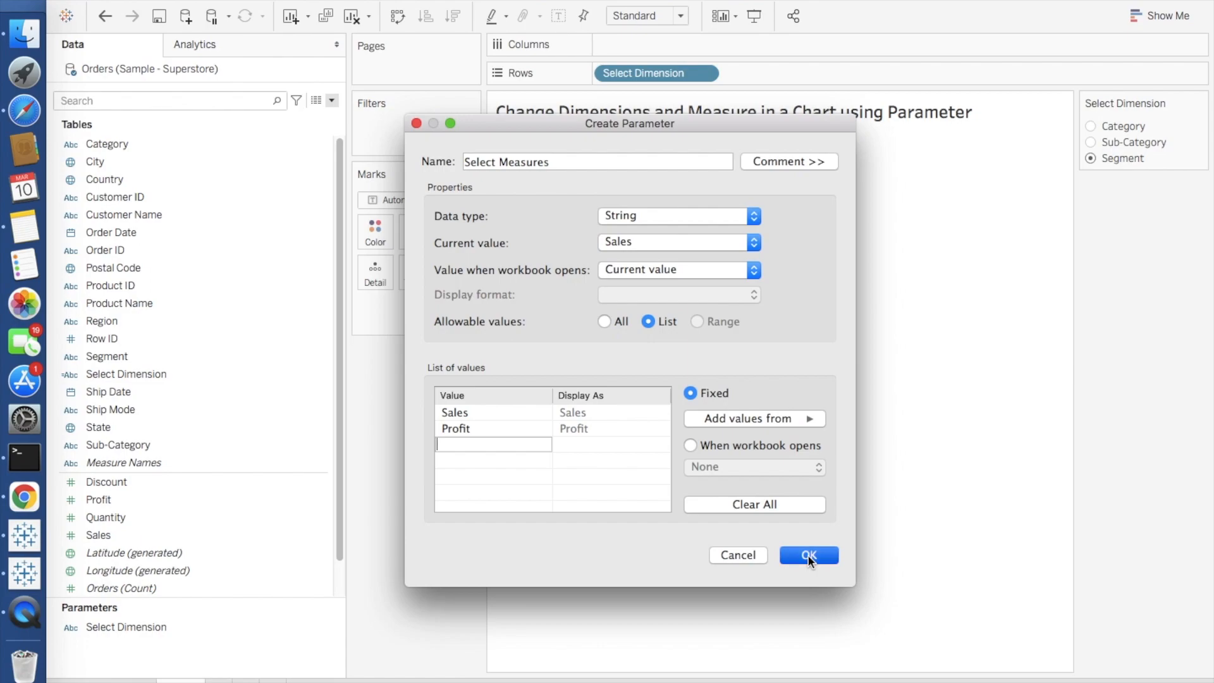
pyautogui.click(808, 555)
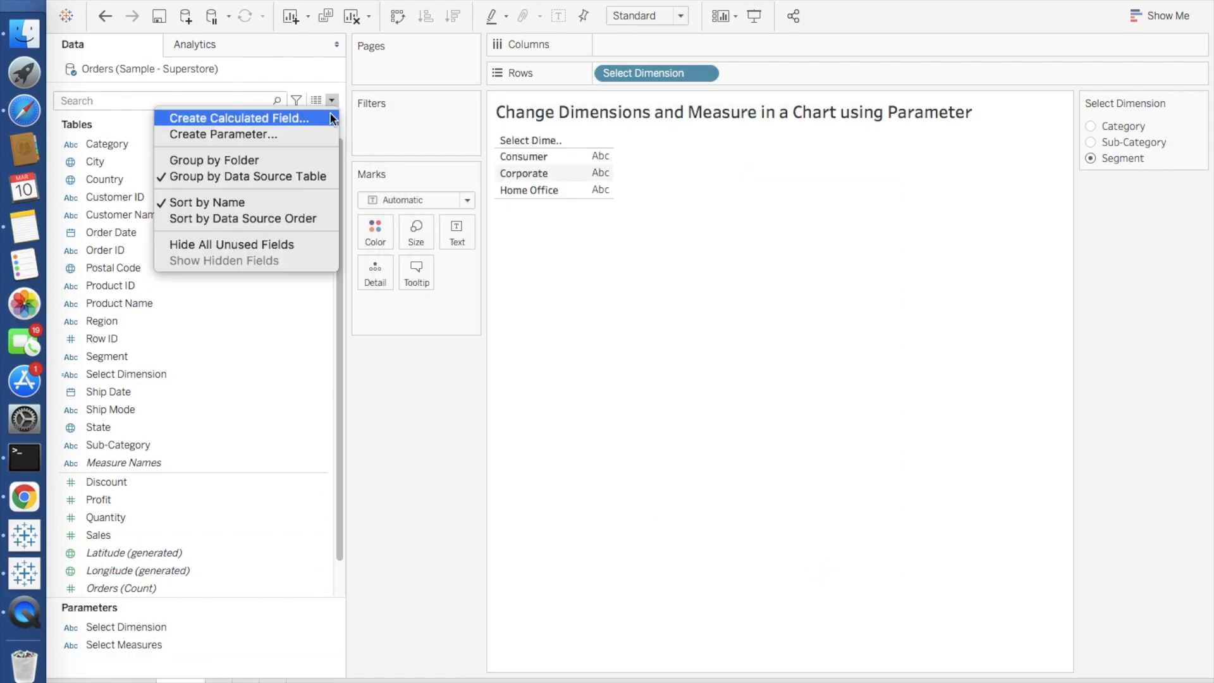
# Name a calculated field Select Measure and write IF [Select Measures]='Sales' then [Sales]
pyautogui.click(239, 117)
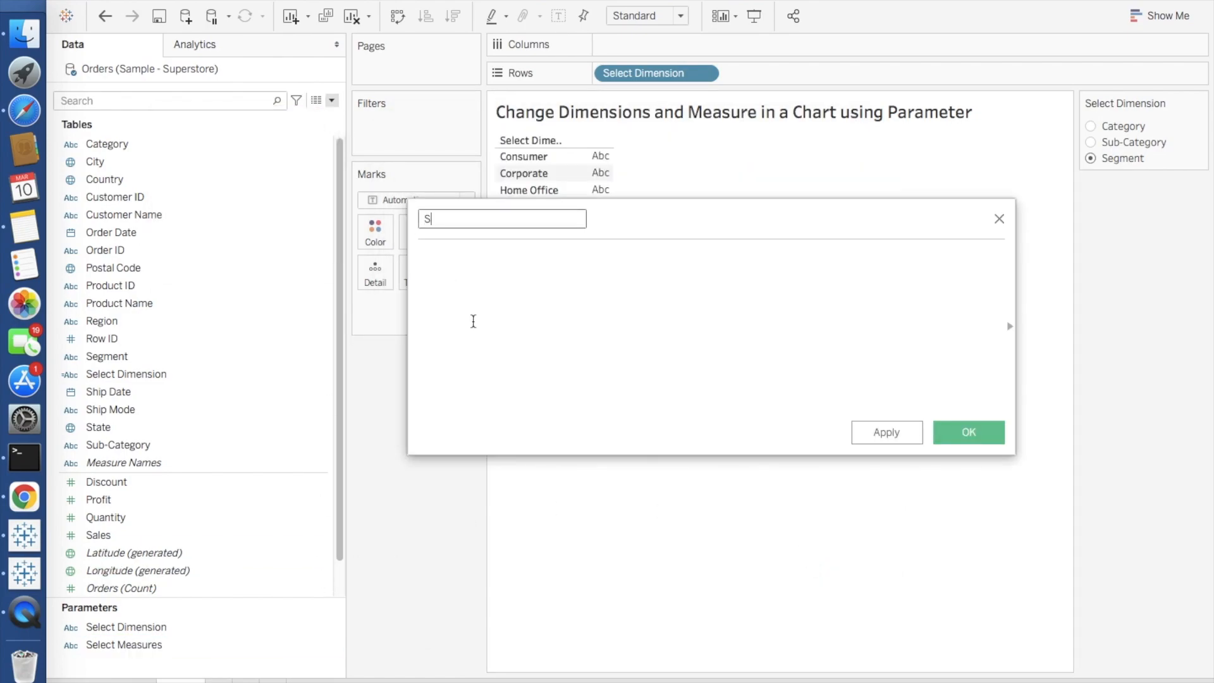
pyautogui.write('Select Measure')
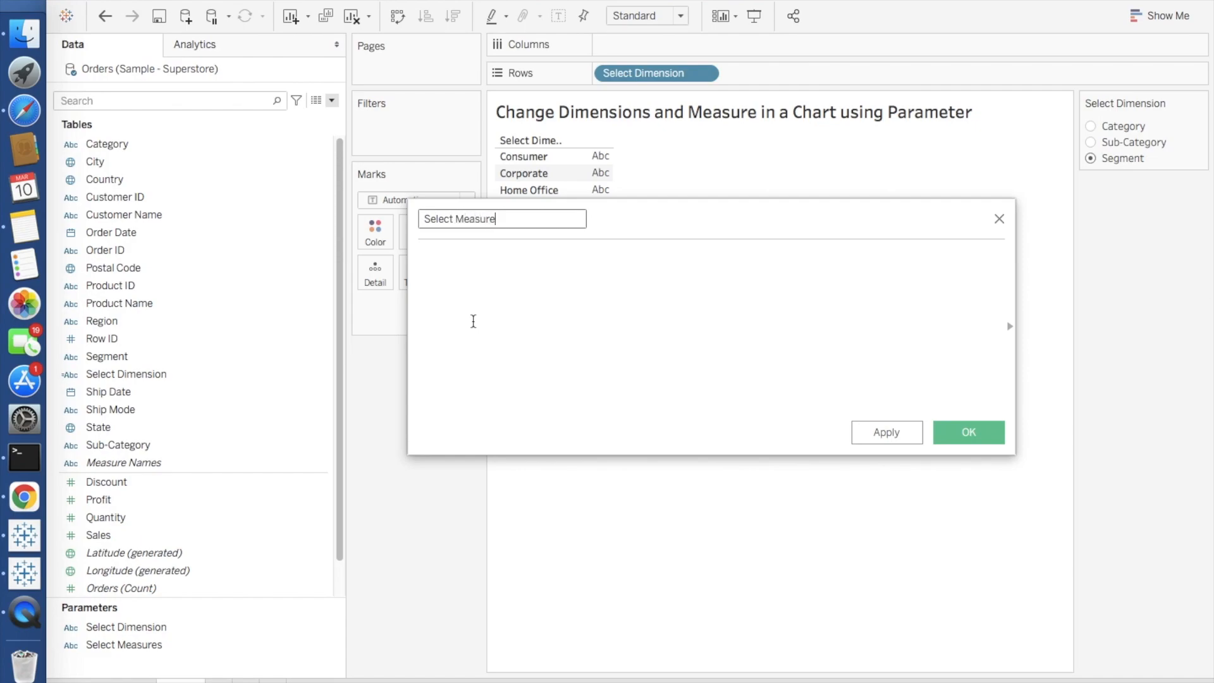
pyautogui.write('IF select')
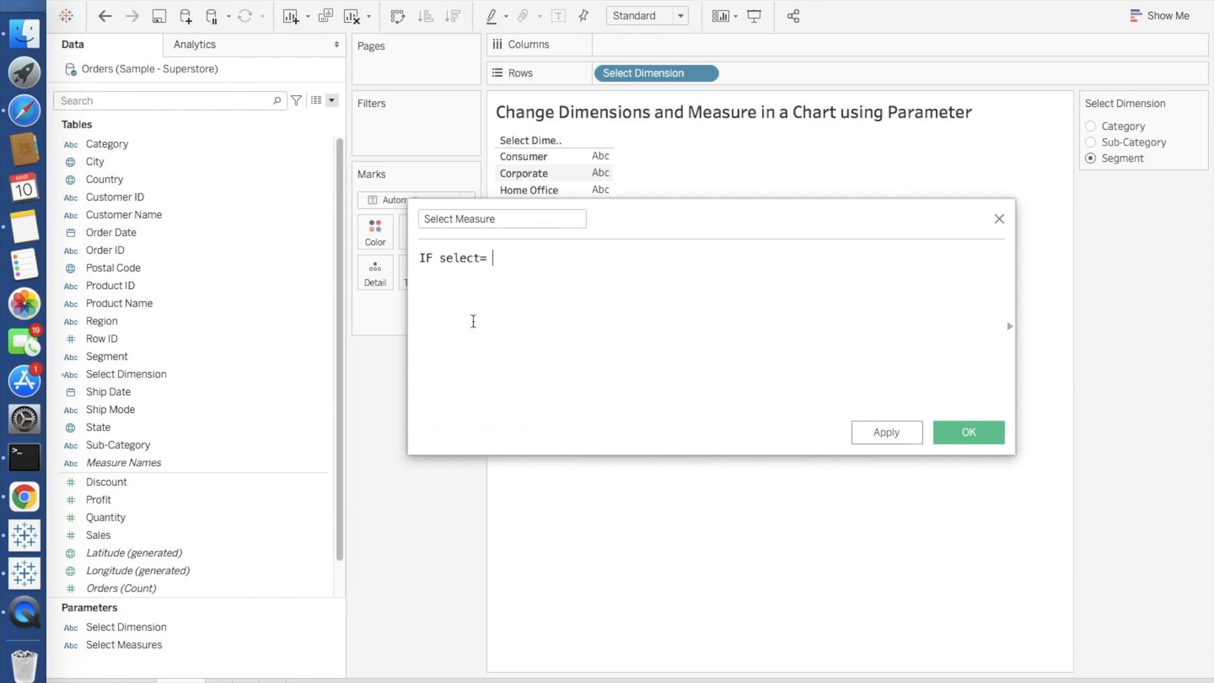
pyautogui.write("= '")
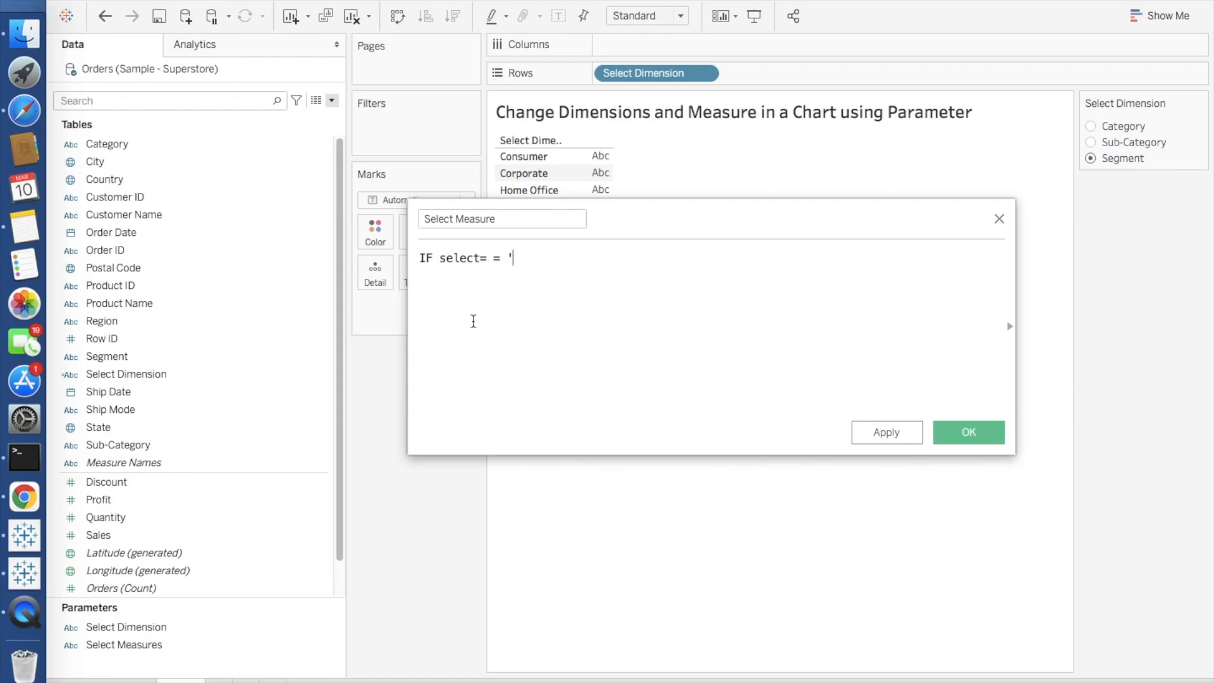
pyautogui.write('Sales')
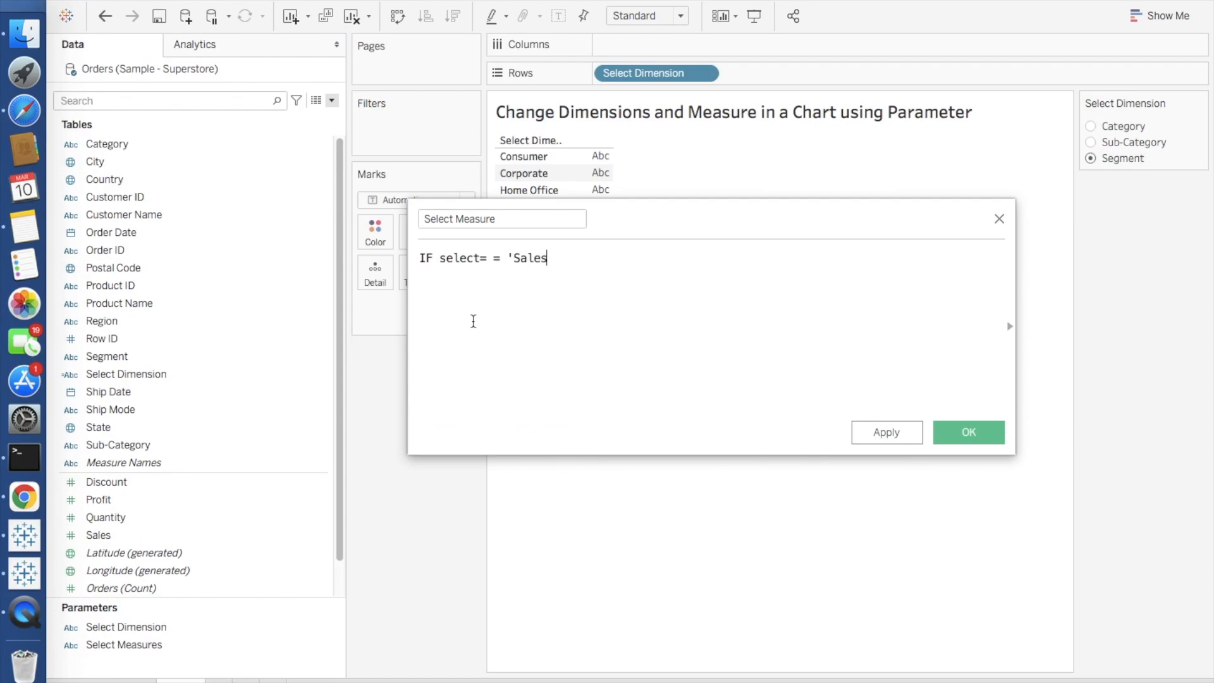
pyautogui.write("'")
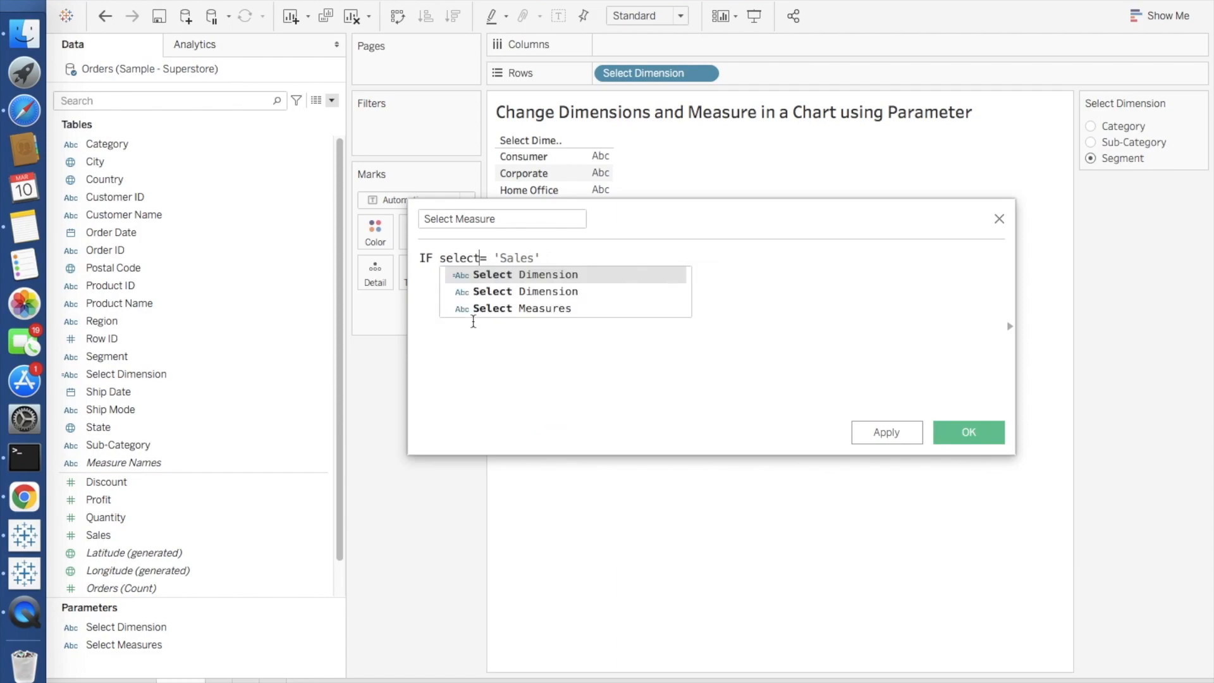
pyautogui.click(522, 309)
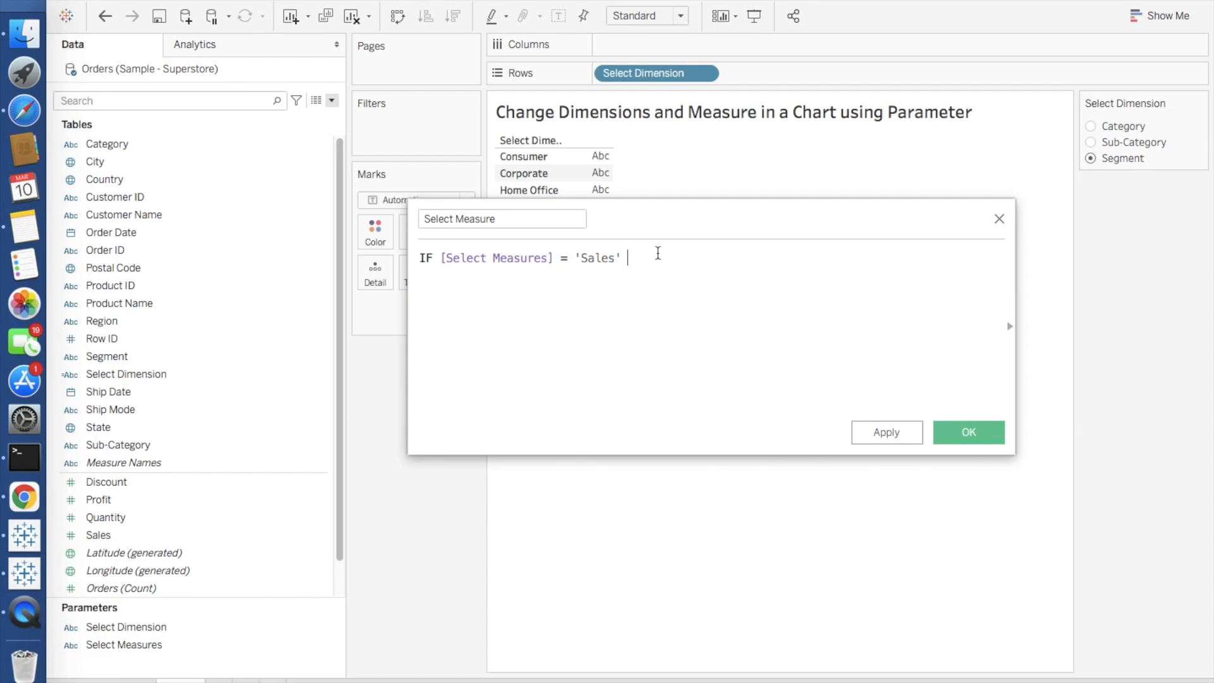
pyautogui.write('then [Sales]')
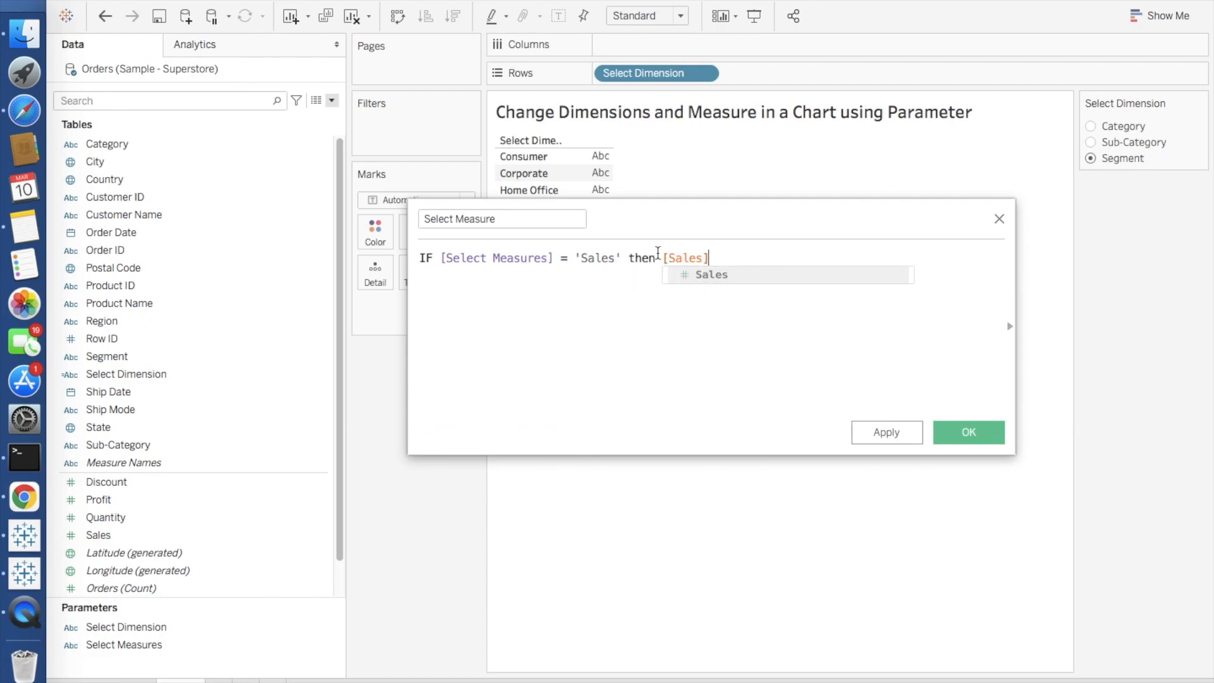
# Add ELSEIF [Select Measures]='Profit' then [Profit] END and save the field
pyautogui.write('elec')
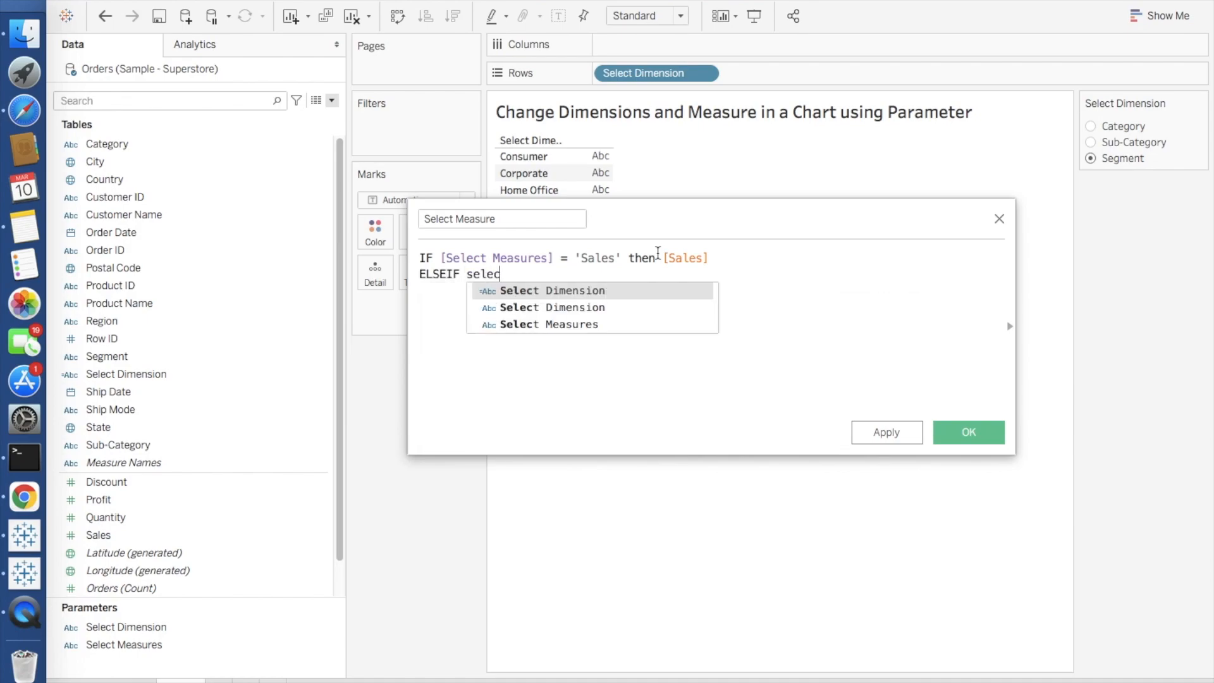
pyautogui.click(550, 323)
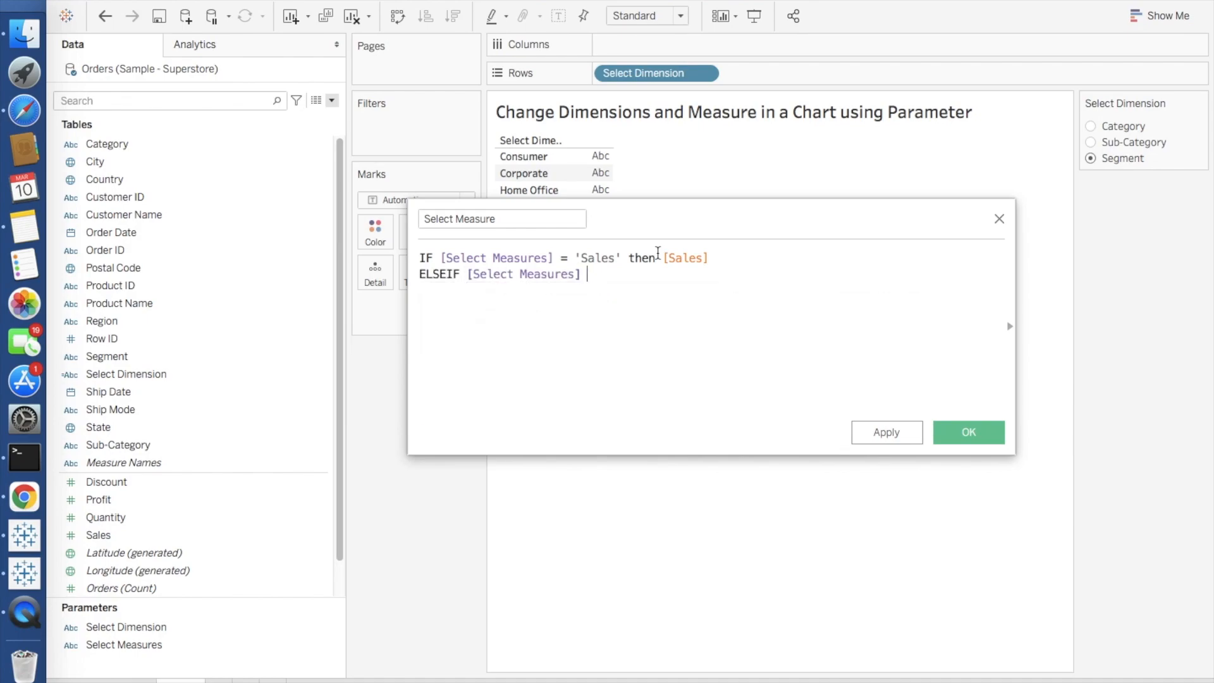
pyautogui.write("= 'Profit")
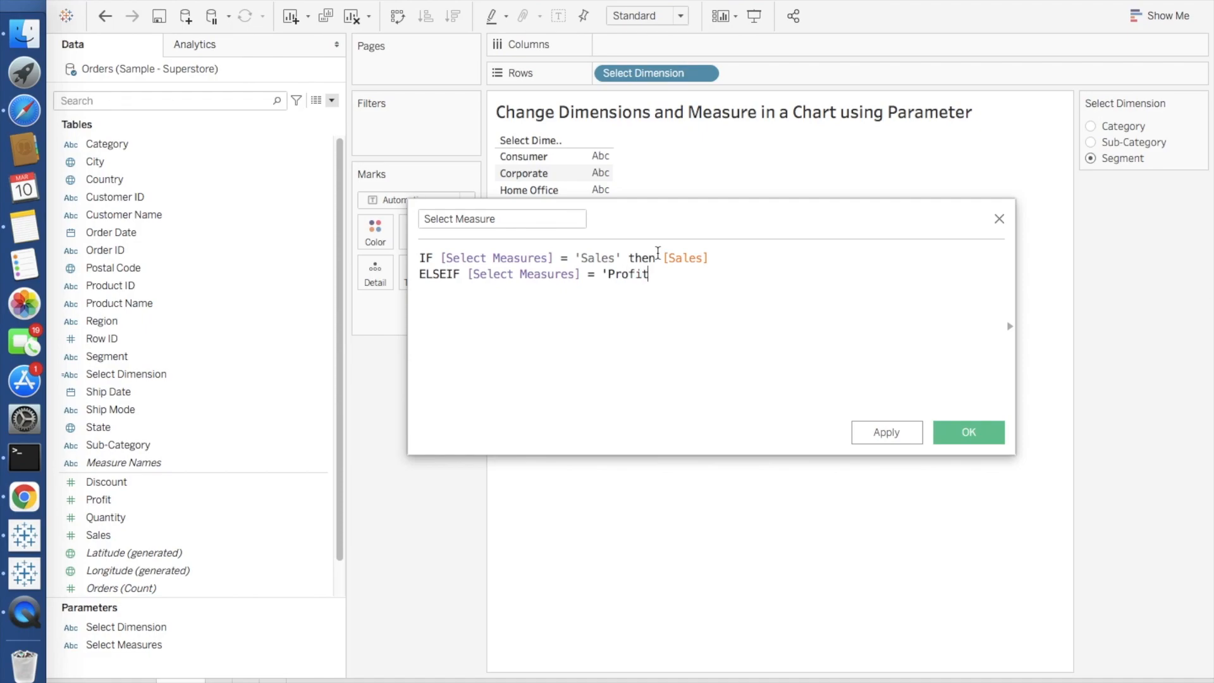
pyautogui.write("' then")
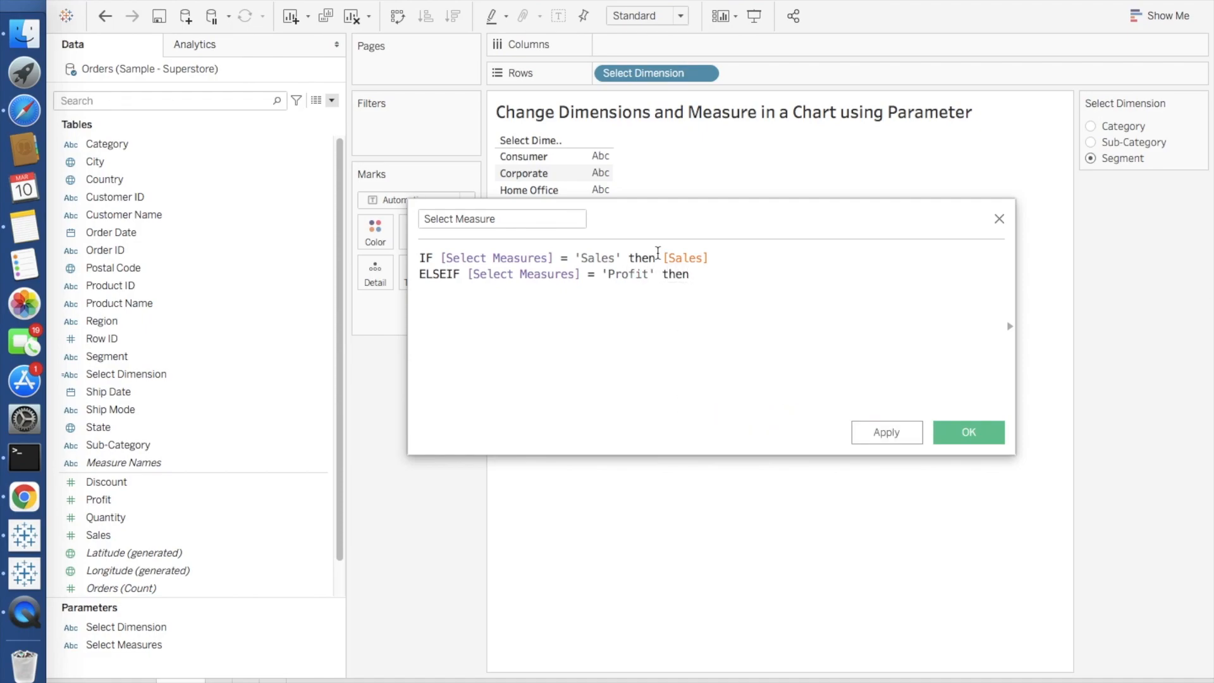
pyautogui.write('[Profit]')
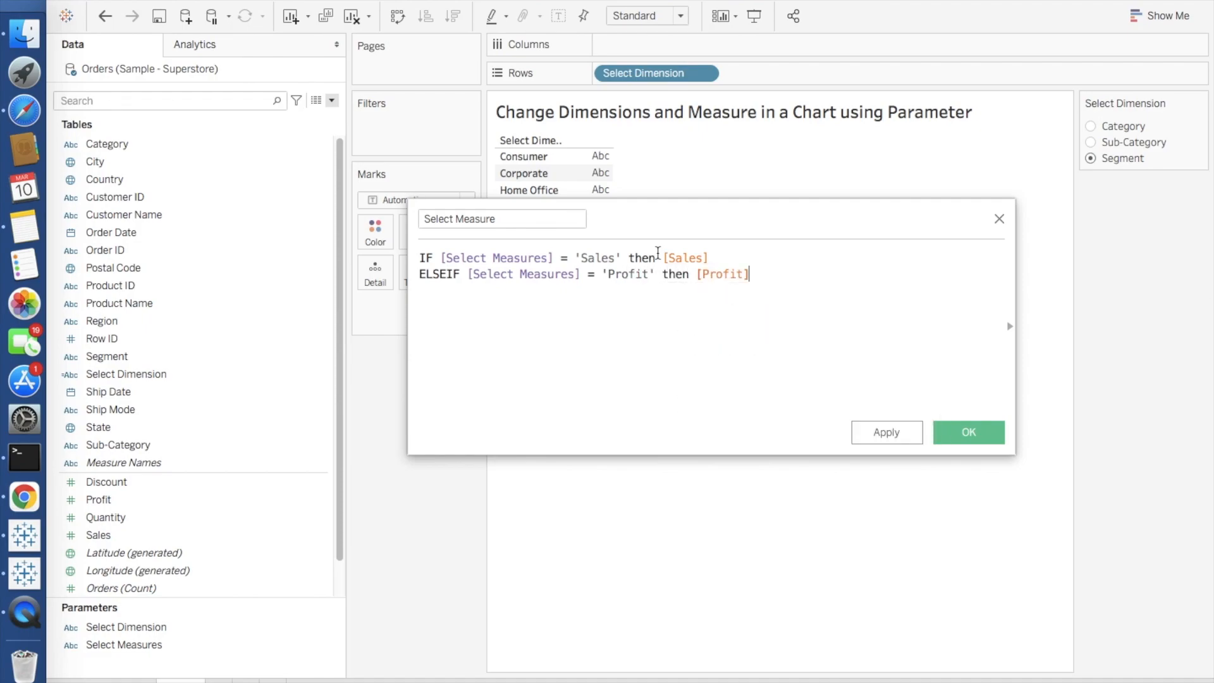
pyautogui.write('END')
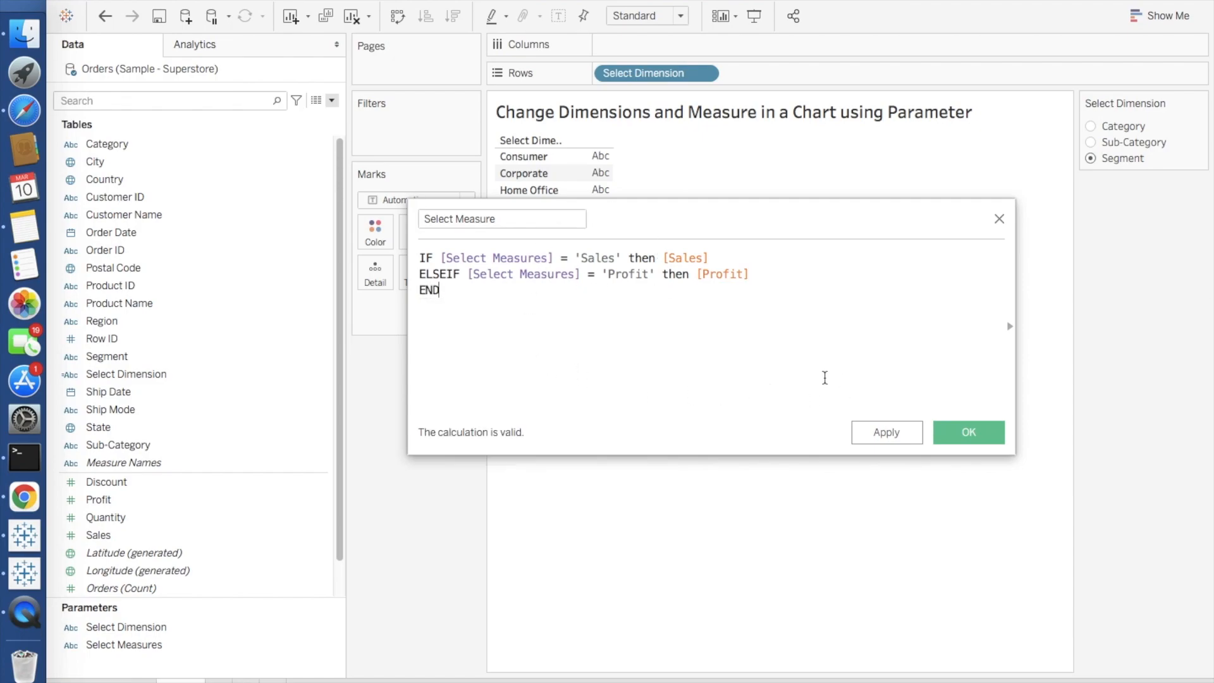
pyautogui.moveTo(834, 444)
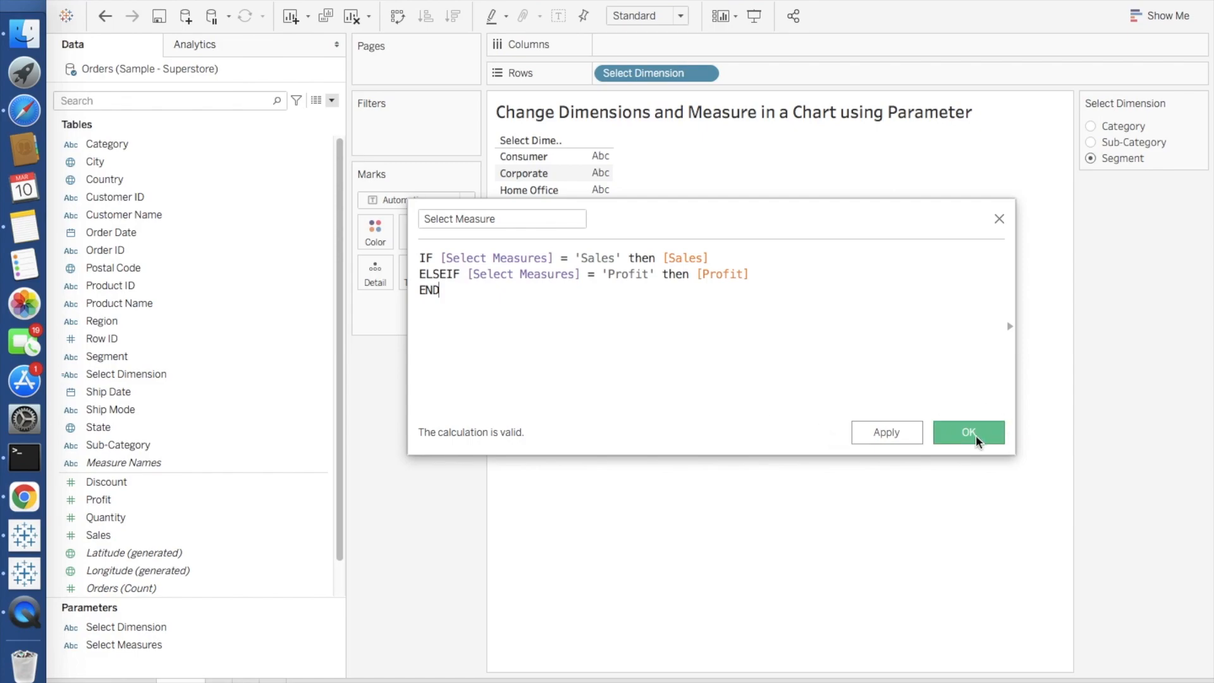
pyautogui.click(967, 433)
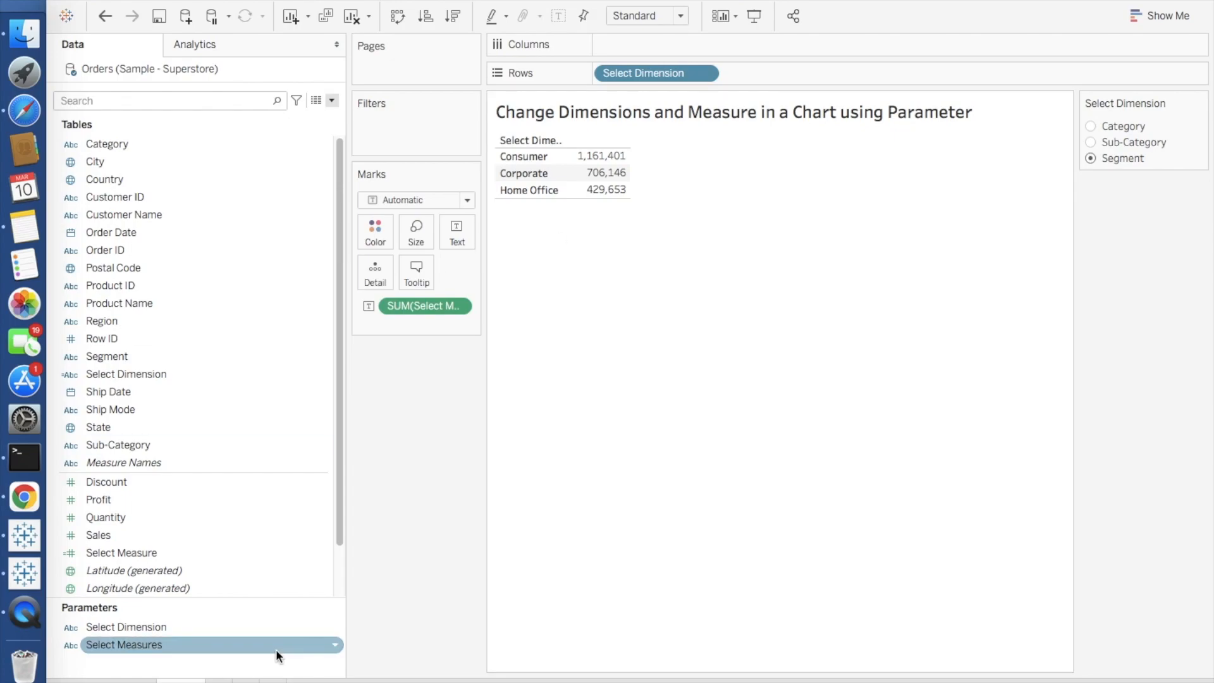
# Show the Select Measures control as a Single Value List and switch the values to Profit
pyautogui.rightClick(124, 644)
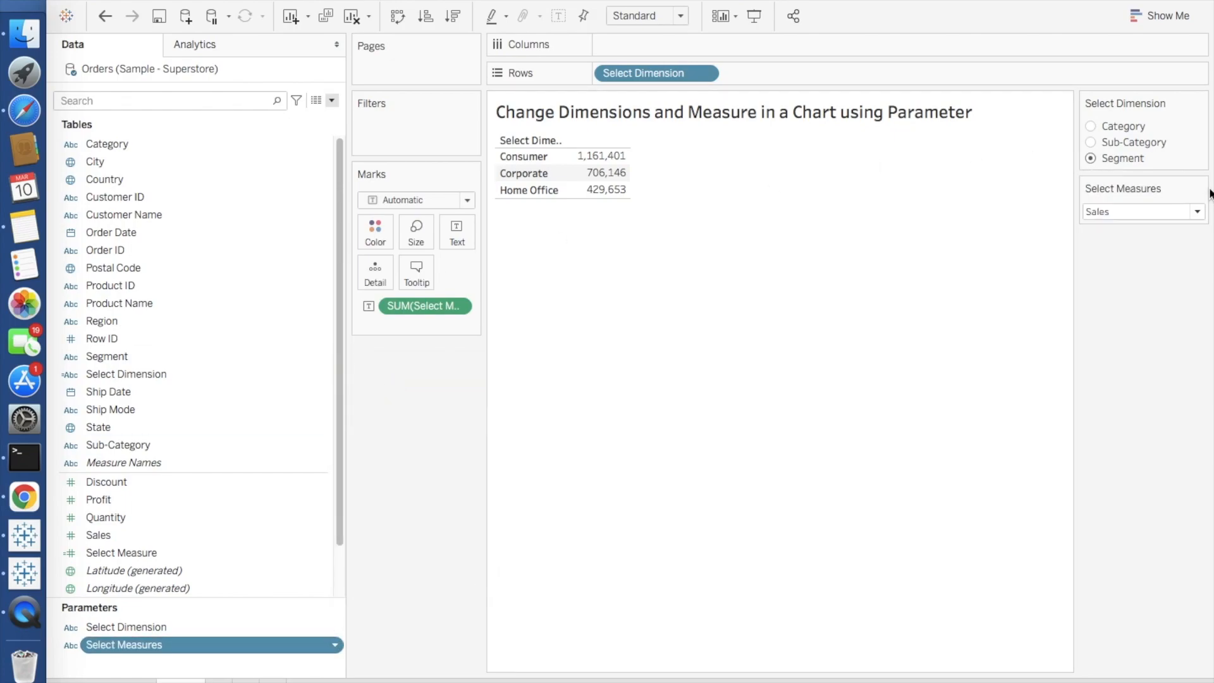
pyautogui.click(1203, 189)
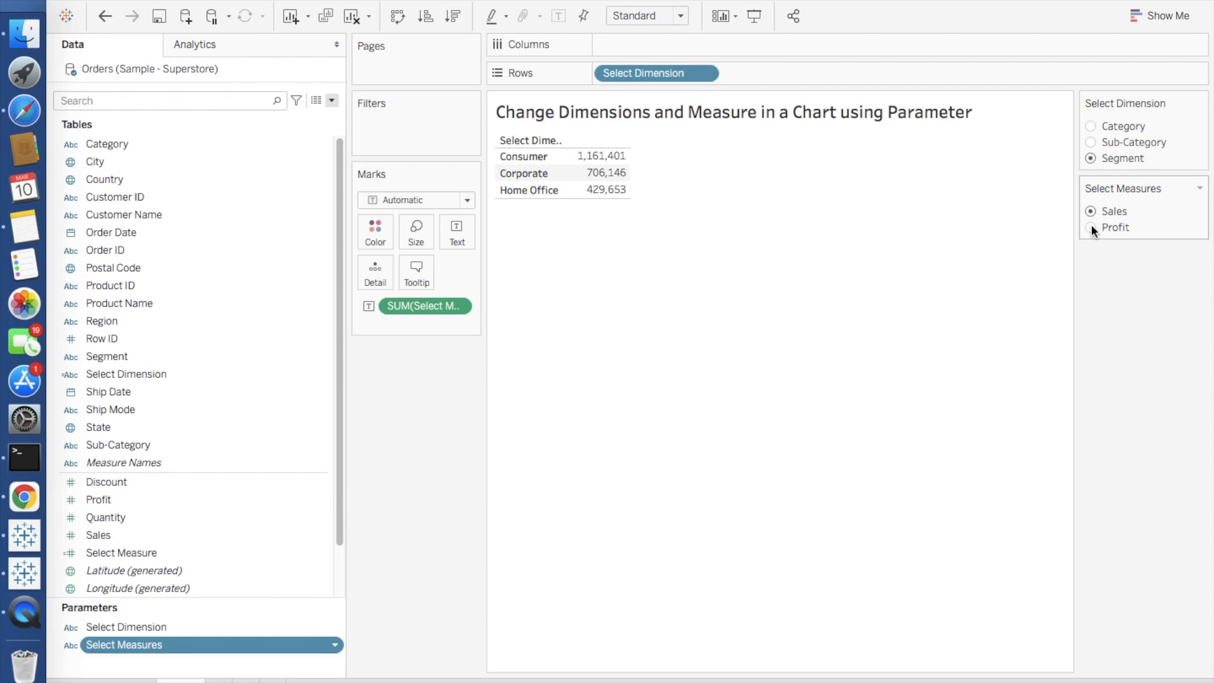
pyautogui.click(1091, 226)
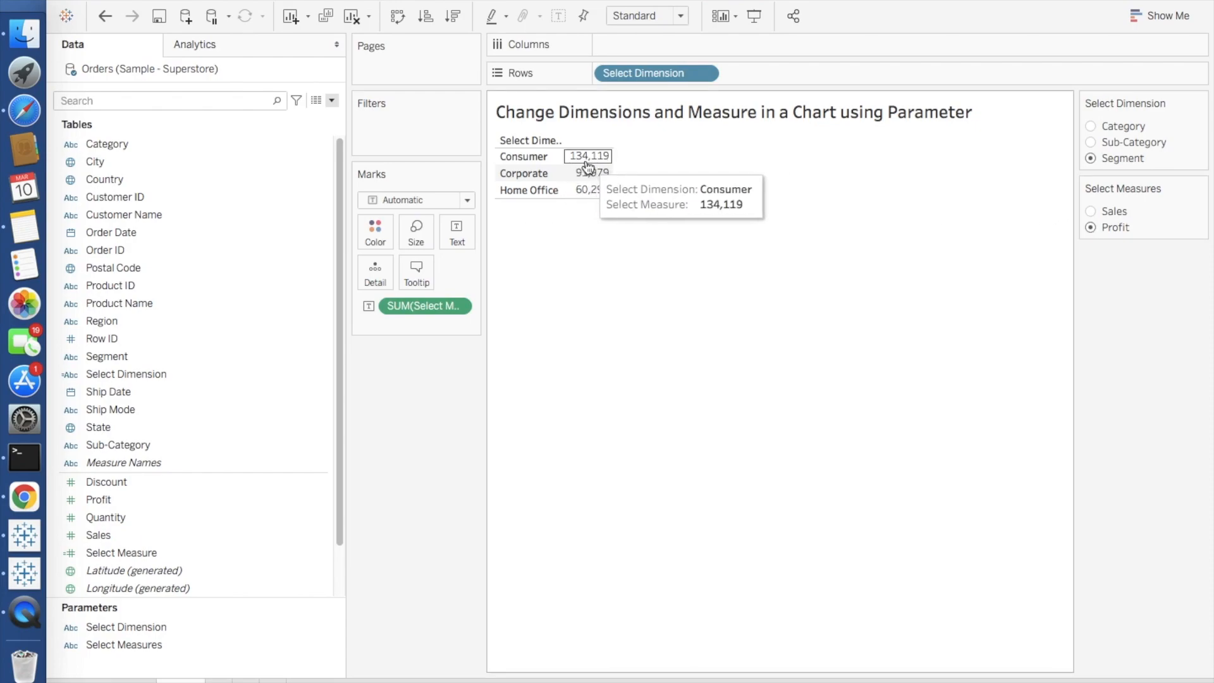
pyautogui.click(1091, 212)
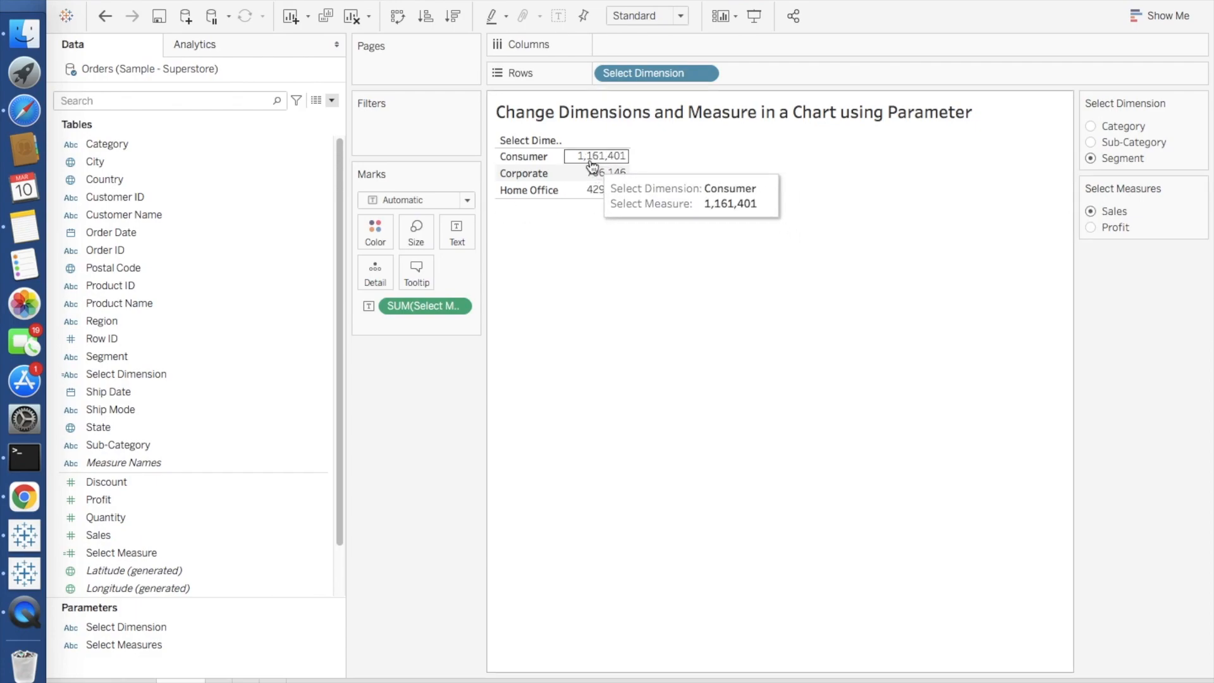
pyautogui.moveTo(916, 292)
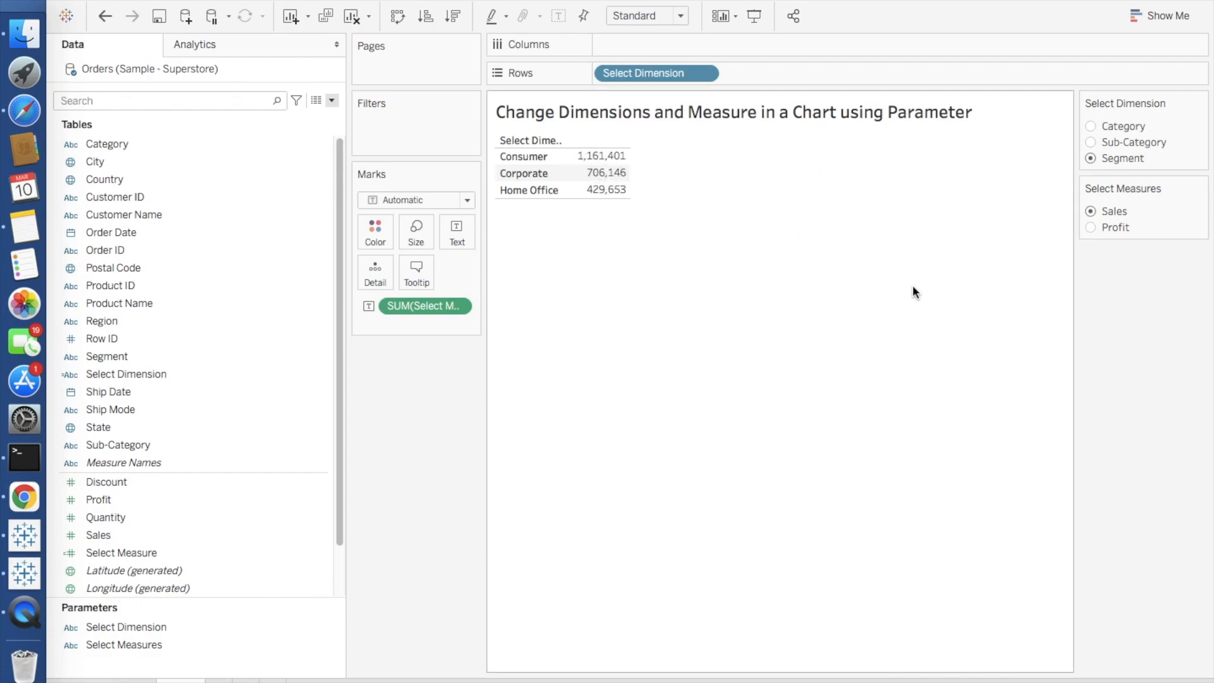
pyautogui.moveTo(826, 277)
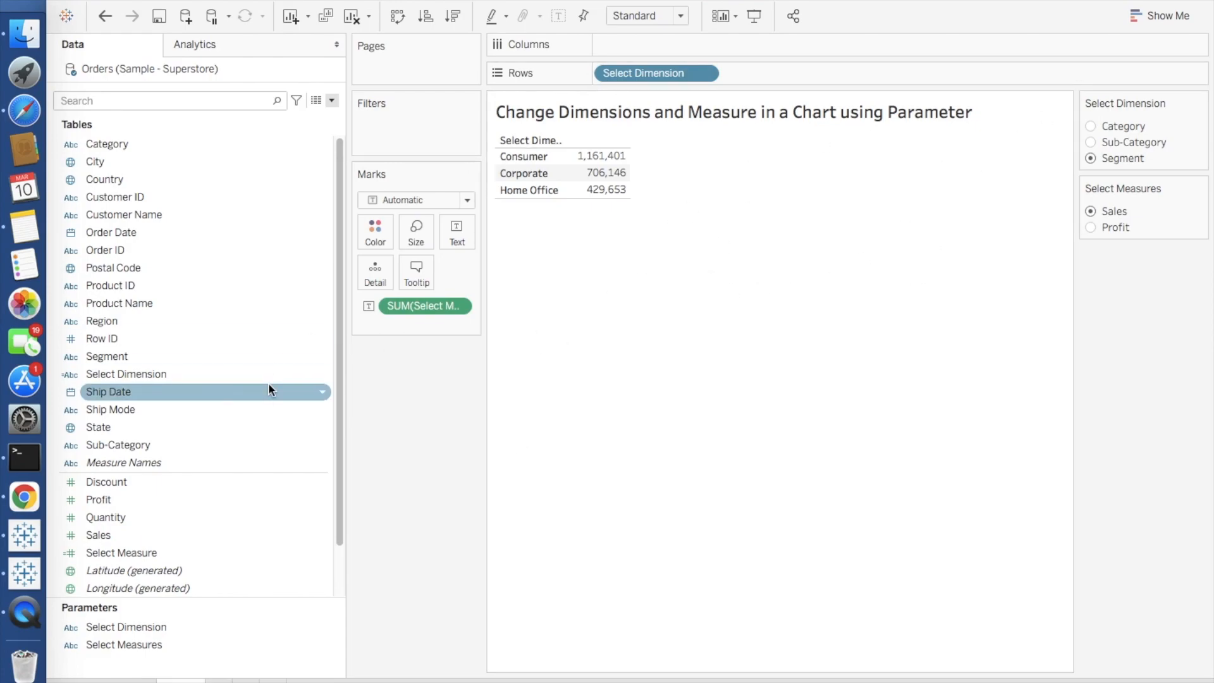
# Swap to vertical bars, show them by Sub-Category, and fit the chart to Entire View
pyautogui.click(1164, 16)
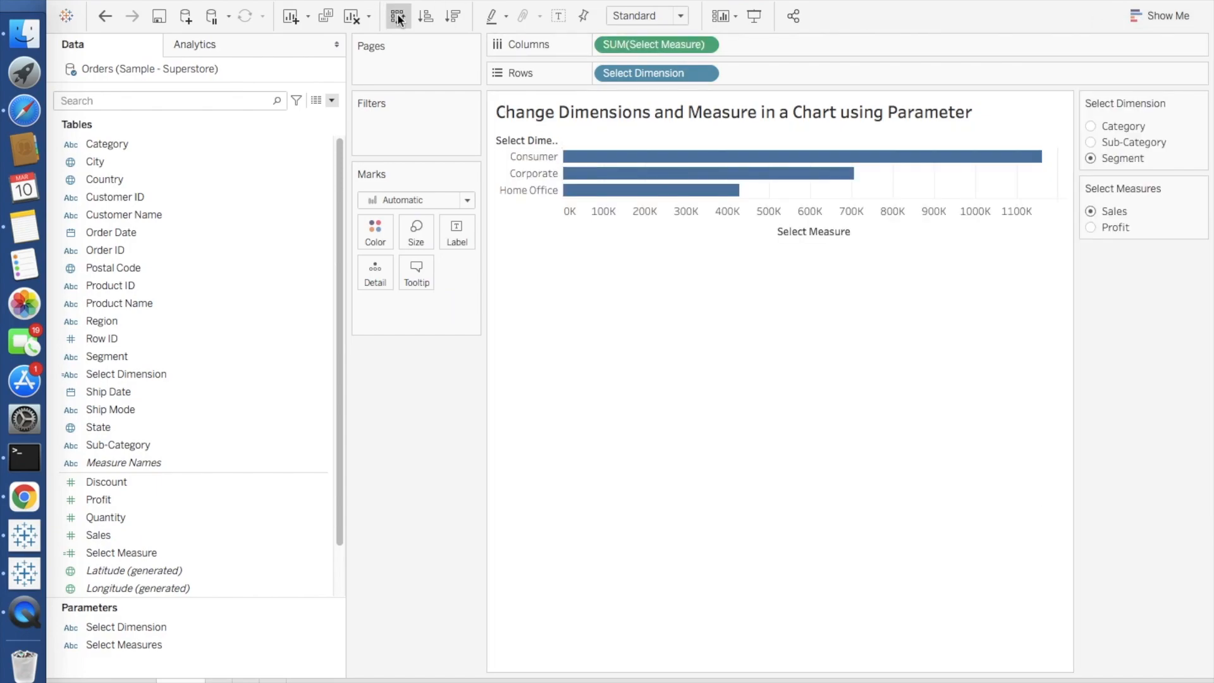
pyautogui.click(397, 15)
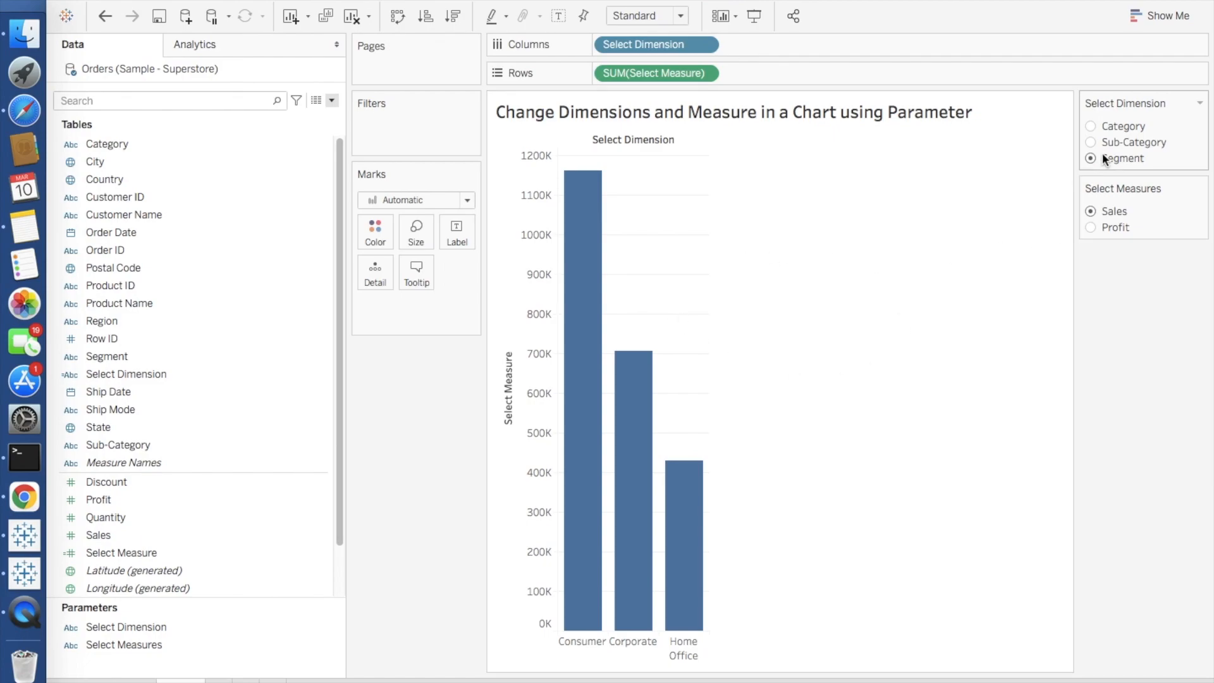
pyautogui.click(1091, 142)
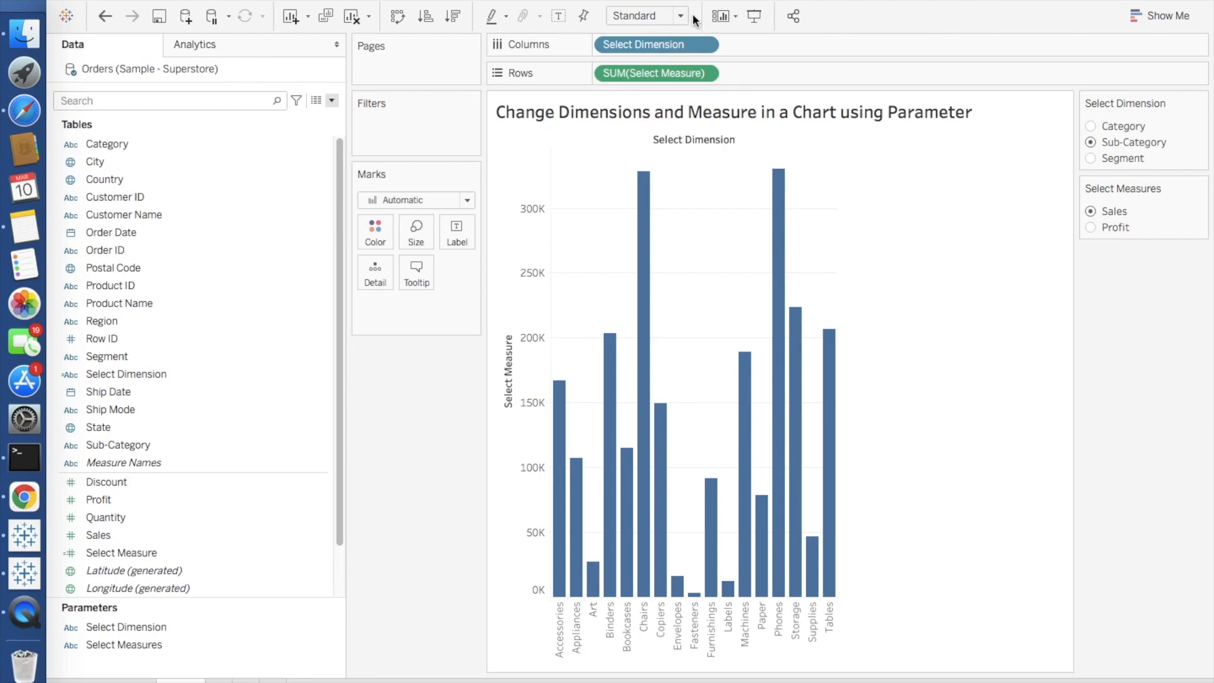
pyautogui.click(645, 15)
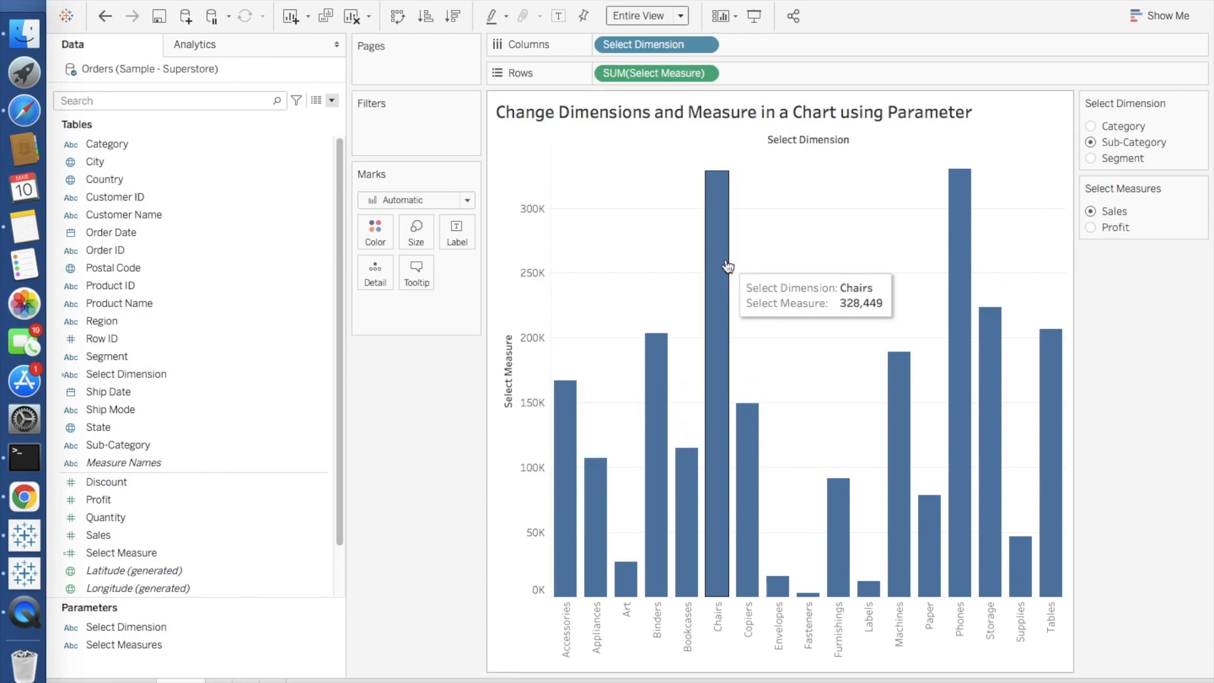
pyautogui.moveTo(715, 280)
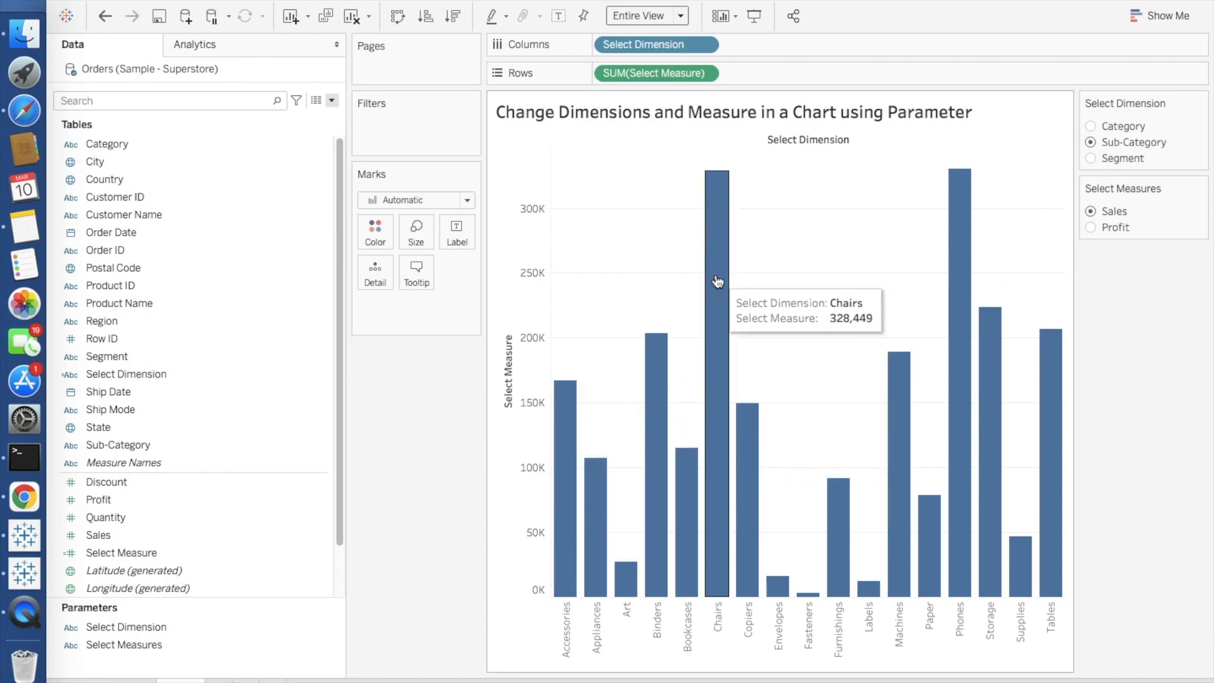
pyautogui.moveTo(171, 544)
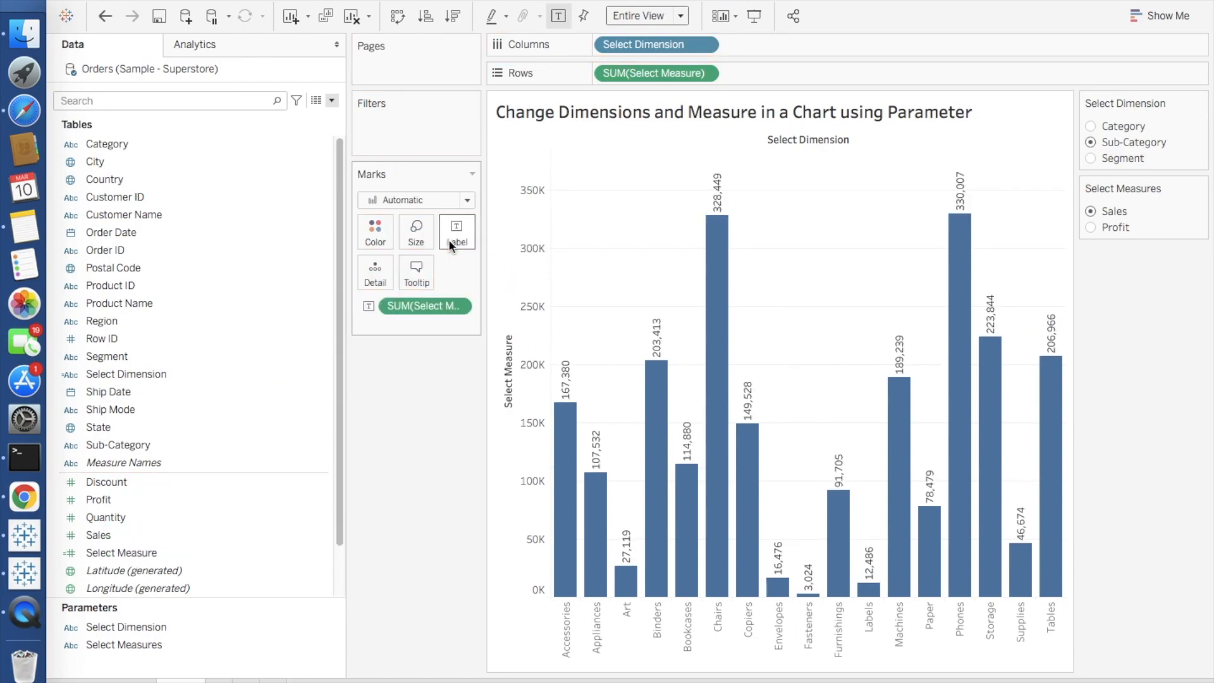
# Show mark labels on the bars and colour them by Select Dimension
pyautogui.click(126, 374)
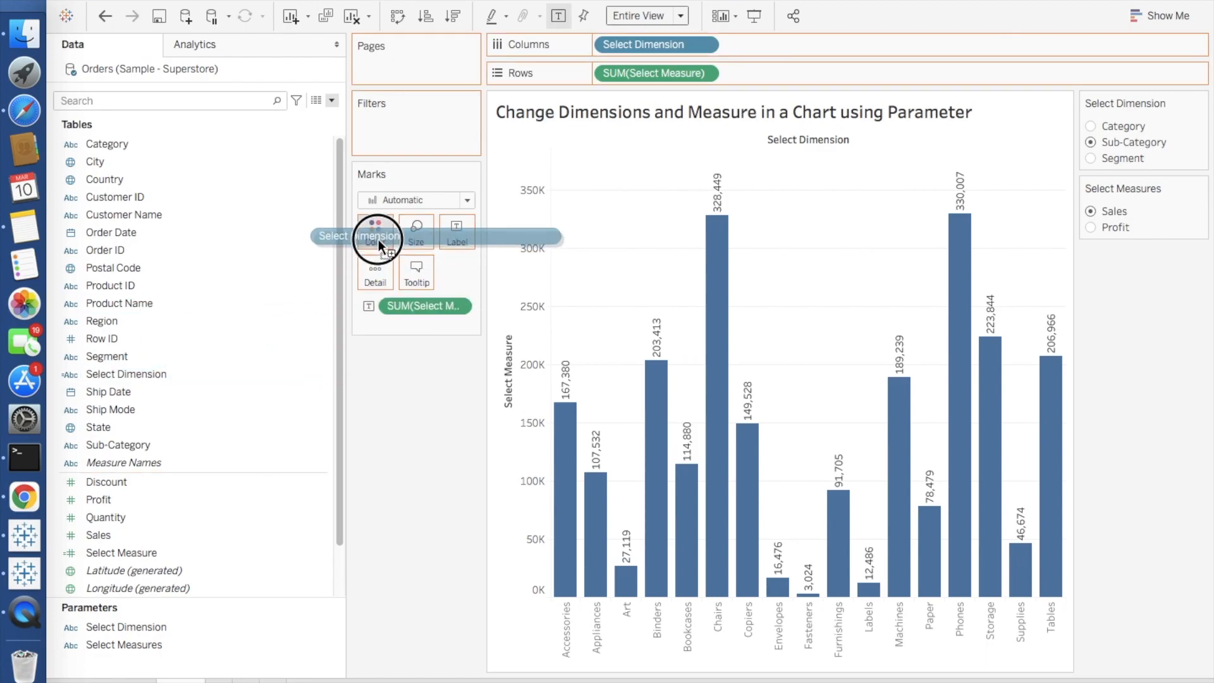
pyautogui.moveTo(360, 237); pyautogui.dragTo(375, 232)
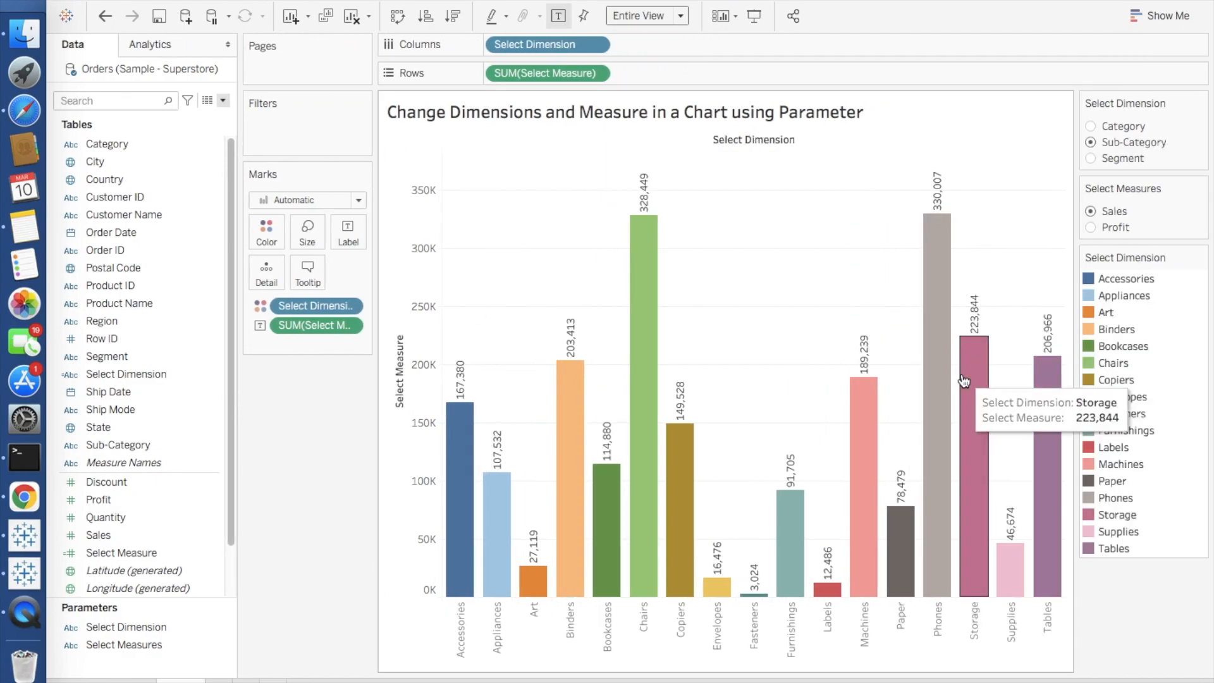
pyautogui.moveTo(684, 215)
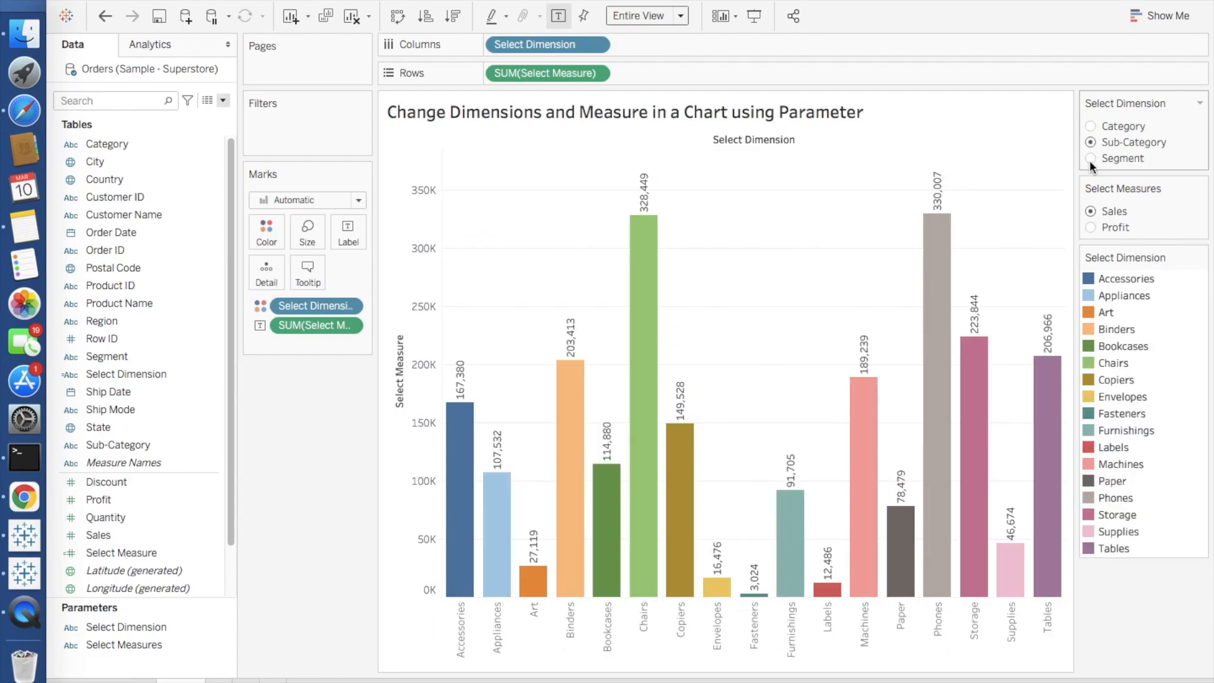
# Switch the controls to Segment, then Profit, then Sub-Category to show profit by sub-category
pyautogui.click(1091, 158)
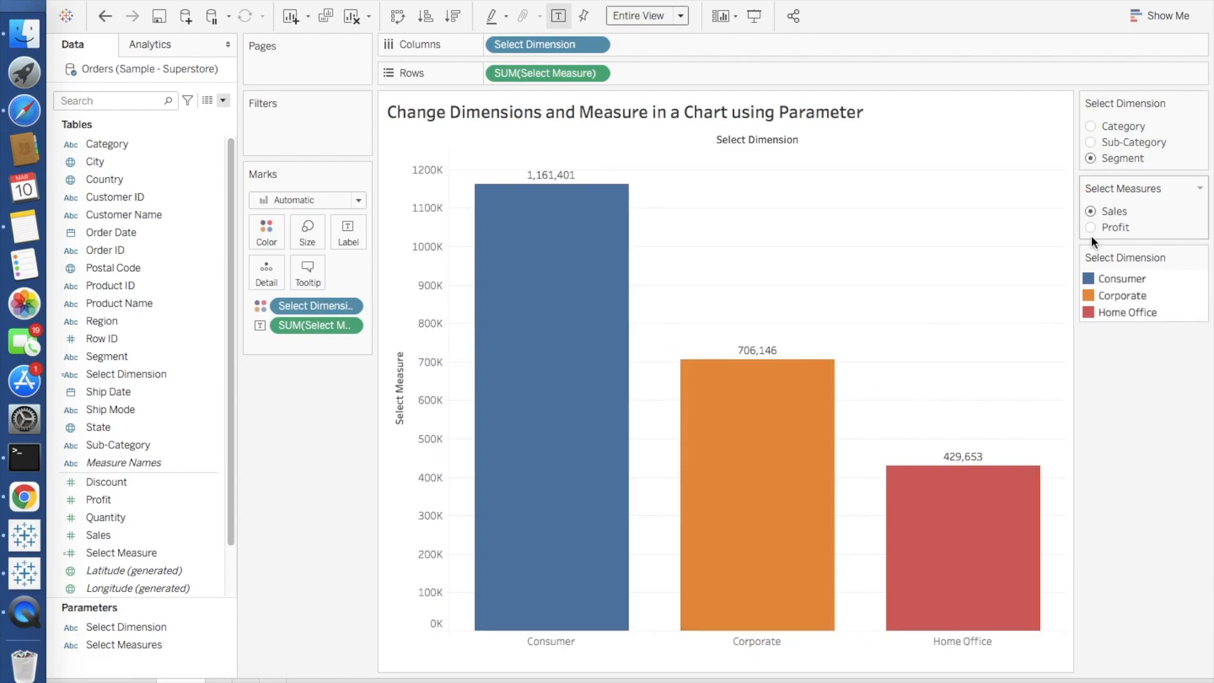
pyautogui.click(1091, 226)
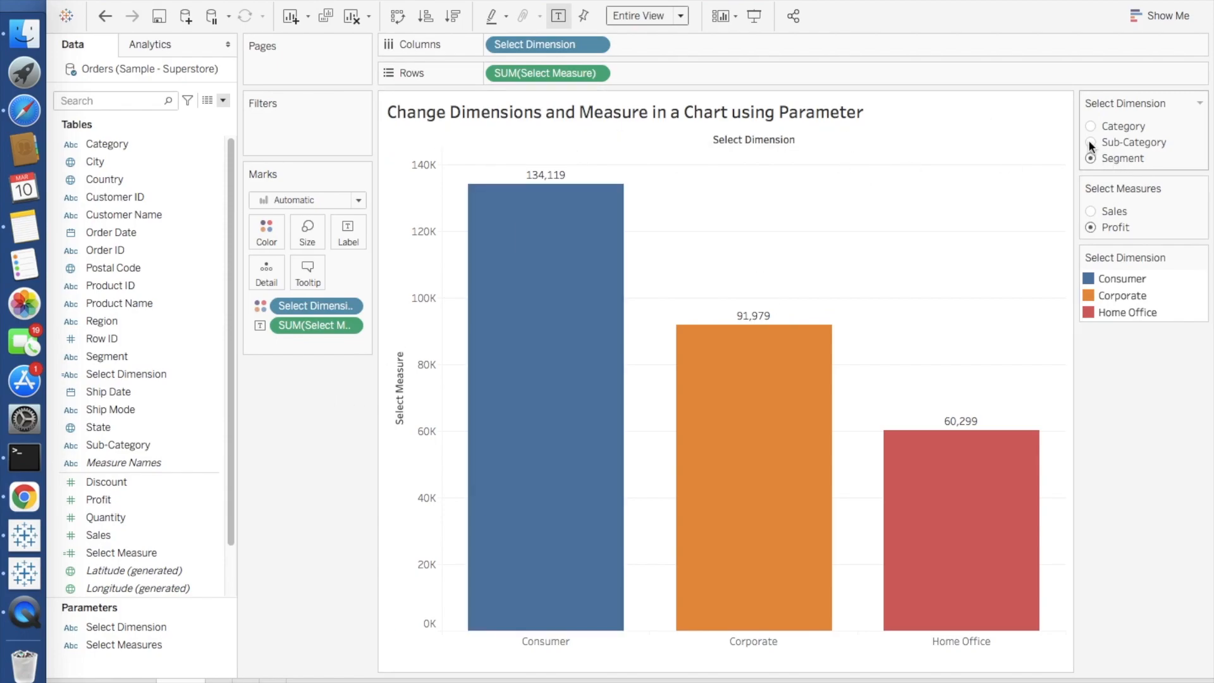
pyautogui.click(1091, 143)
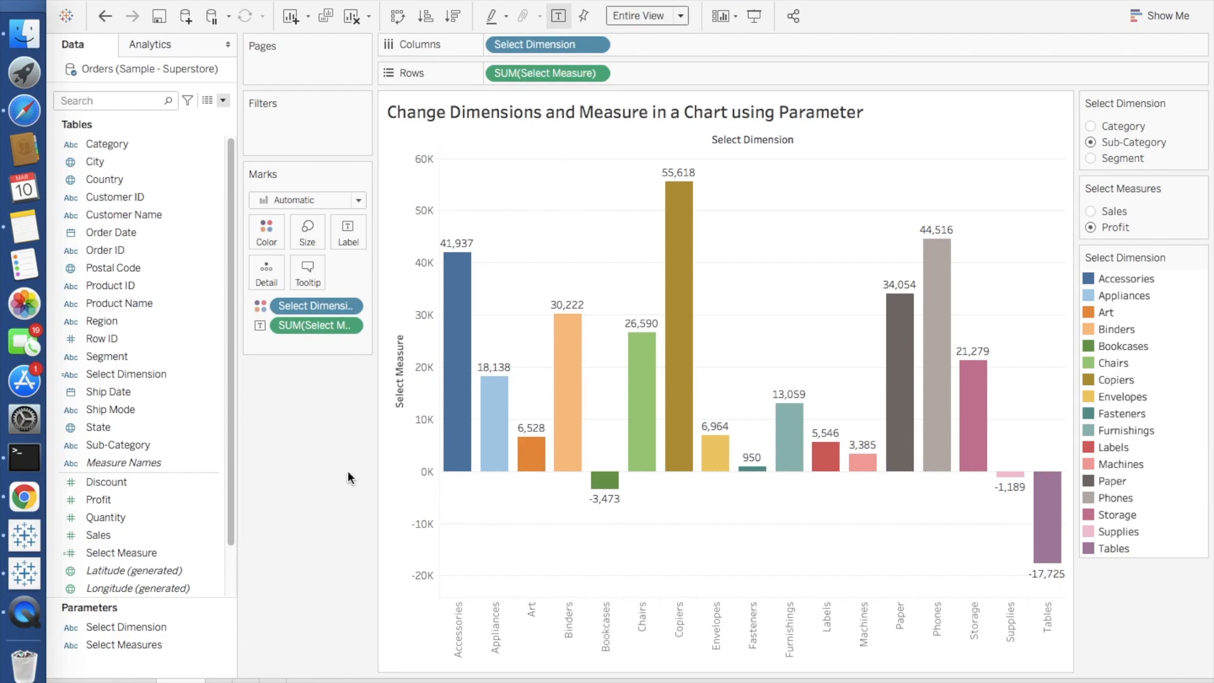
pyautogui.moveTo(340, 262)
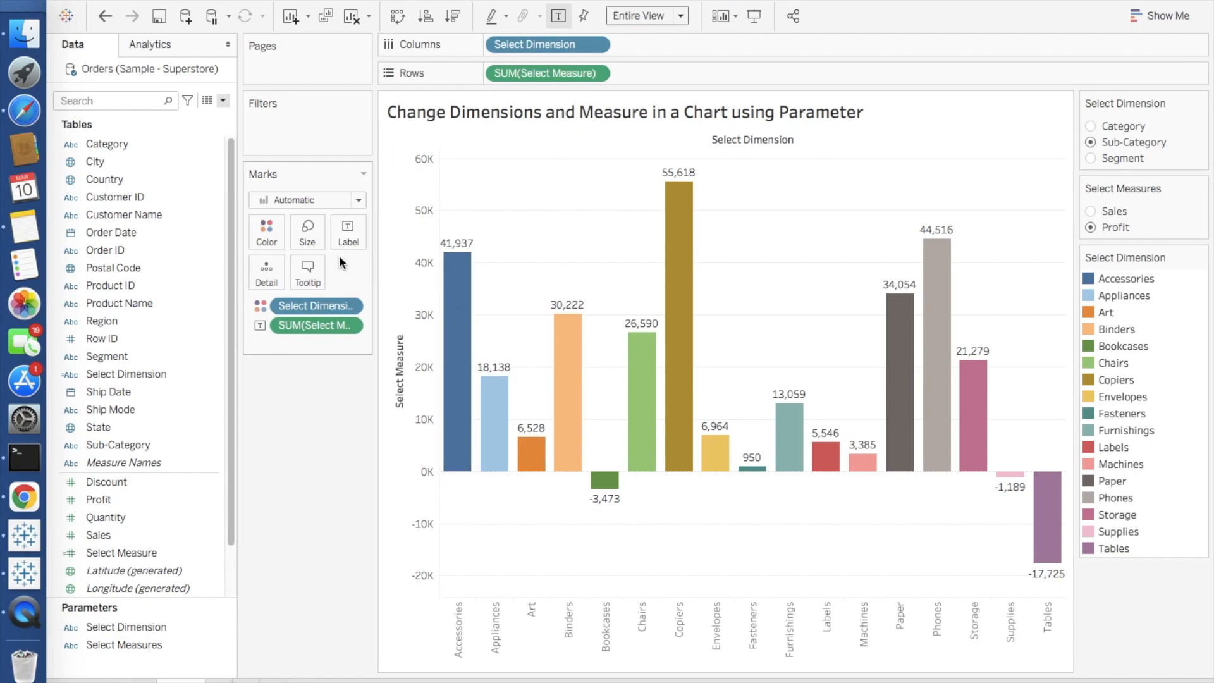
pyautogui.moveTo(324, 468)
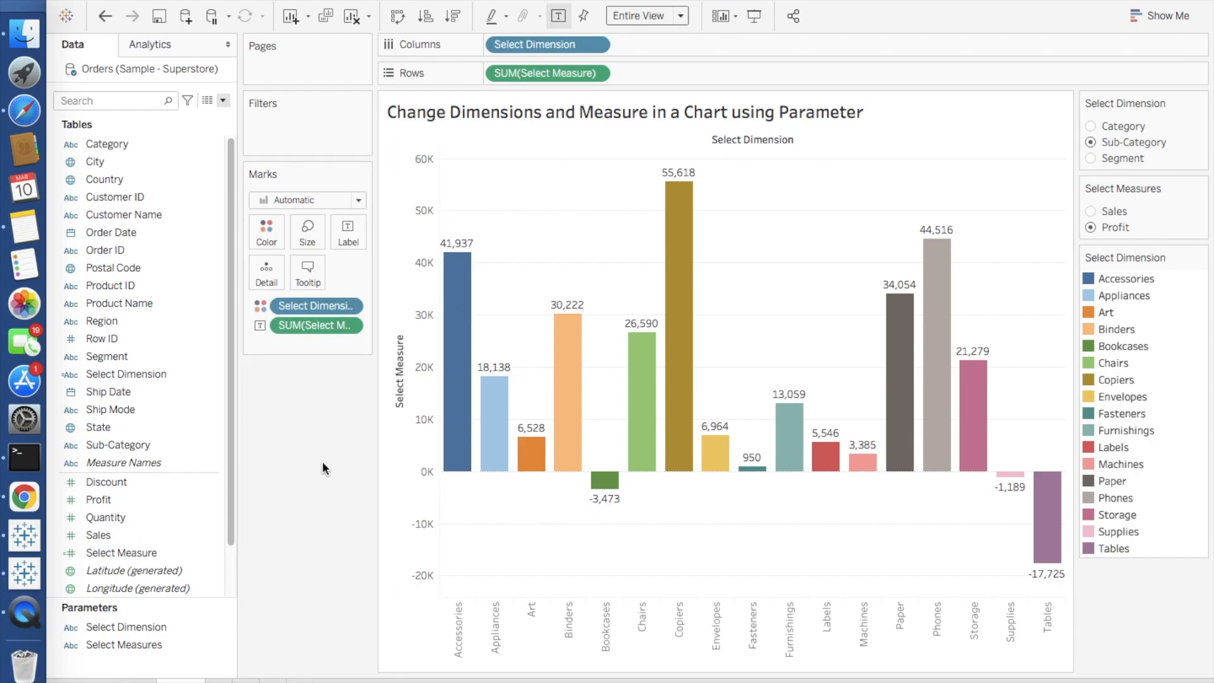